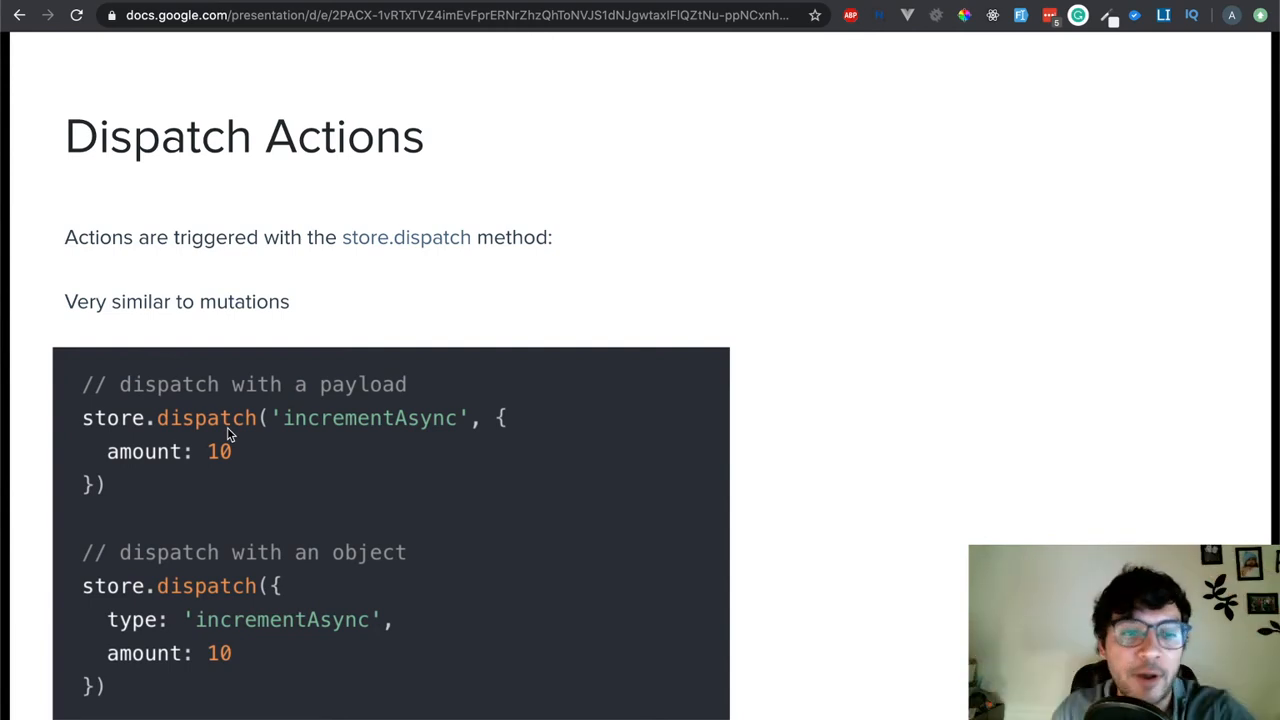
mouse_move(250, 450)
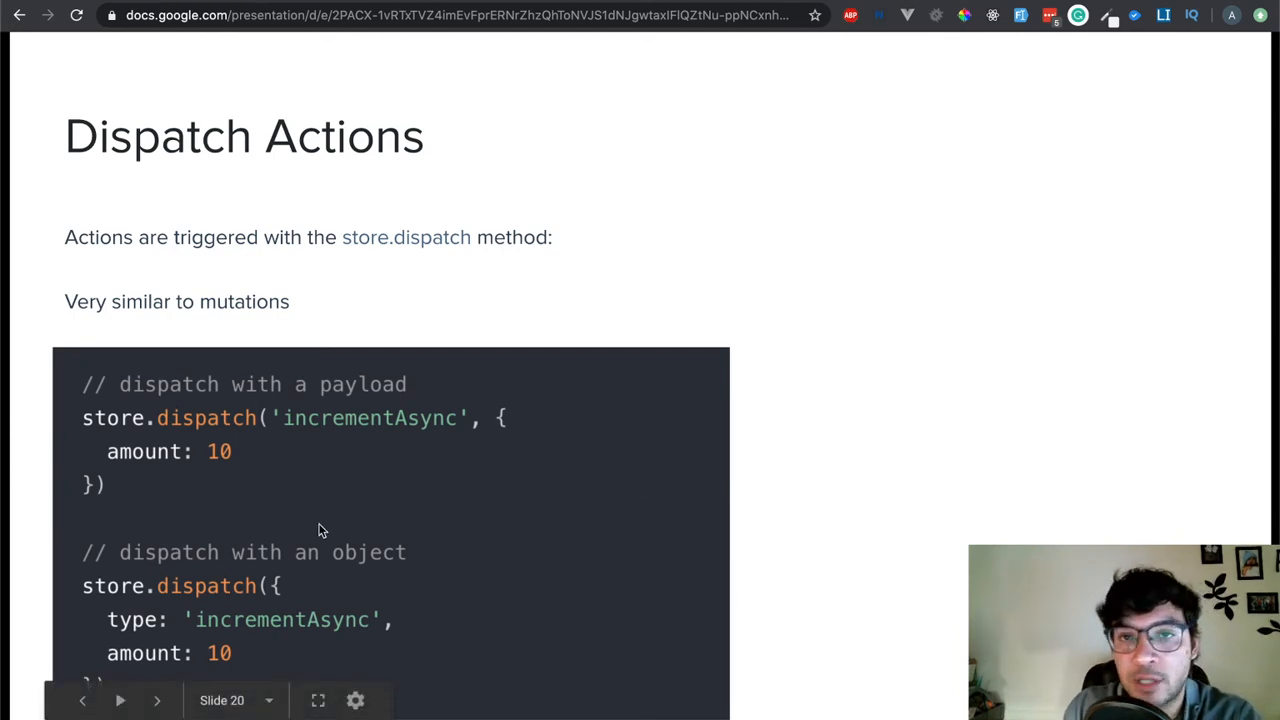
mouse_move(267, 598)
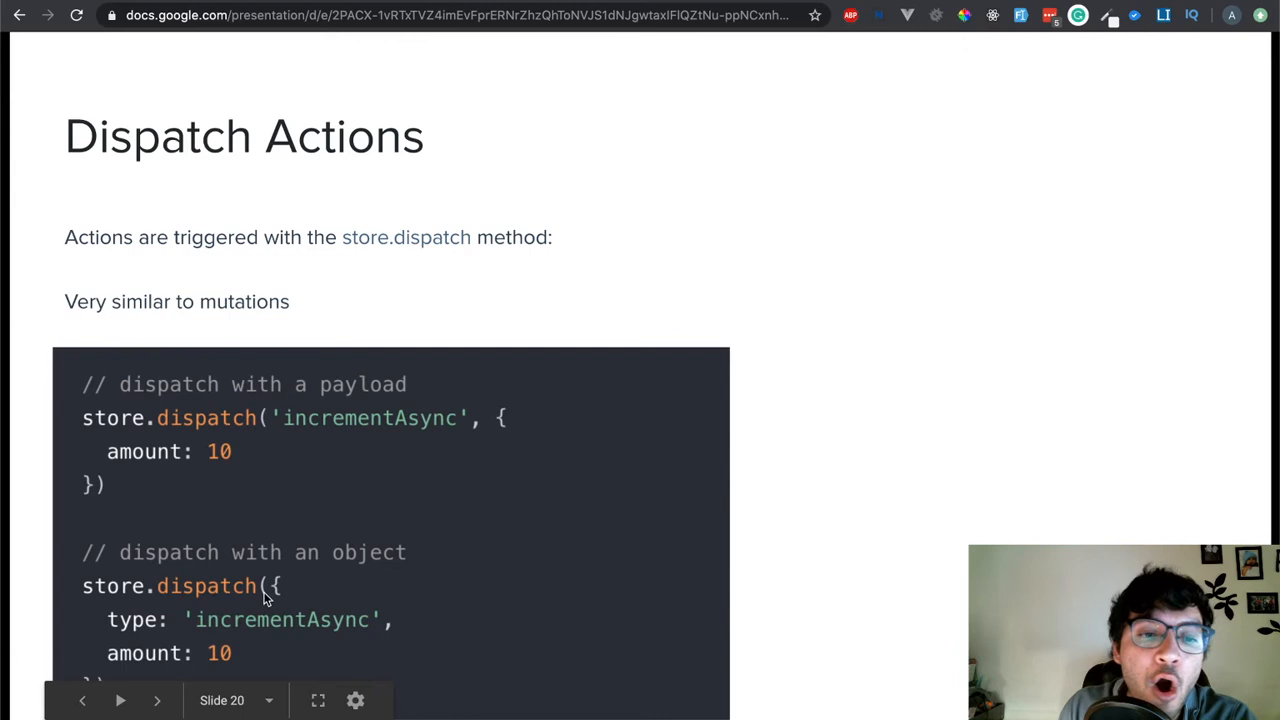
mouse_move(232, 510)
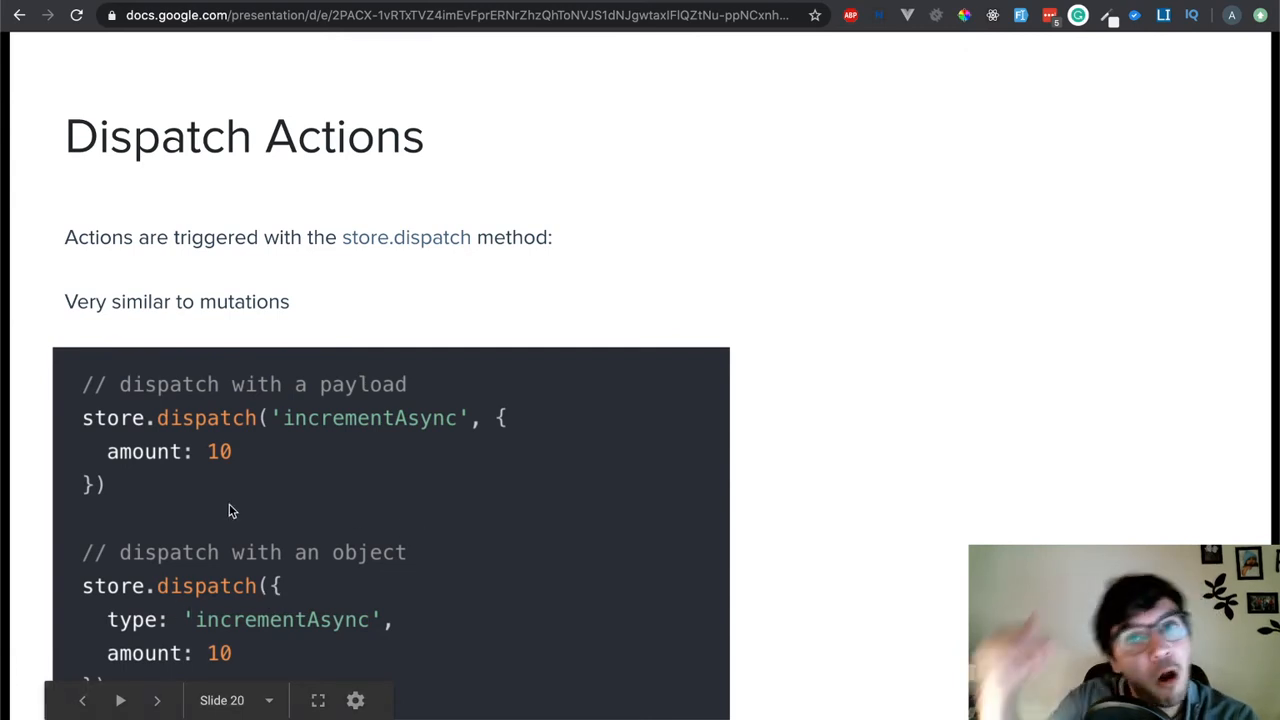
mouse_move(150, 603)
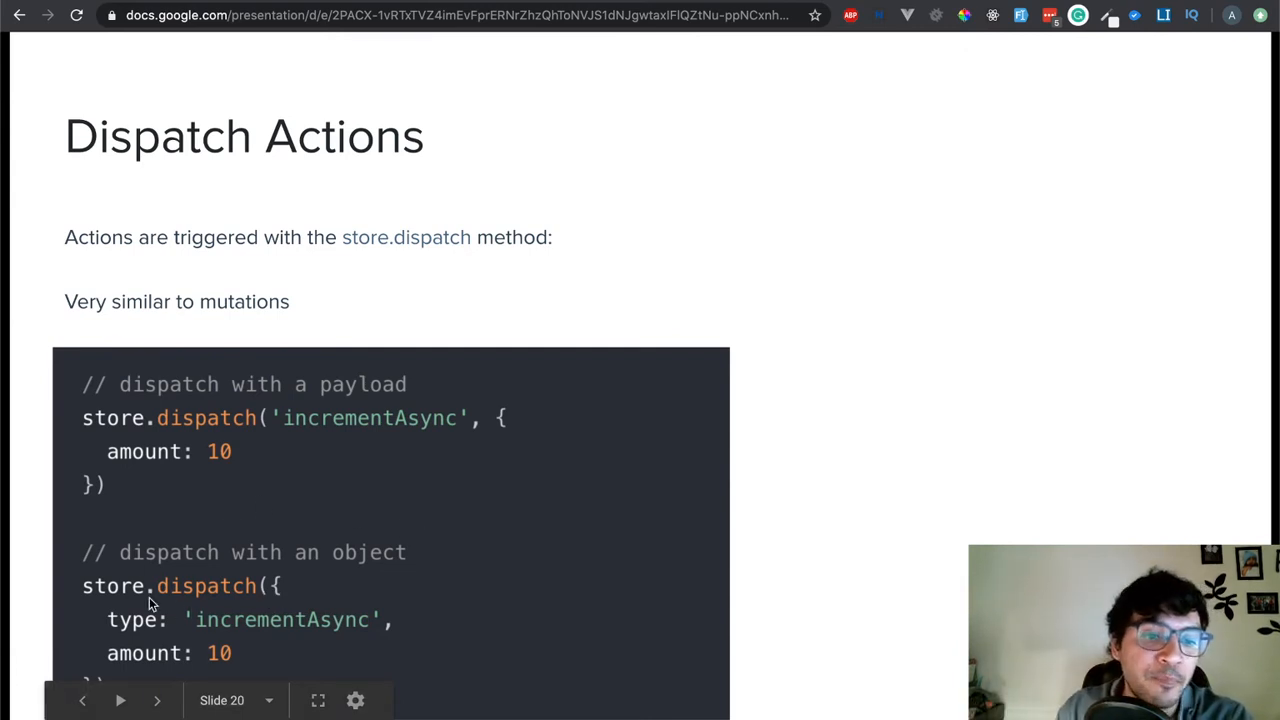
mouse_move(340, 568)
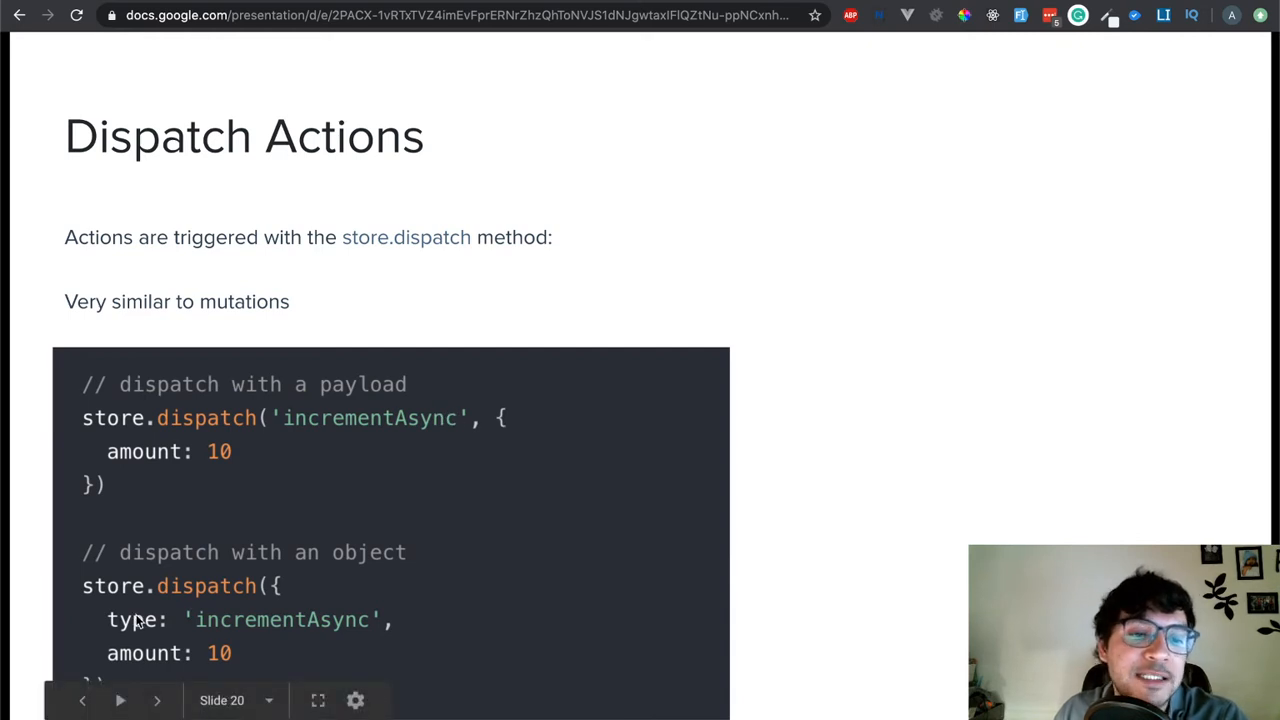
mouse_move(262, 591)
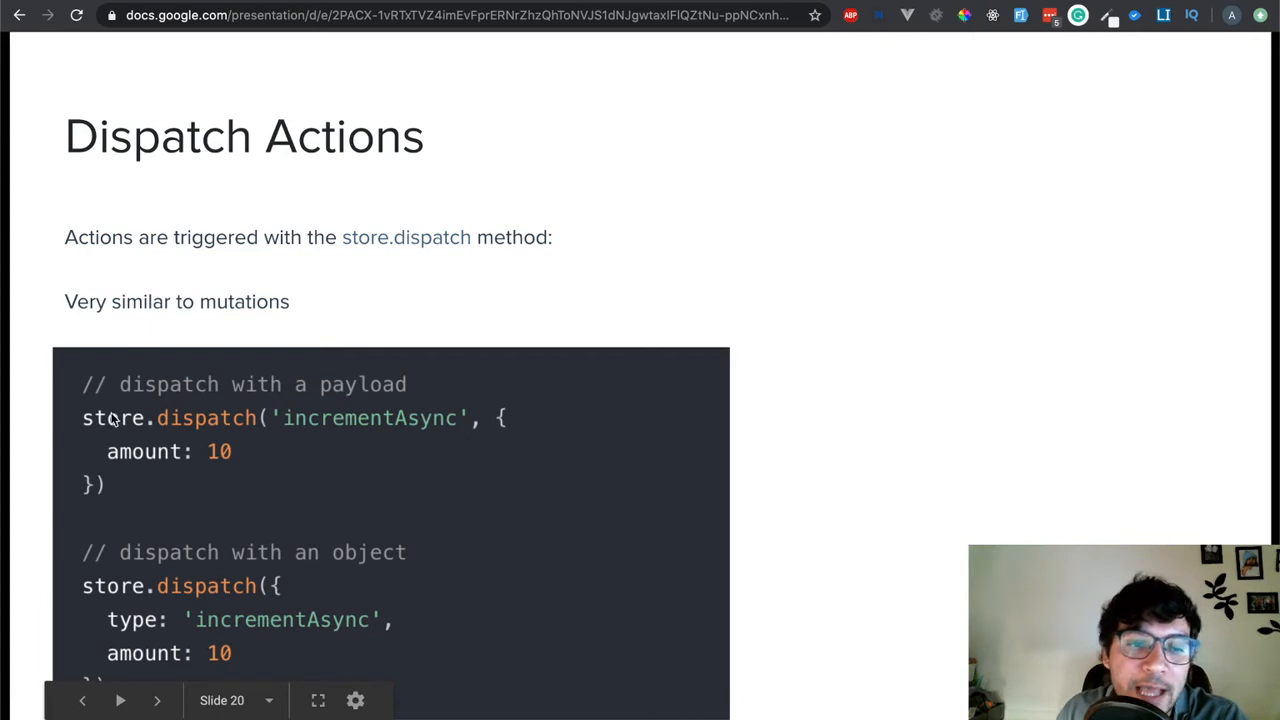
mouse_move(240, 490)
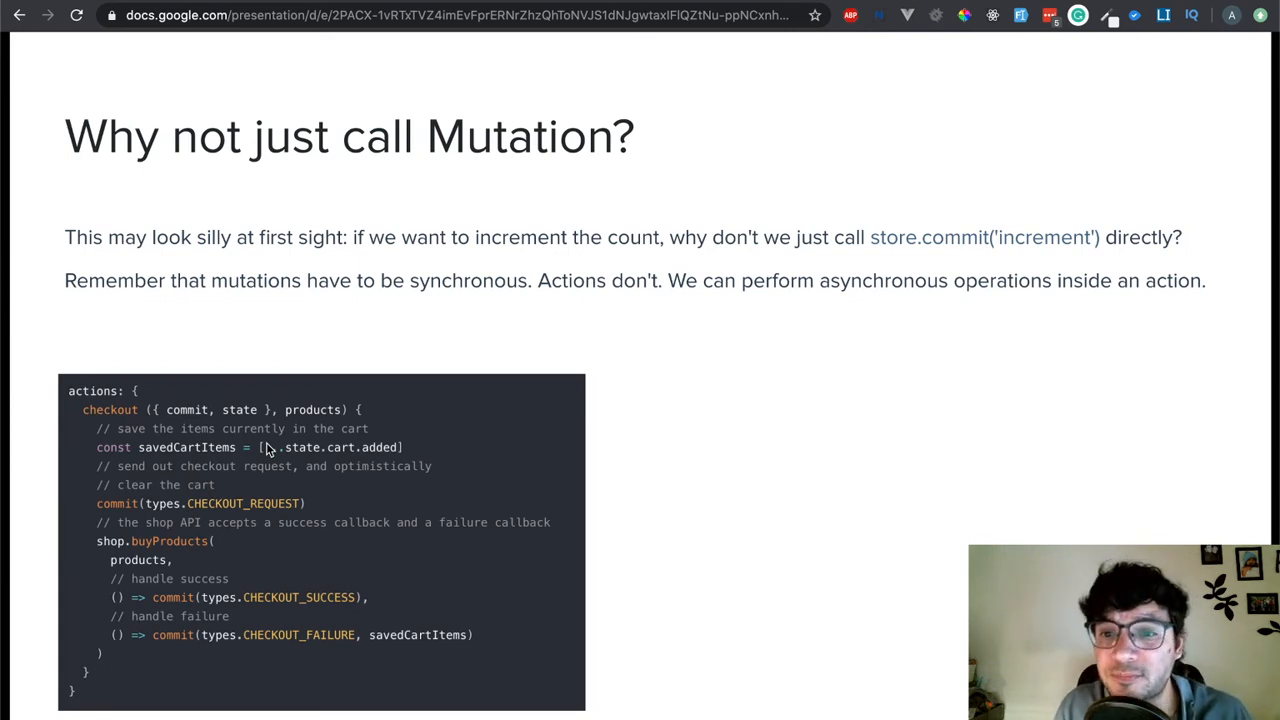
mouse_move(397, 357)
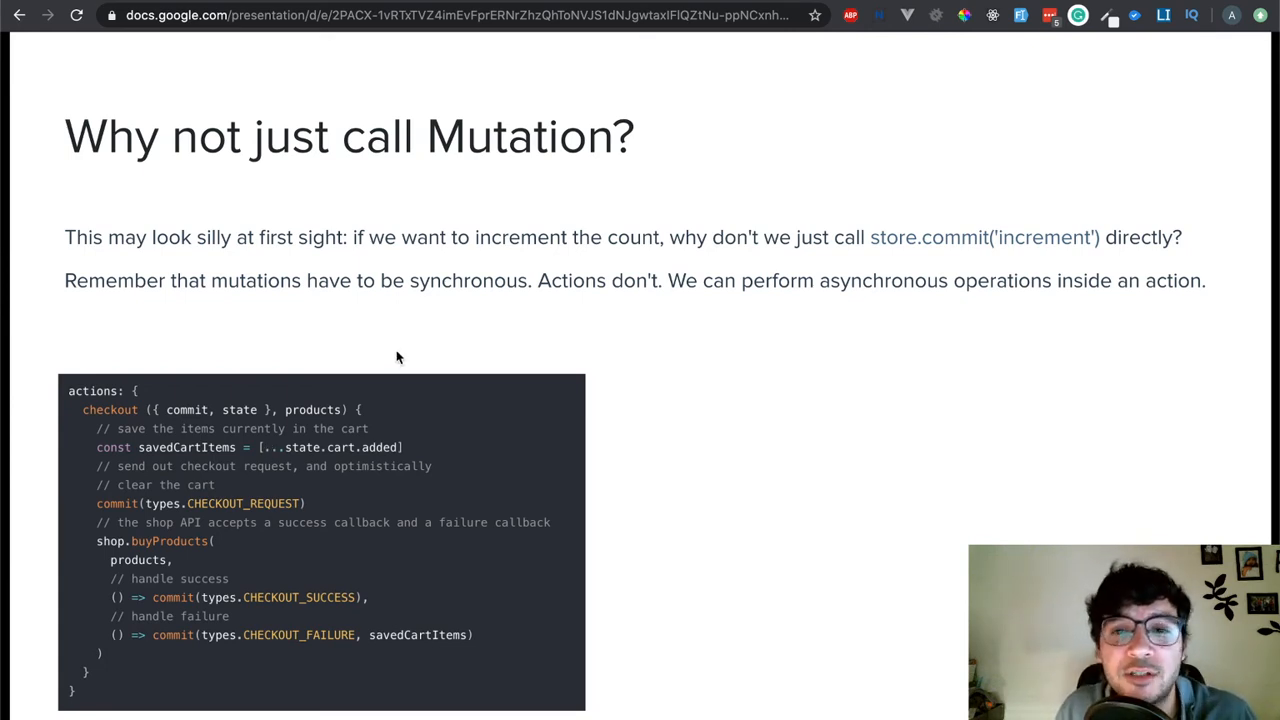
mouse_move(425, 348)
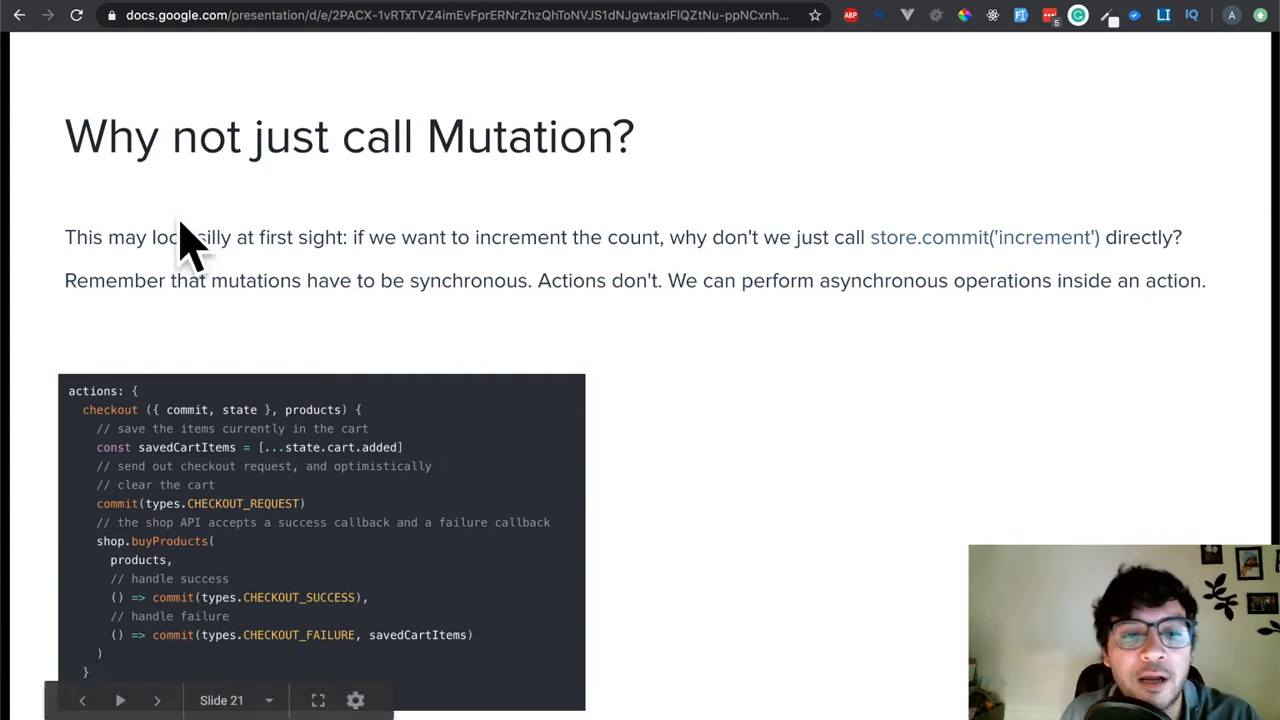
mouse_move(25, 431)
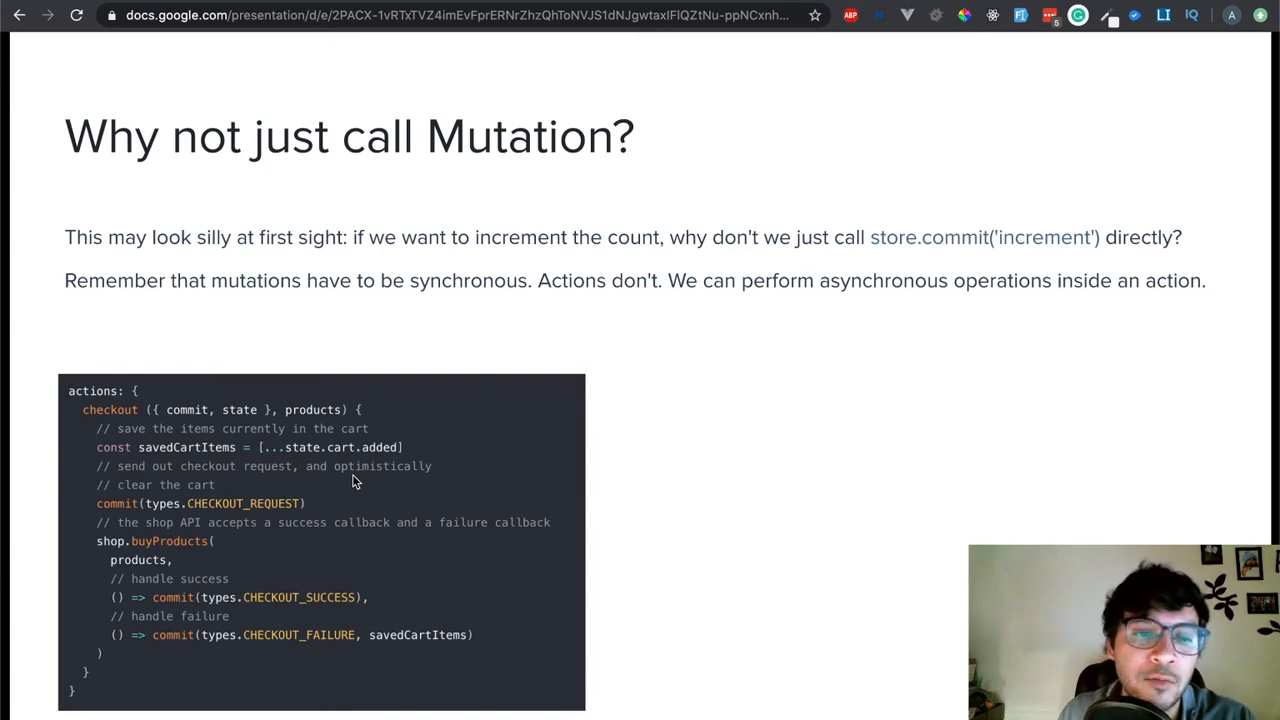
mouse_move(155, 410)
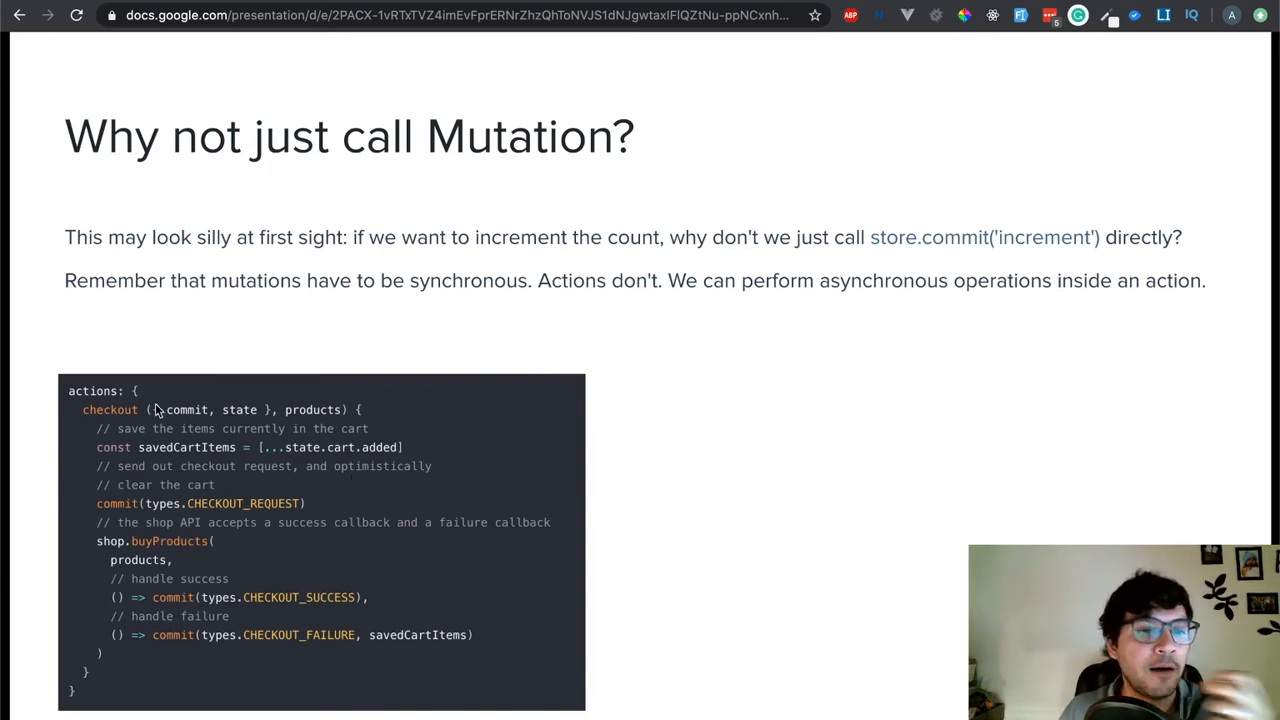
mouse_move(350, 378)
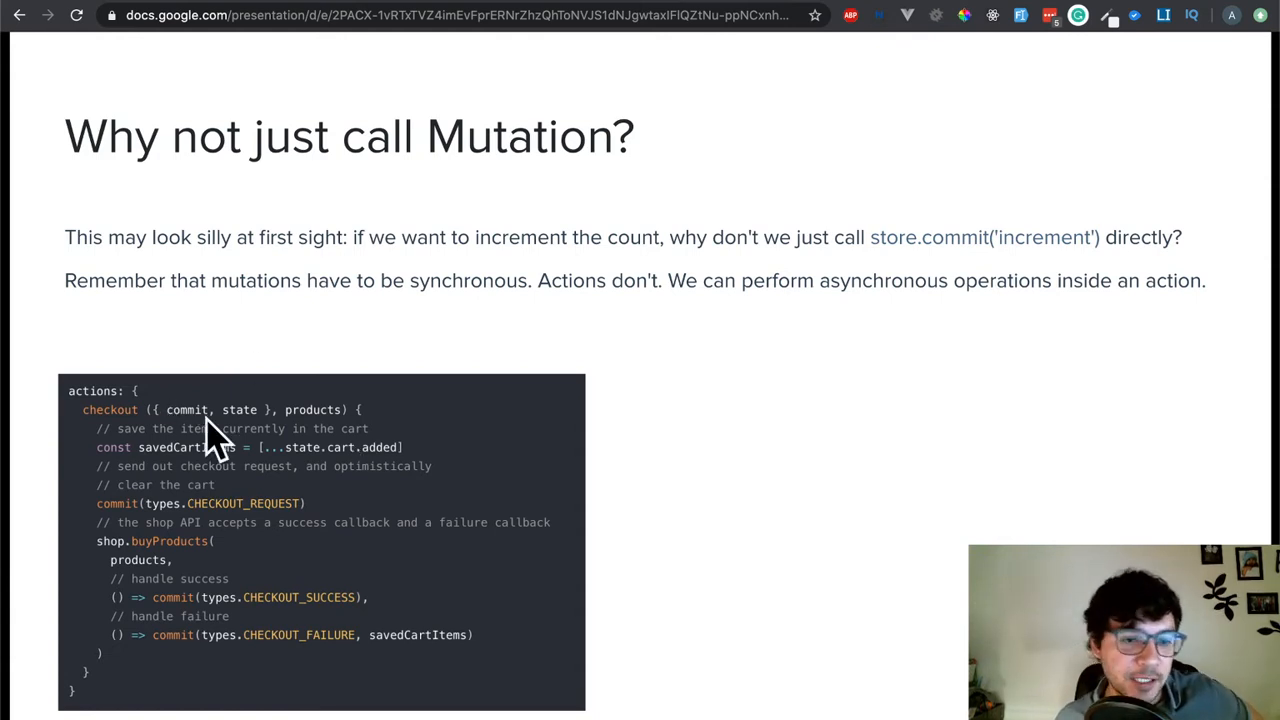
mouse_move(265, 400)
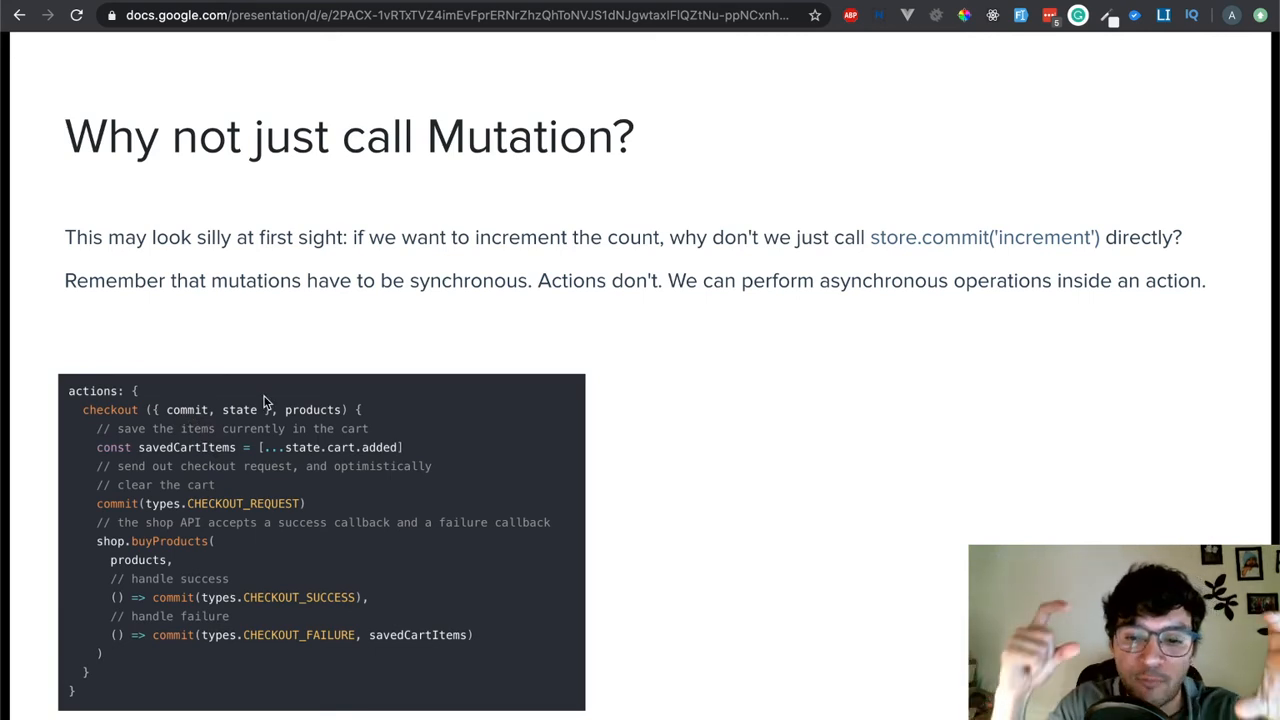
mouse_move(307, 413)
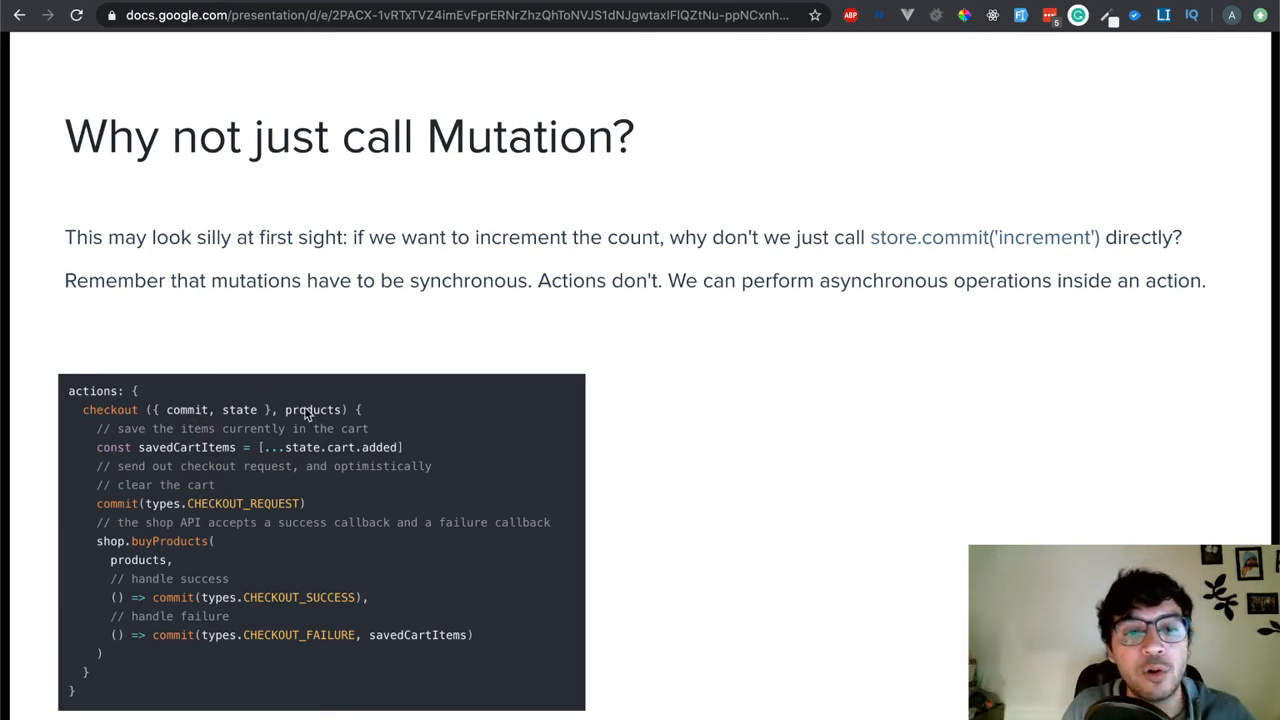
mouse_move(185, 423)
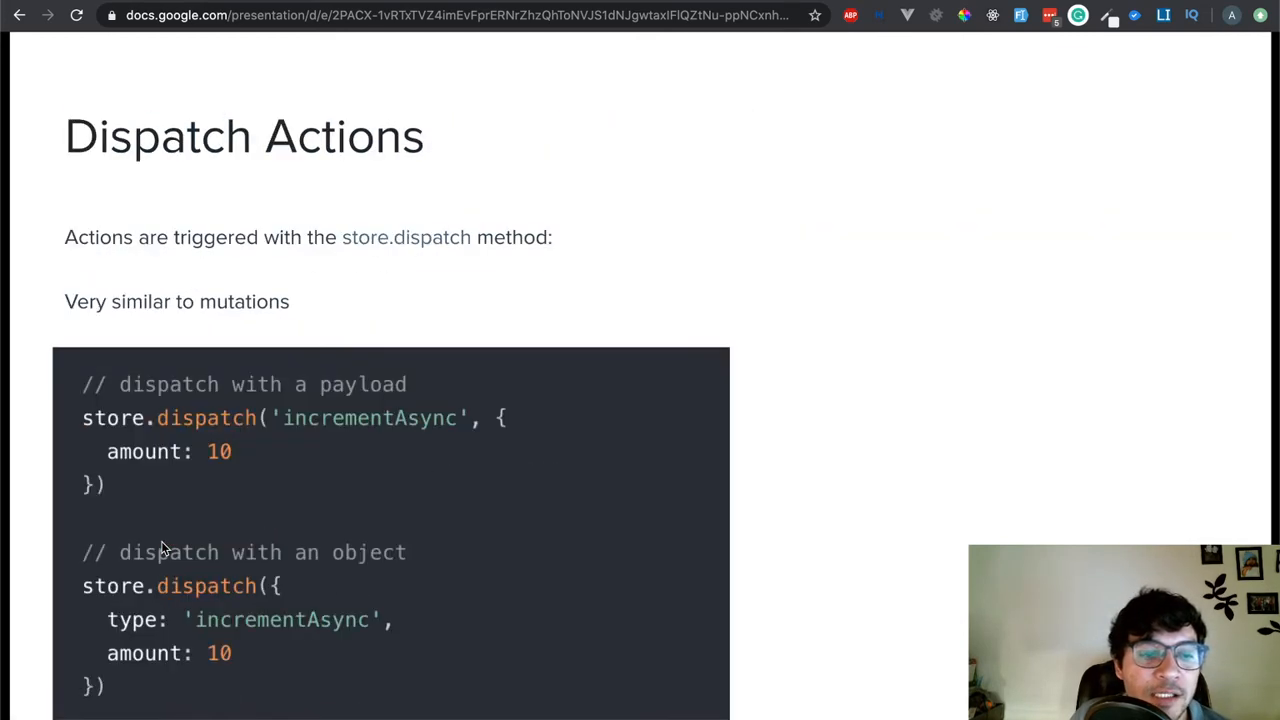
Step: Show slide 21's asynchronous checkout action example, then advance to Dispatching Actions in Components
key("Right")
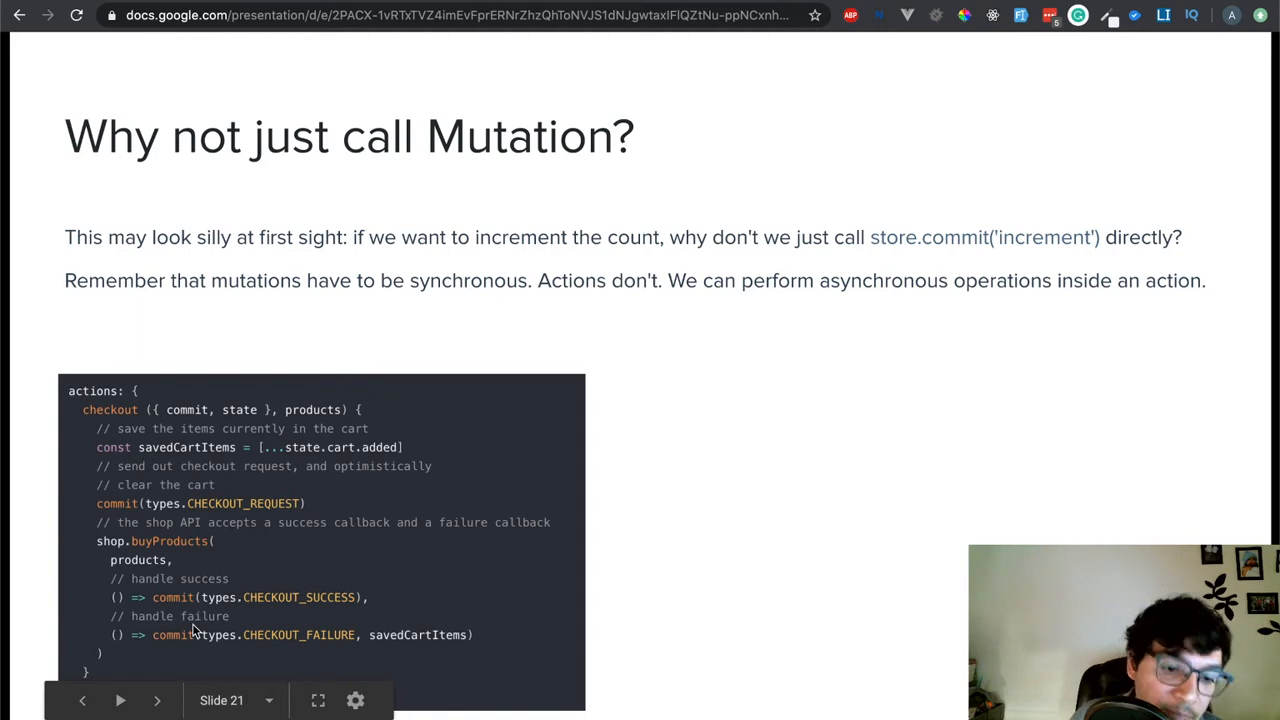
mouse_move(305, 598)
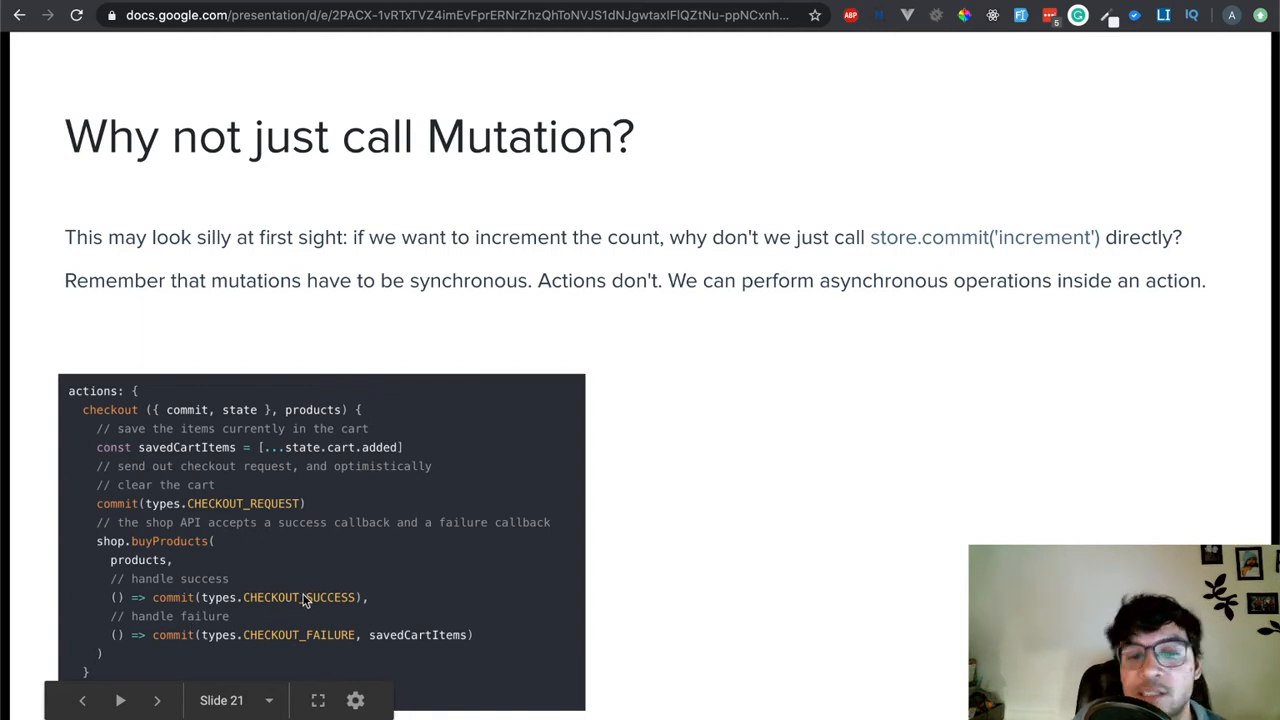
mouse_move(280, 655)
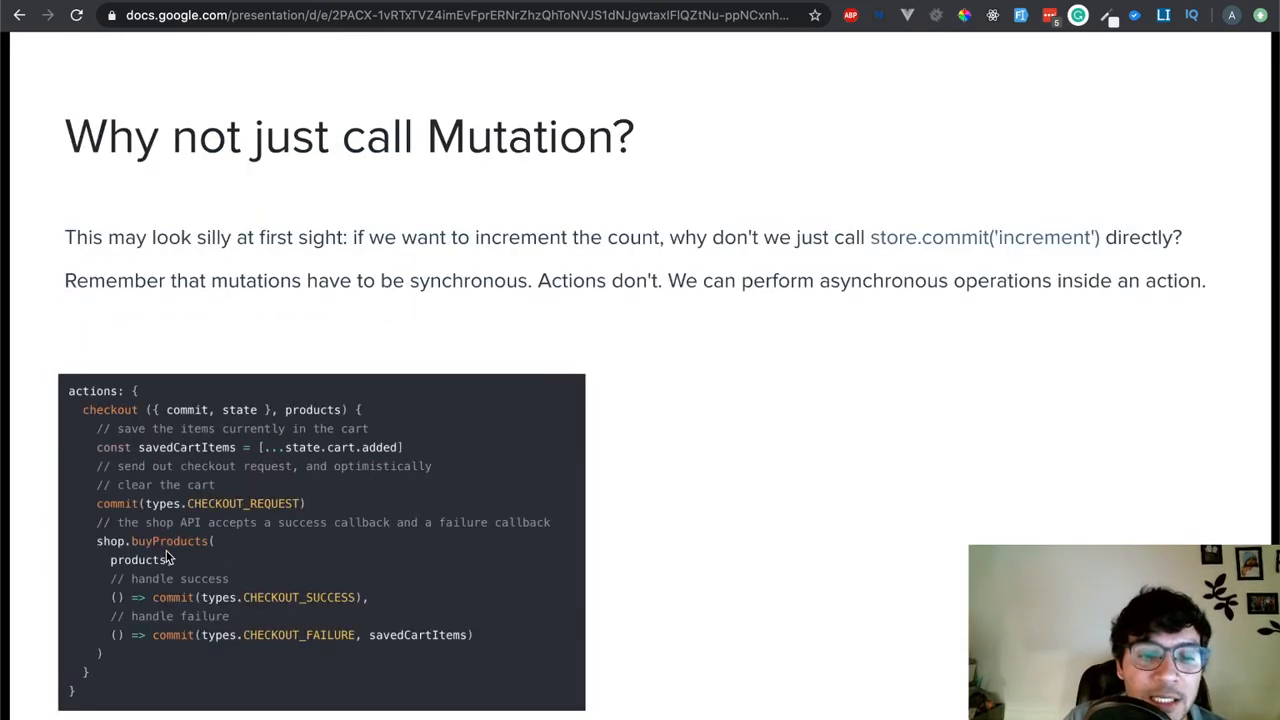
mouse_move(190, 635)
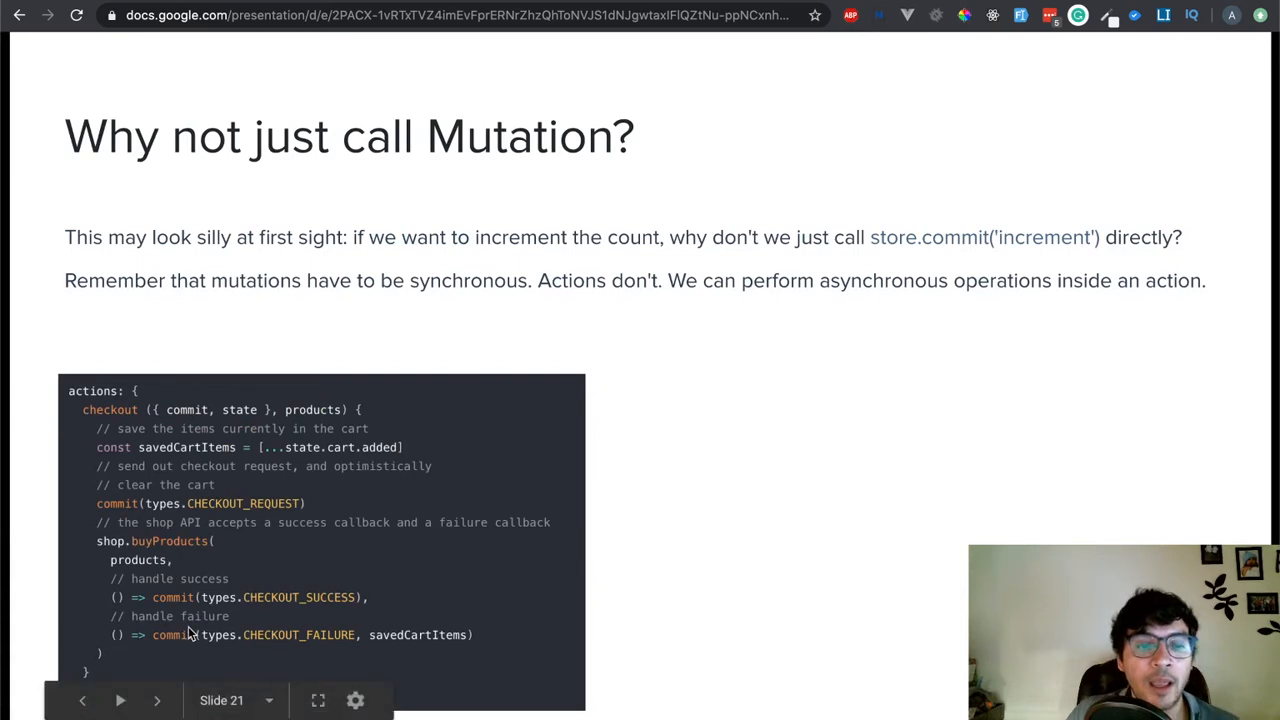
mouse_move(420, 638)
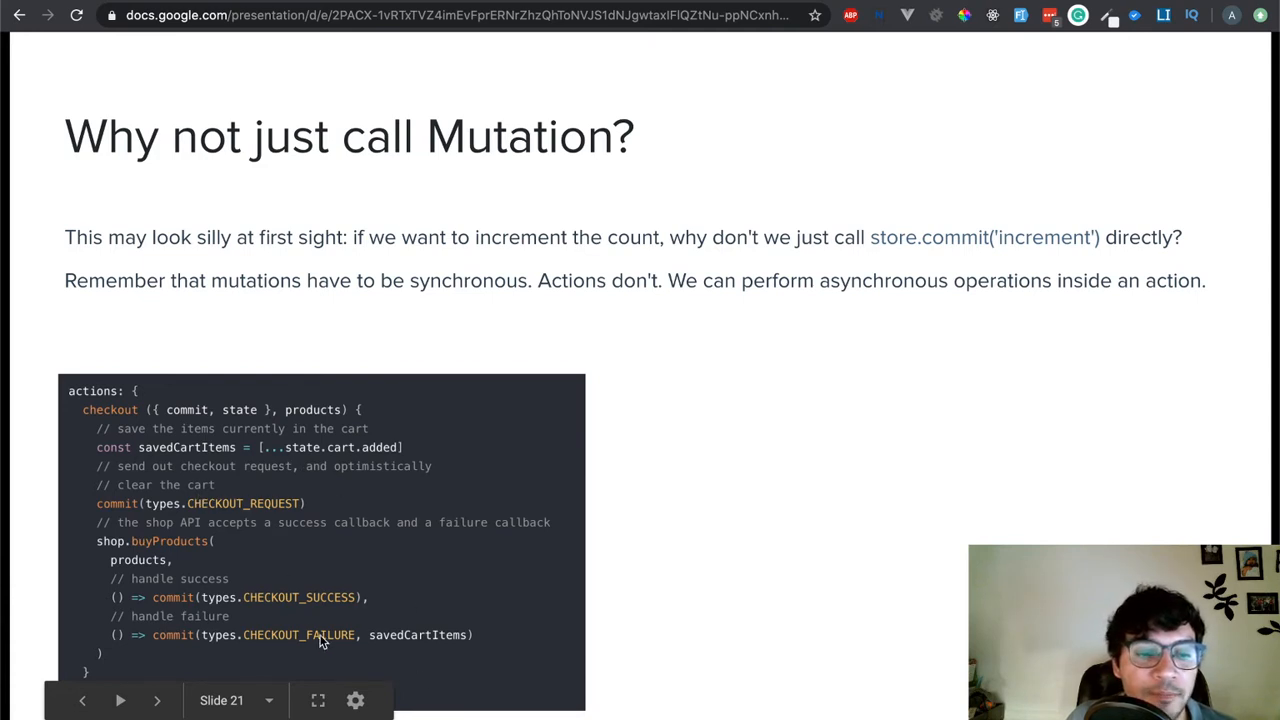
mouse_move(293, 431)
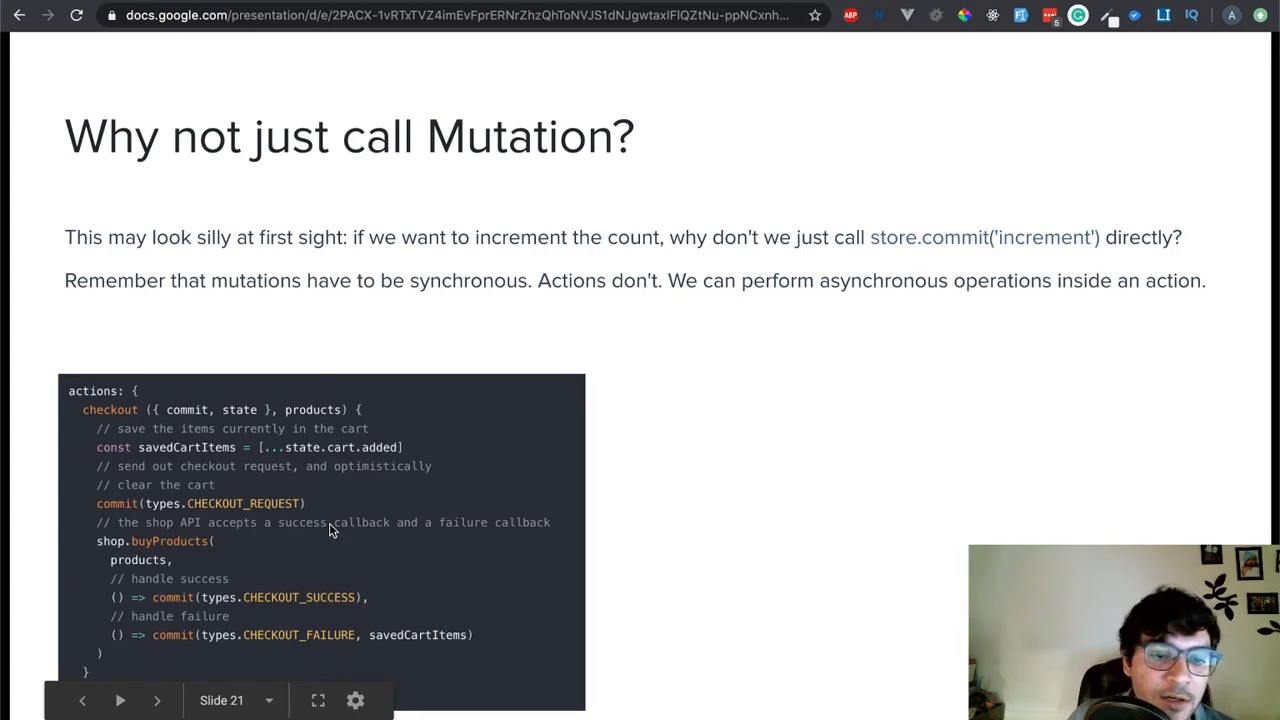
mouse_move(110, 588)
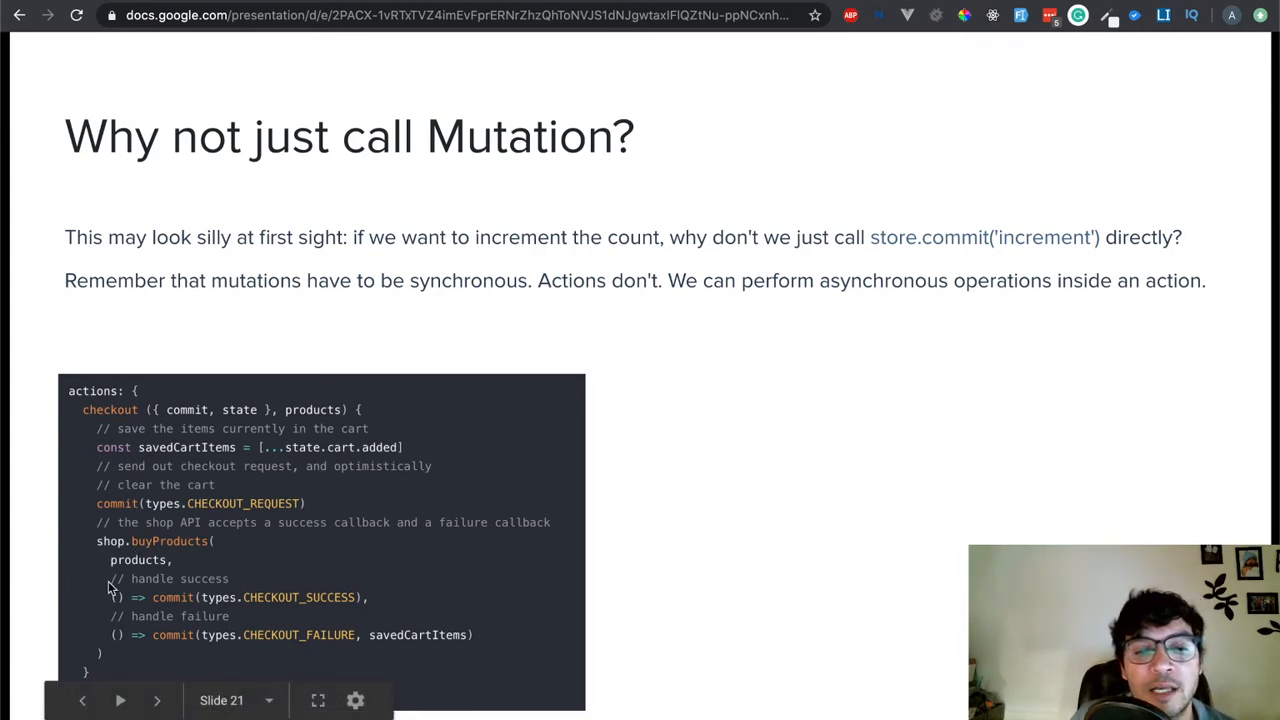
left_click(156, 700)
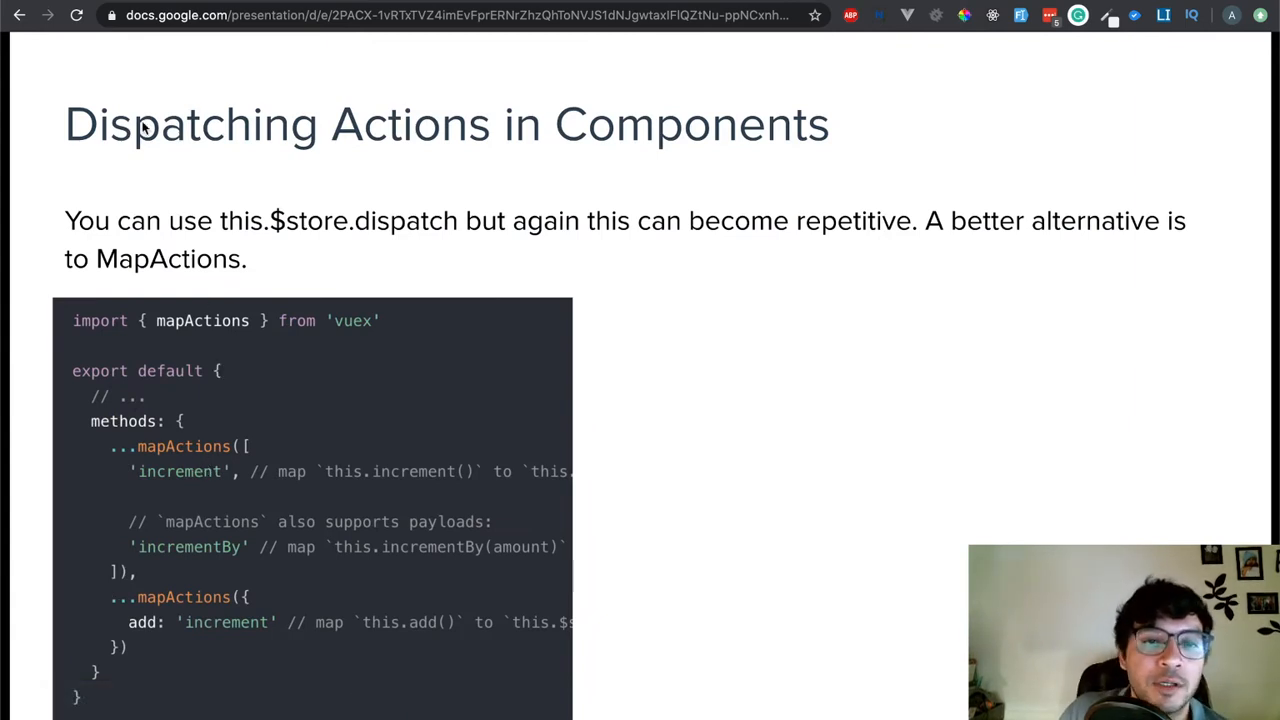
mouse_move(210, 108)
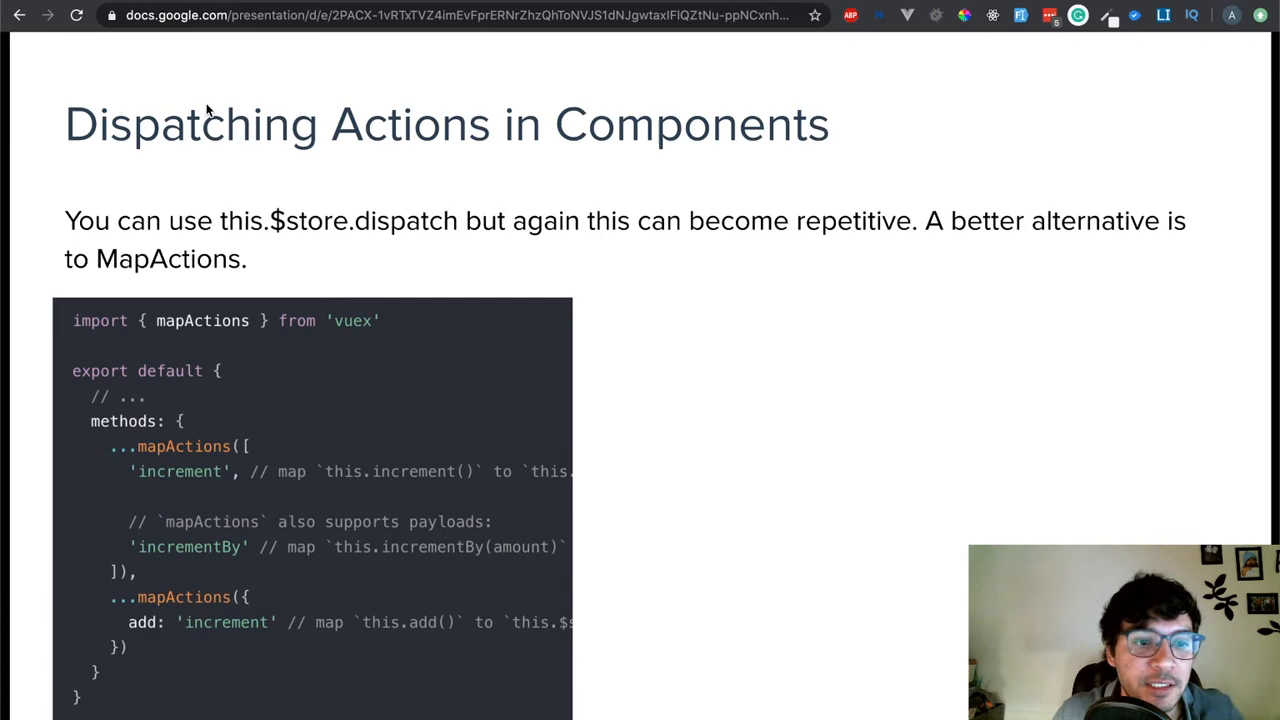
mouse_move(178, 472)
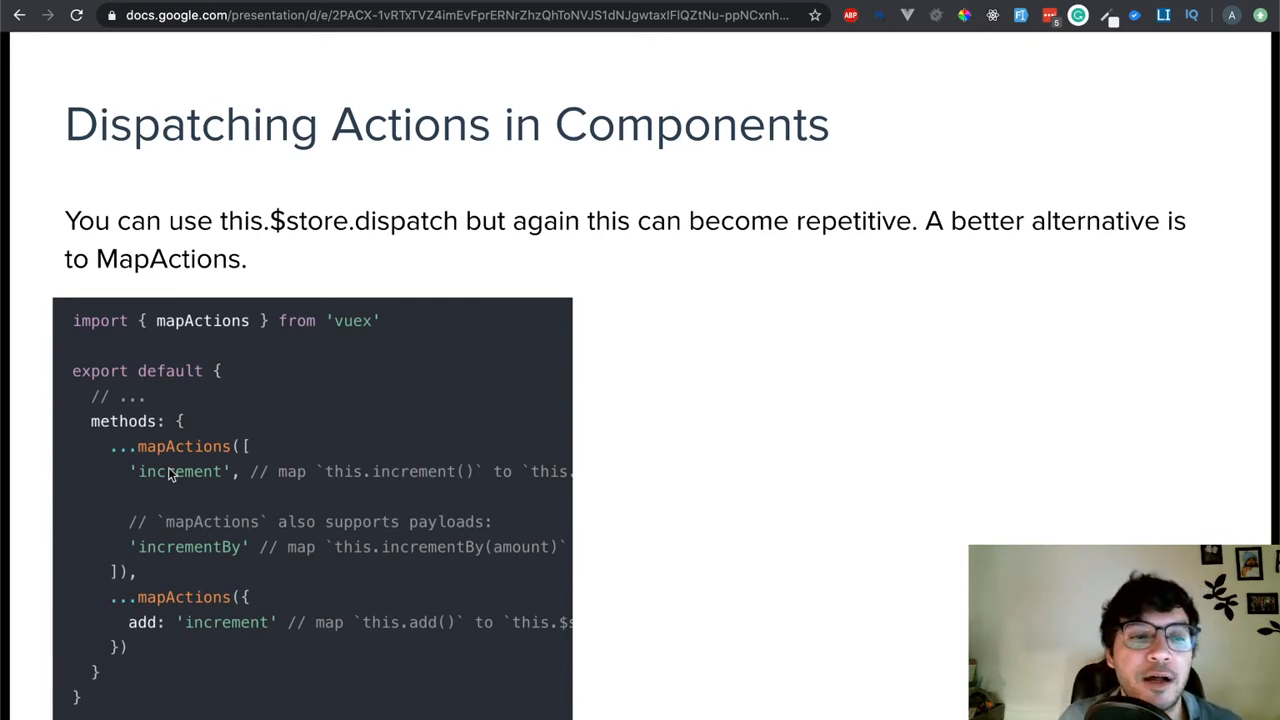
mouse_move(218, 555)
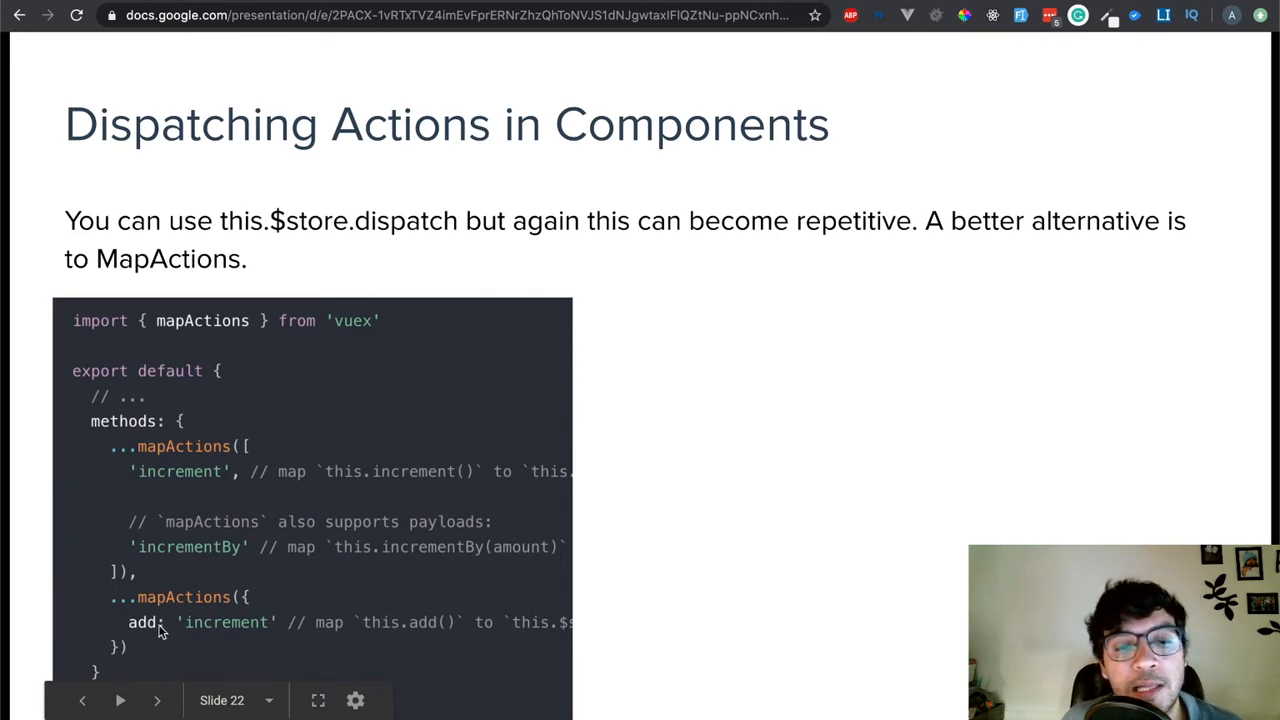
mouse_move(155, 647)
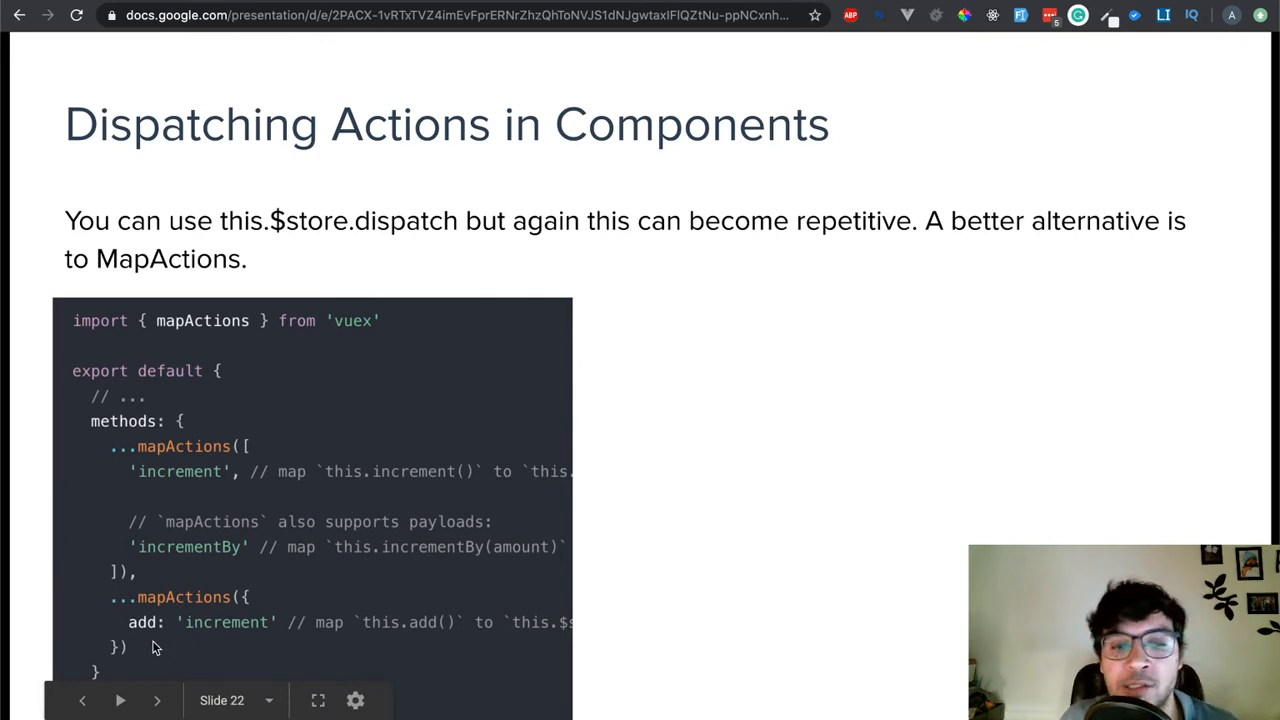
mouse_move(140, 643)
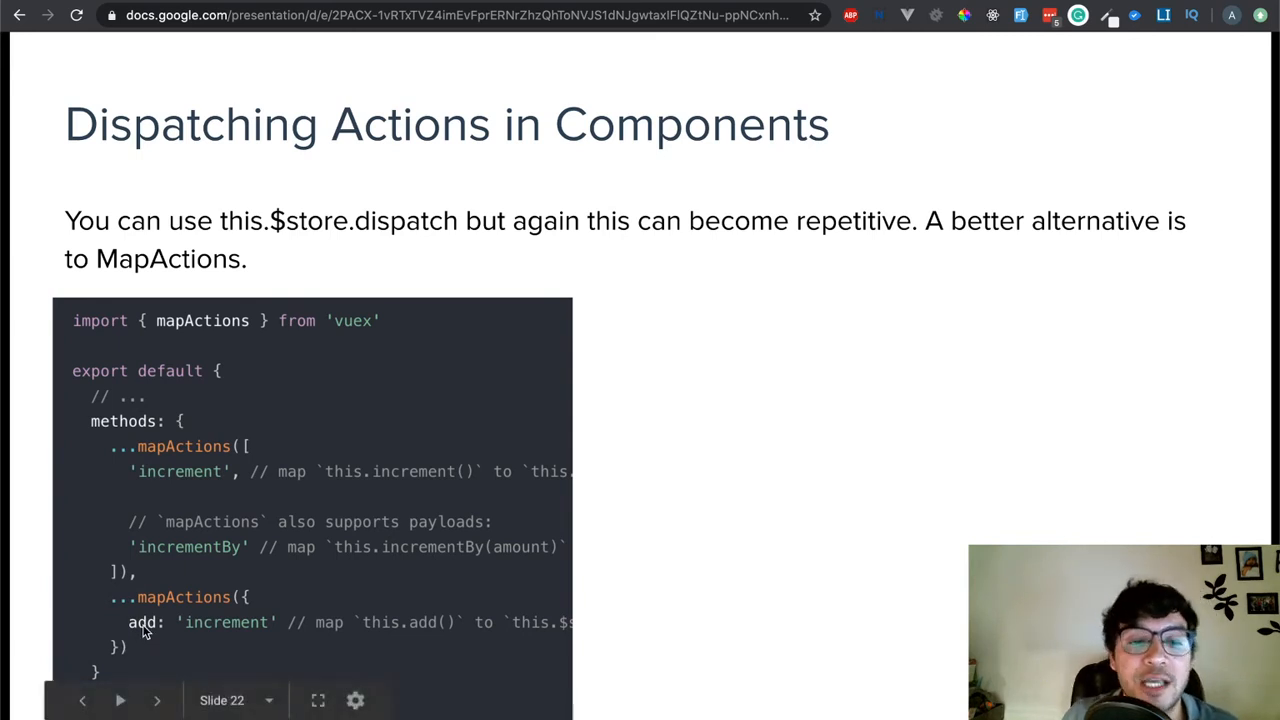
mouse_move(452, 625)
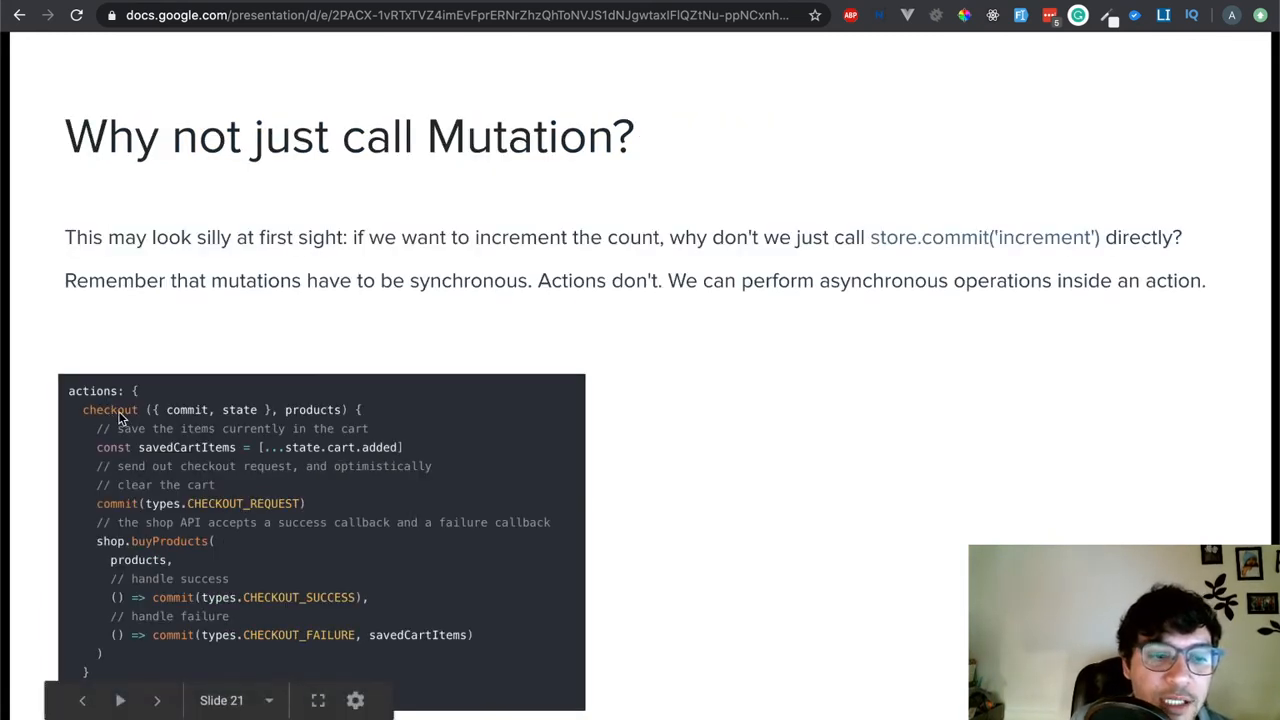
Step: Advance from the mapActions dispatching slide to the Composing Actions slide with Promise examples
left_click(156, 700)
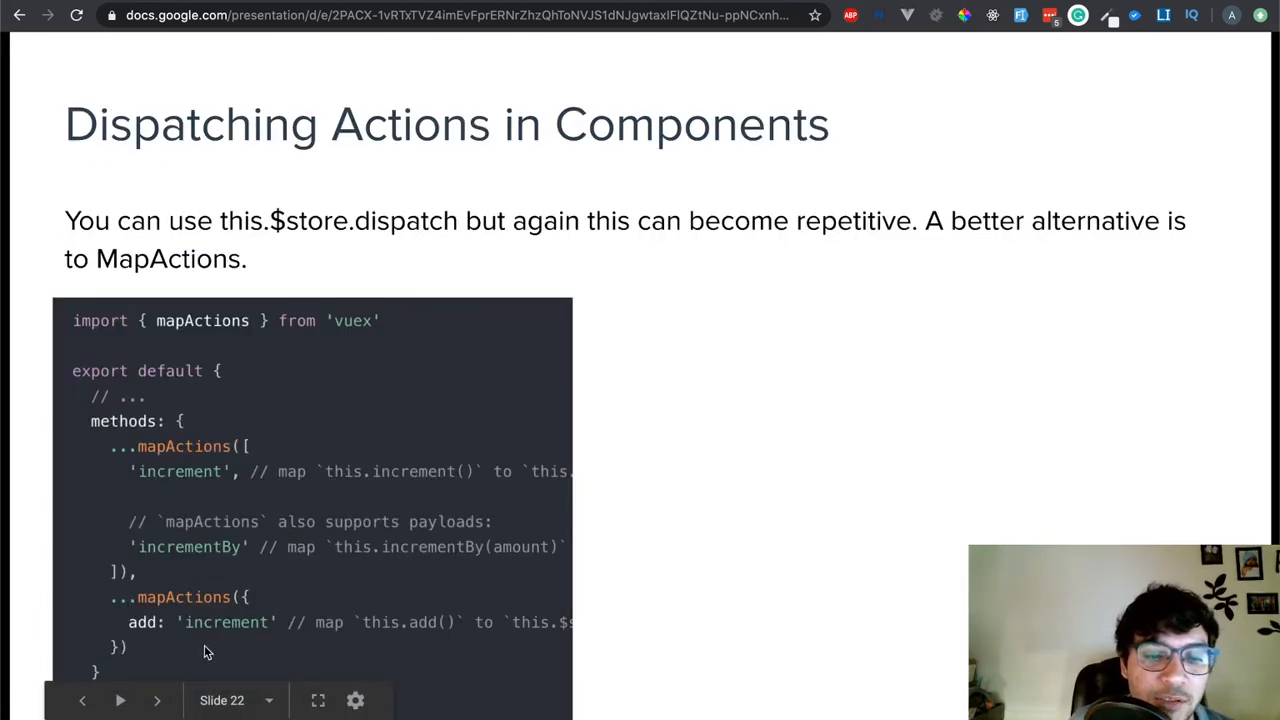
mouse_move(210, 622)
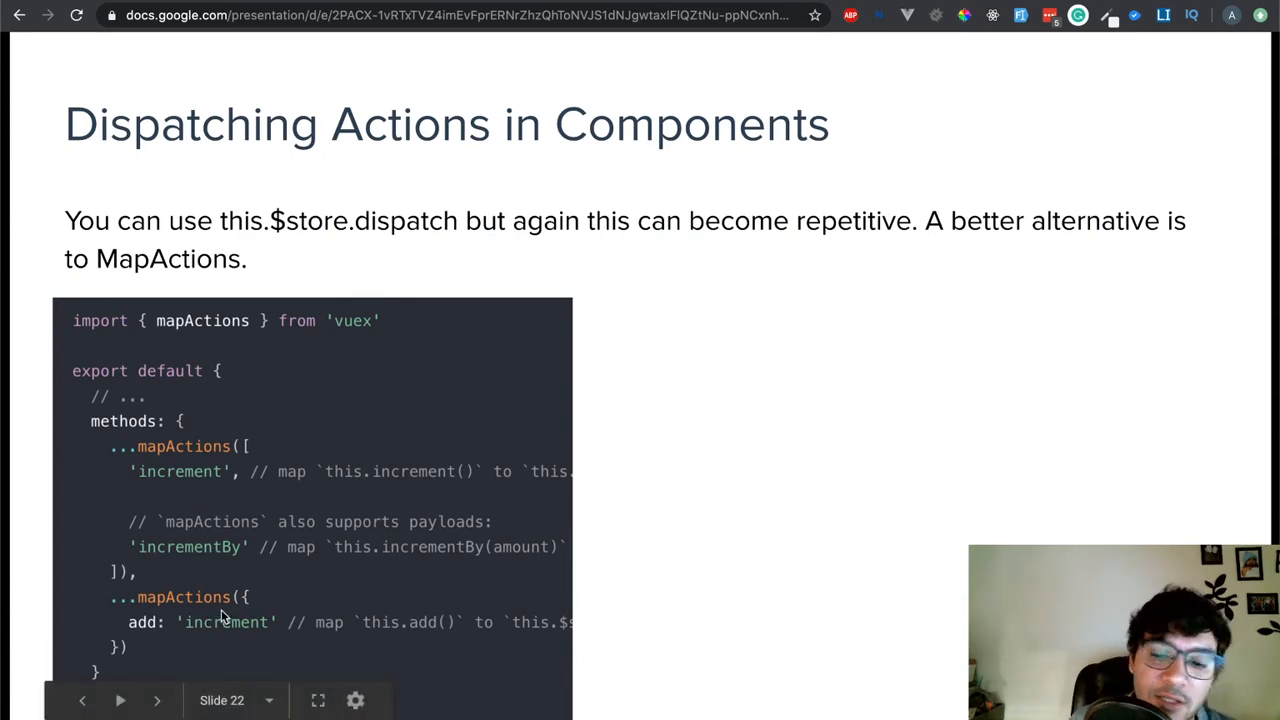
left_click(157, 700)
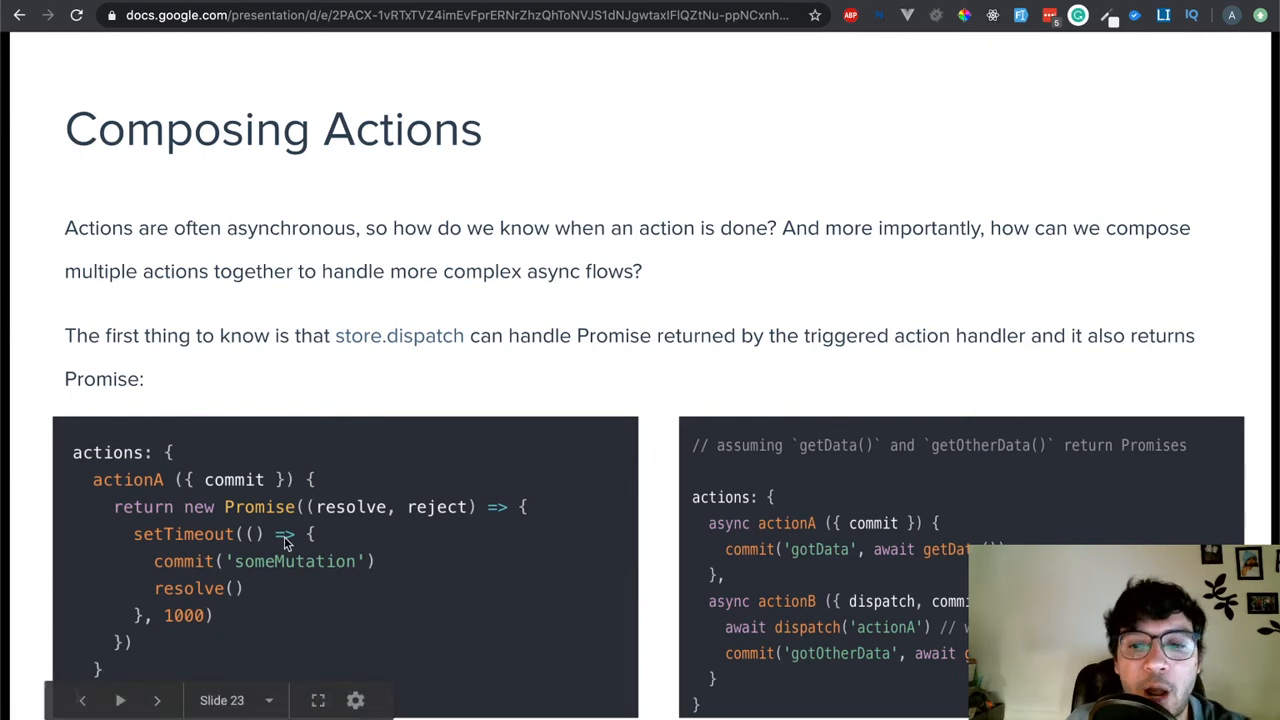
mouse_move(710, 620)
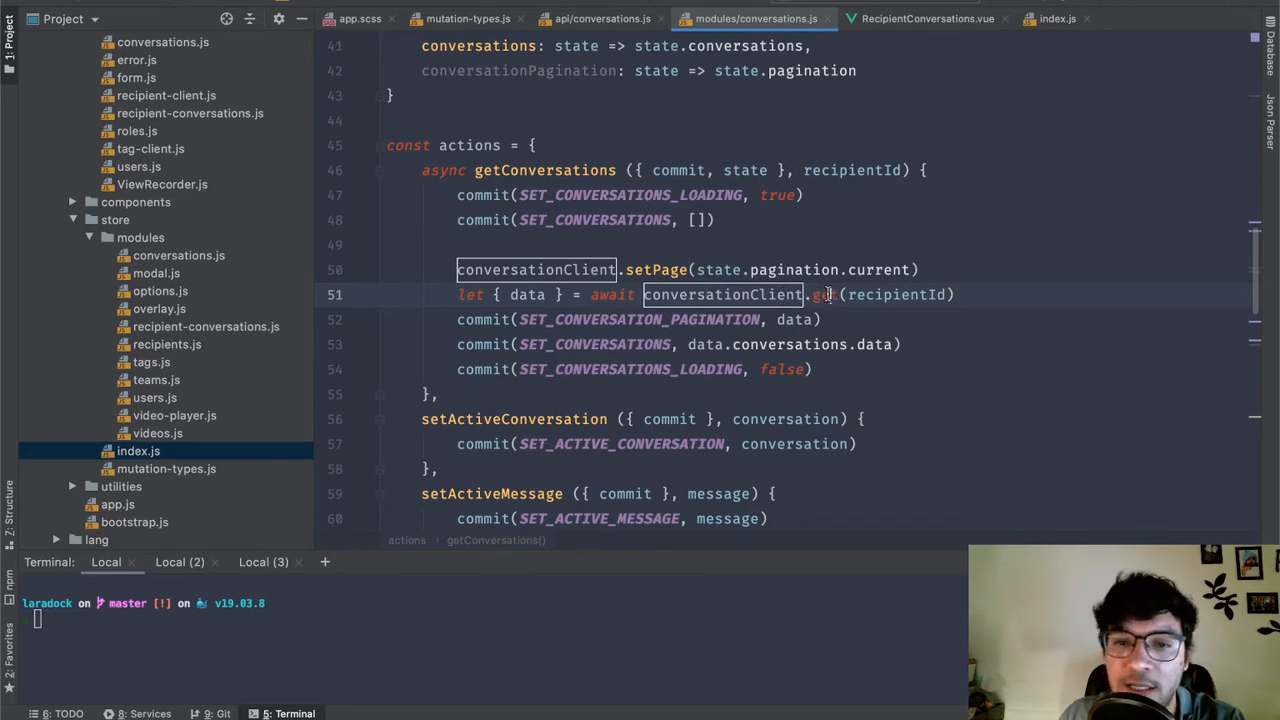
Step: View the Conversations API get method, then return to modules/conversations.js pagination state
left_click(595, 18)
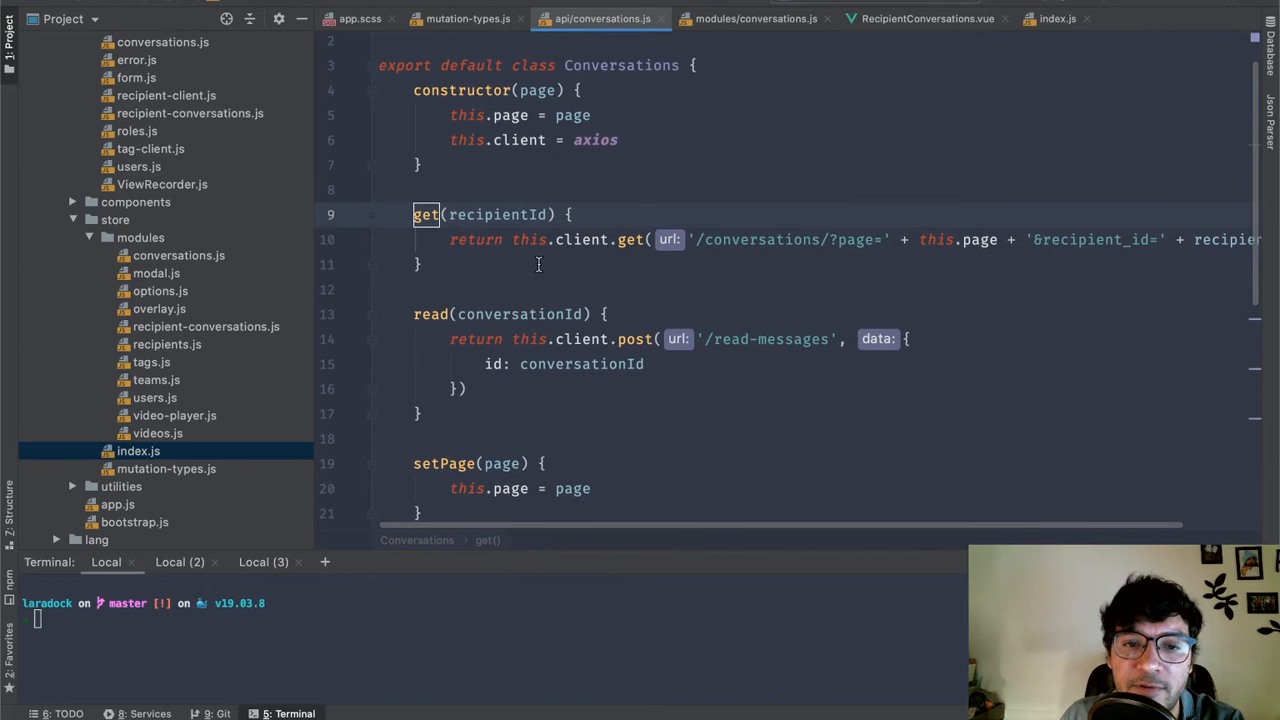
left_click(756, 18)
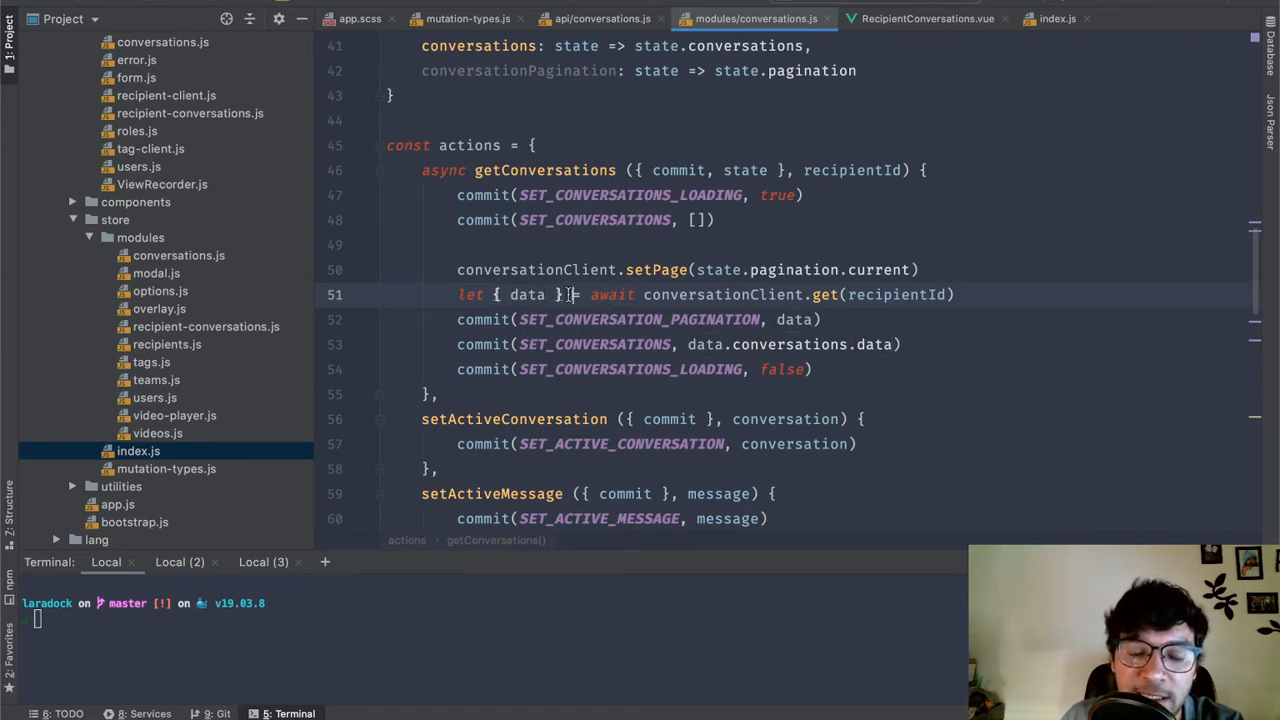
double_click(527, 294)
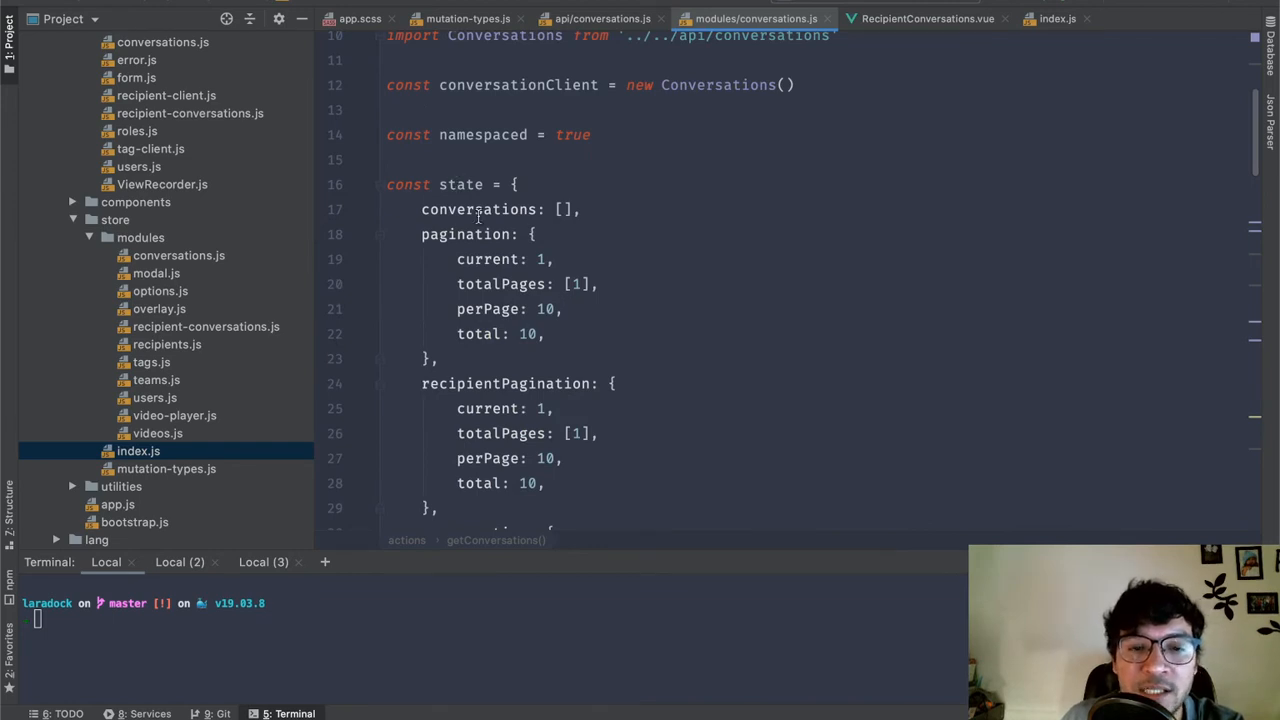
Step: Highlight mapGetters in RecipientConversations.vue computed, then return to the module's getters
scroll("down", 3)
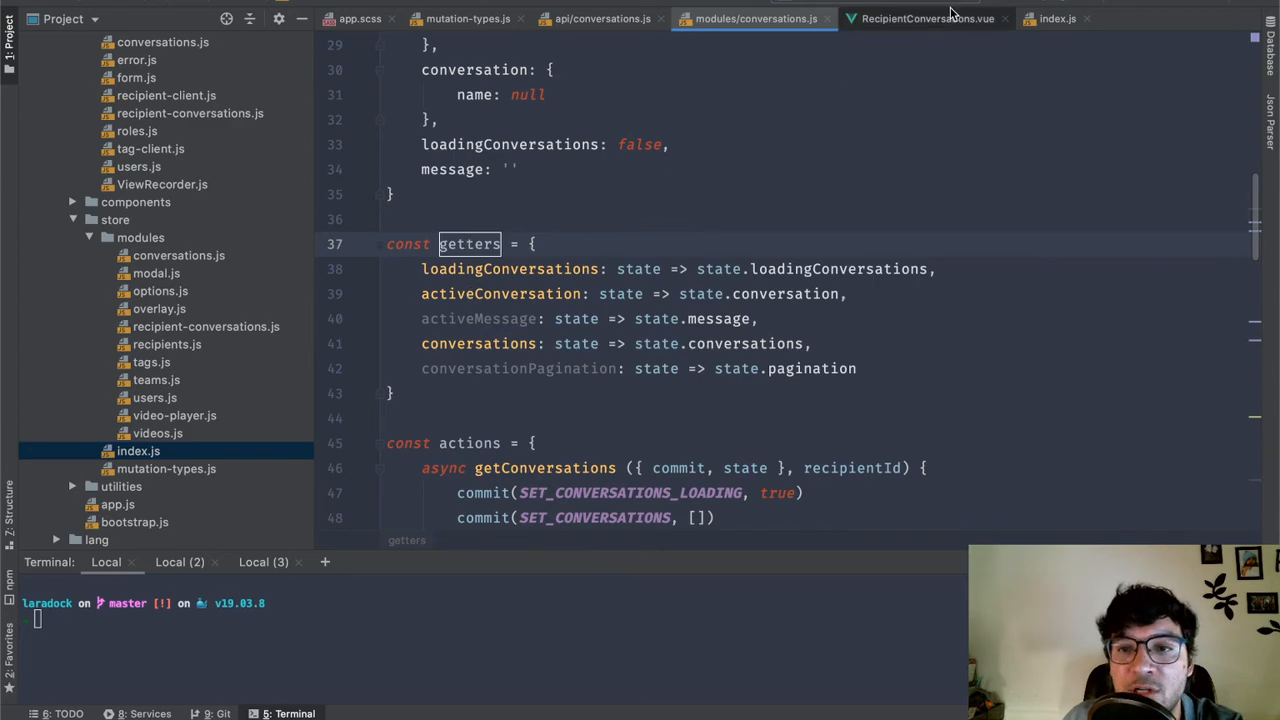
left_click(925, 18)
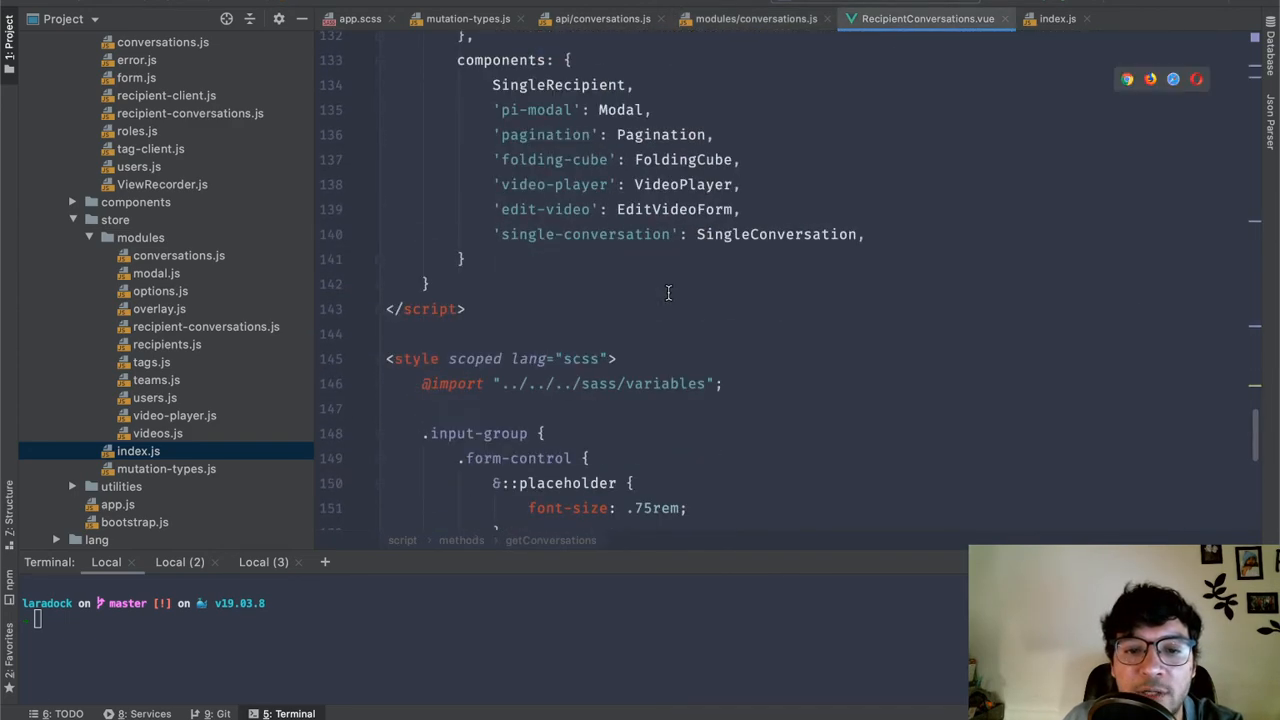
scroll("up", 3)
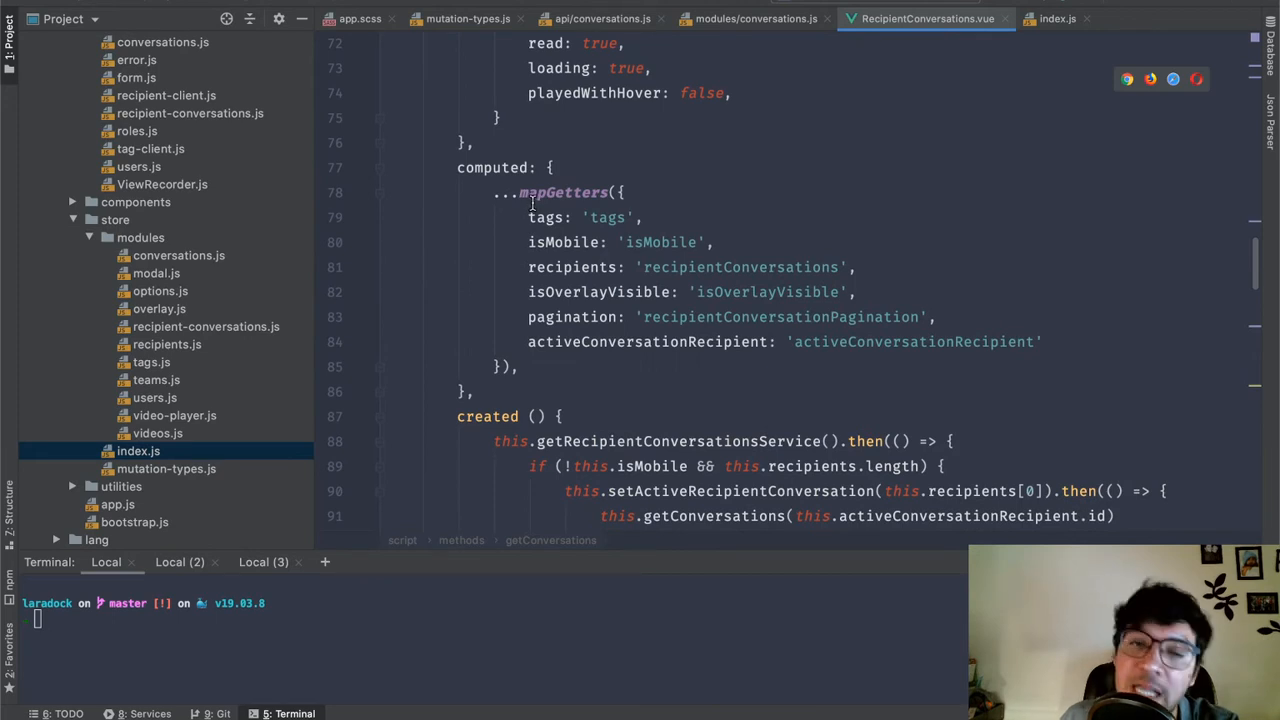
double_click(562, 192)
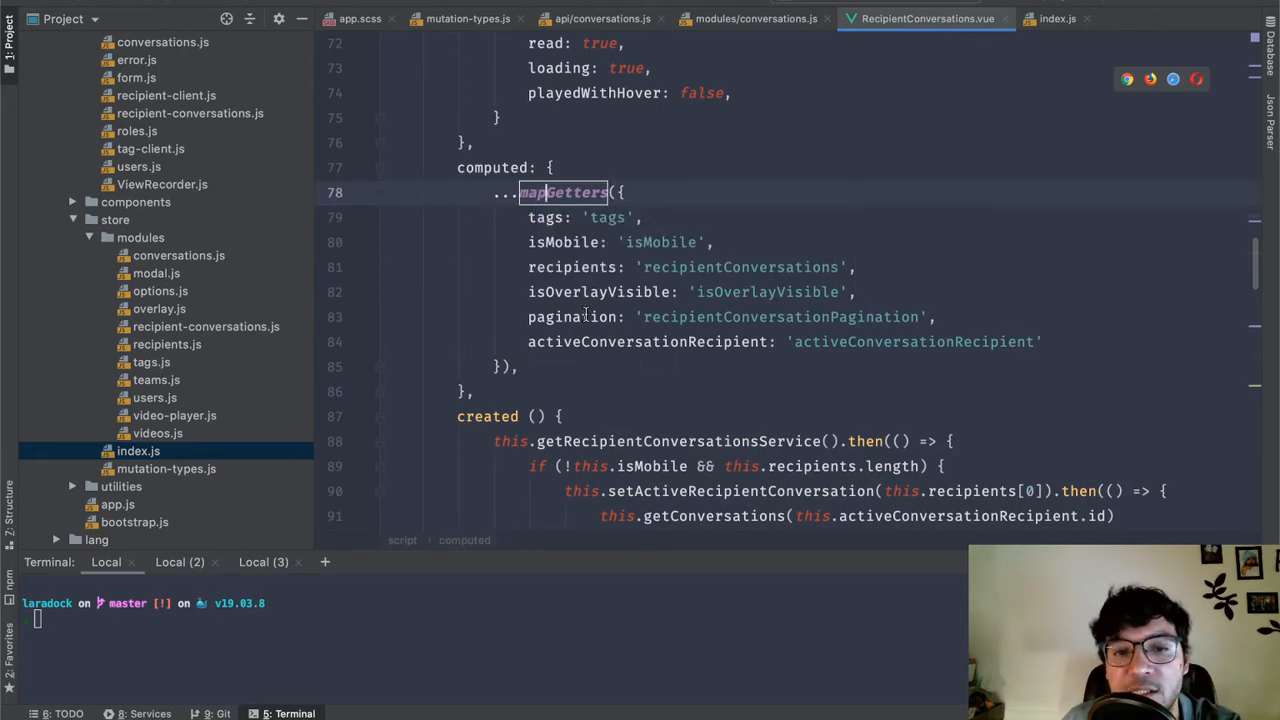
left_click(754, 18)
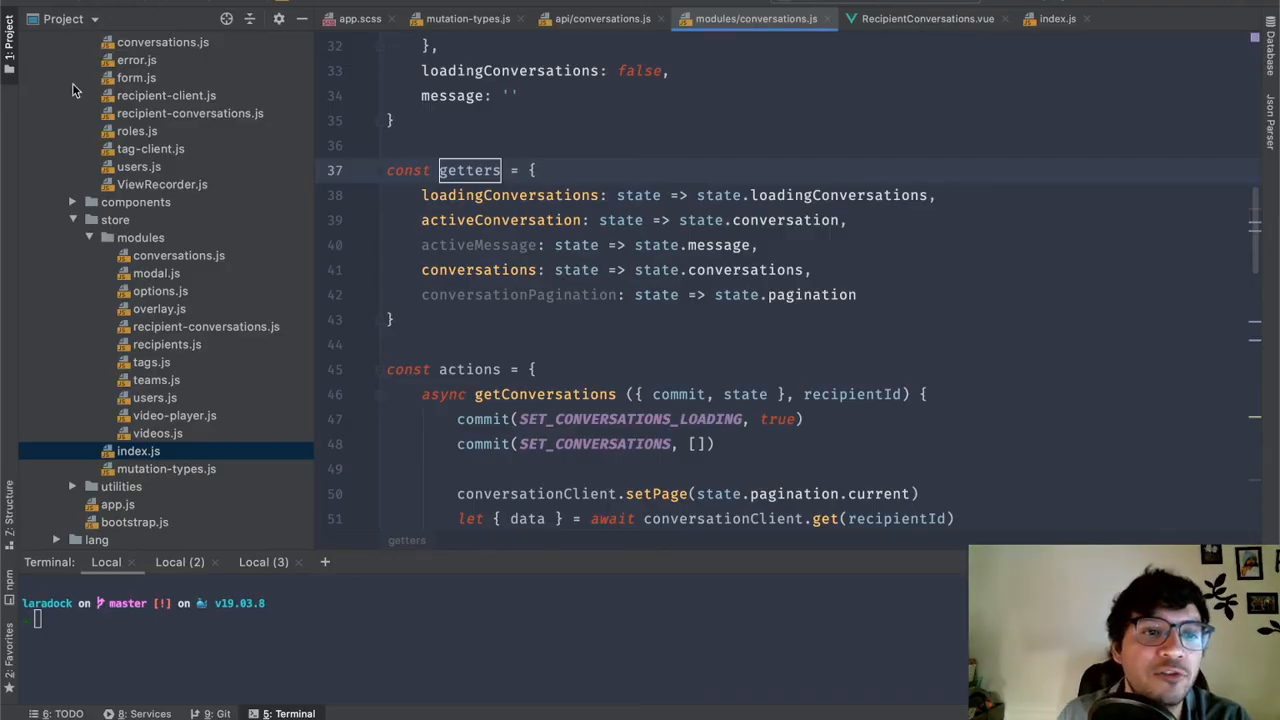
Step: Select the store/modules files, narrowing to videos.js, and open the store's index.js
left_click(178, 254)
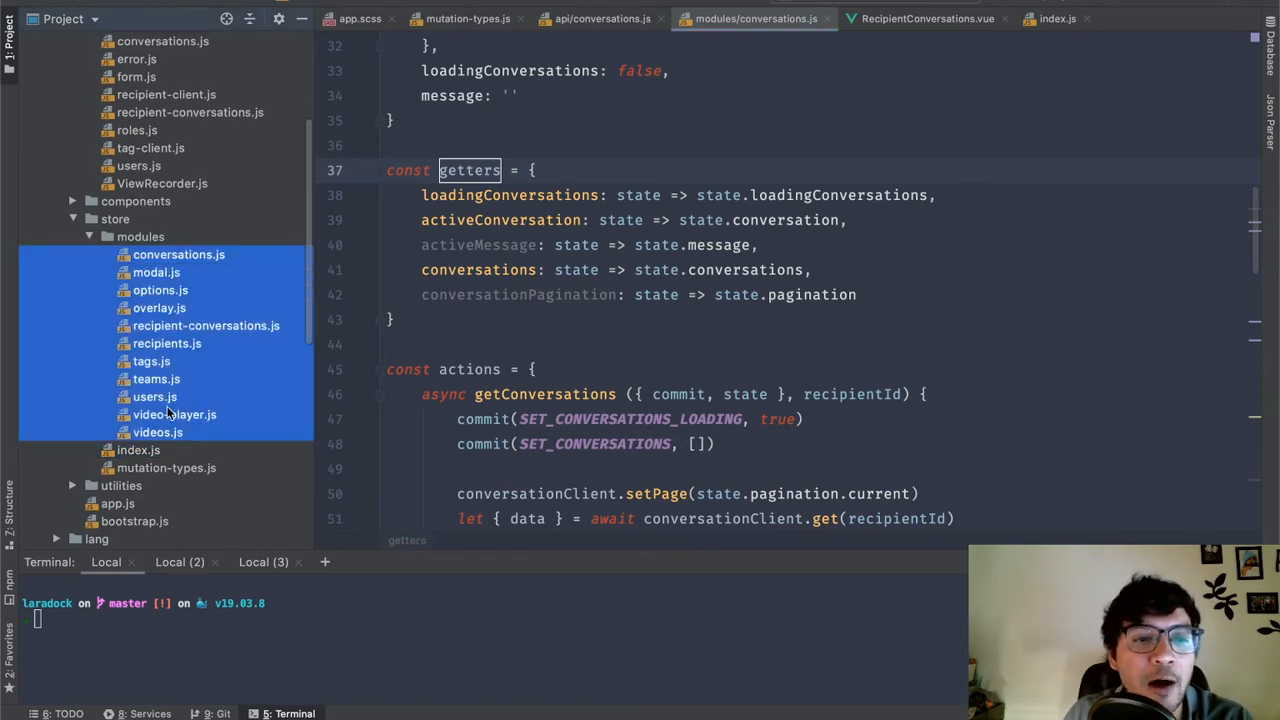
mouse_move(200, 282)
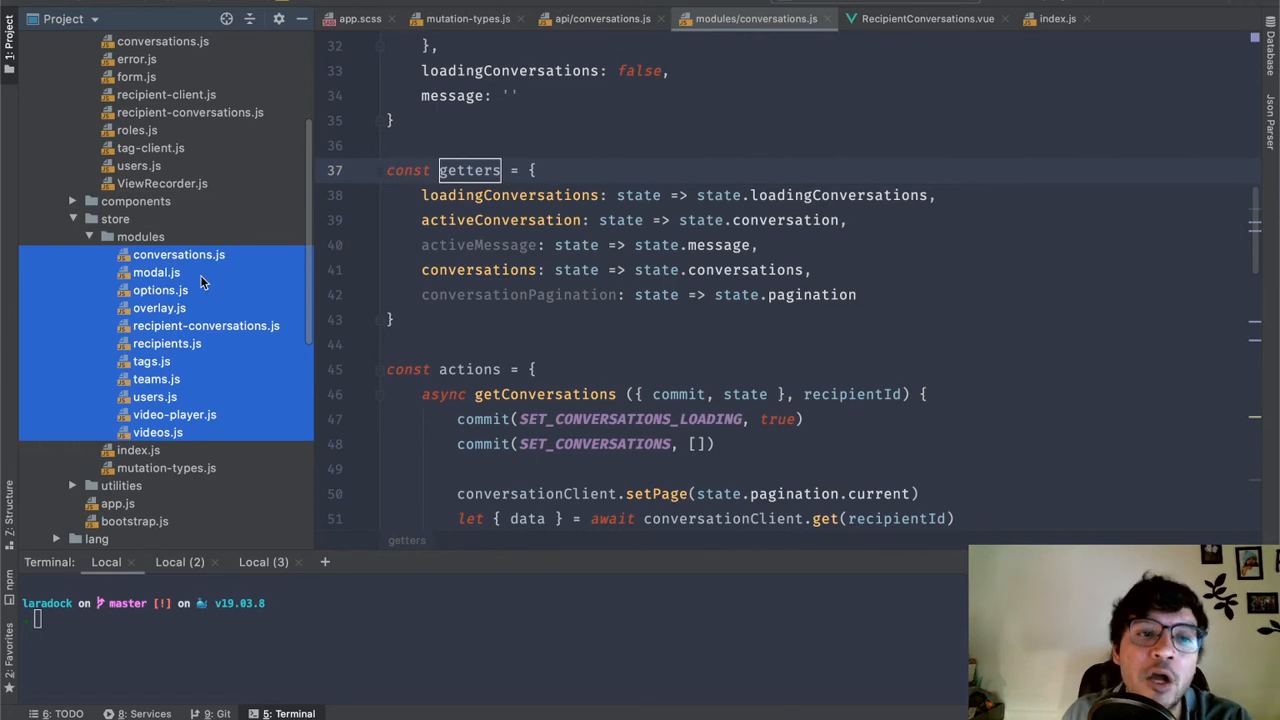
mouse_move(210, 300)
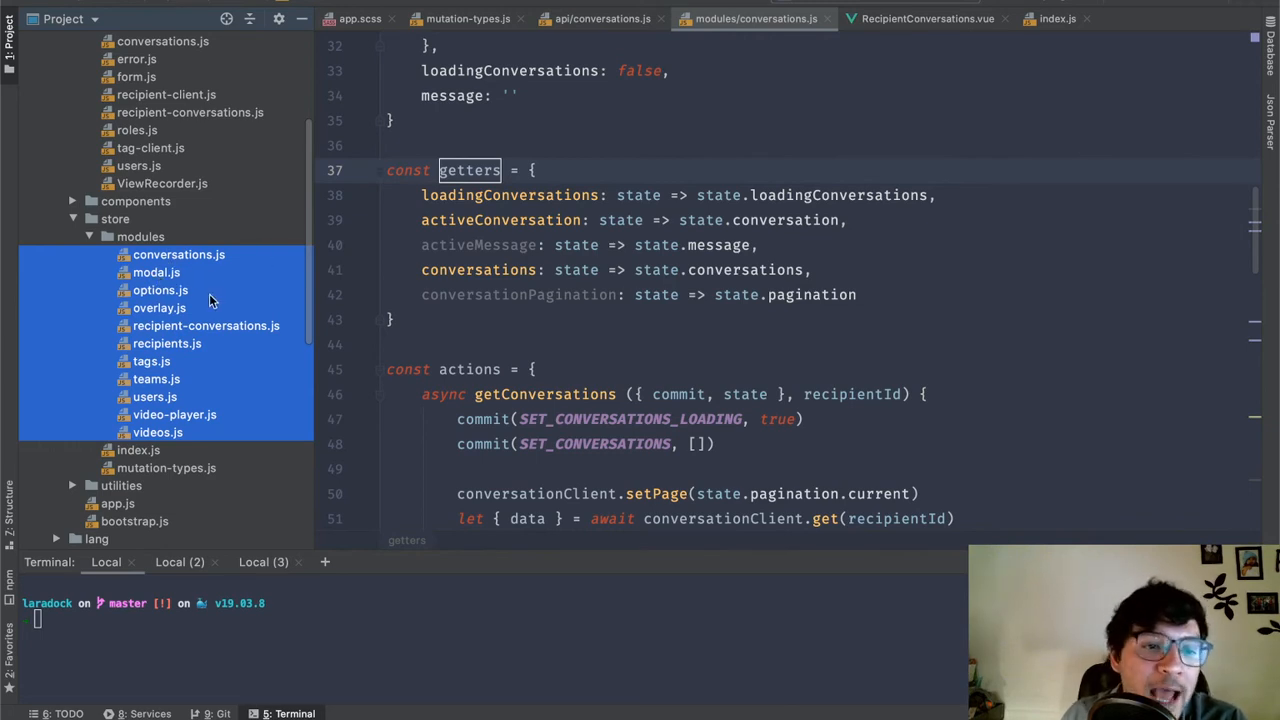
mouse_move(165, 325)
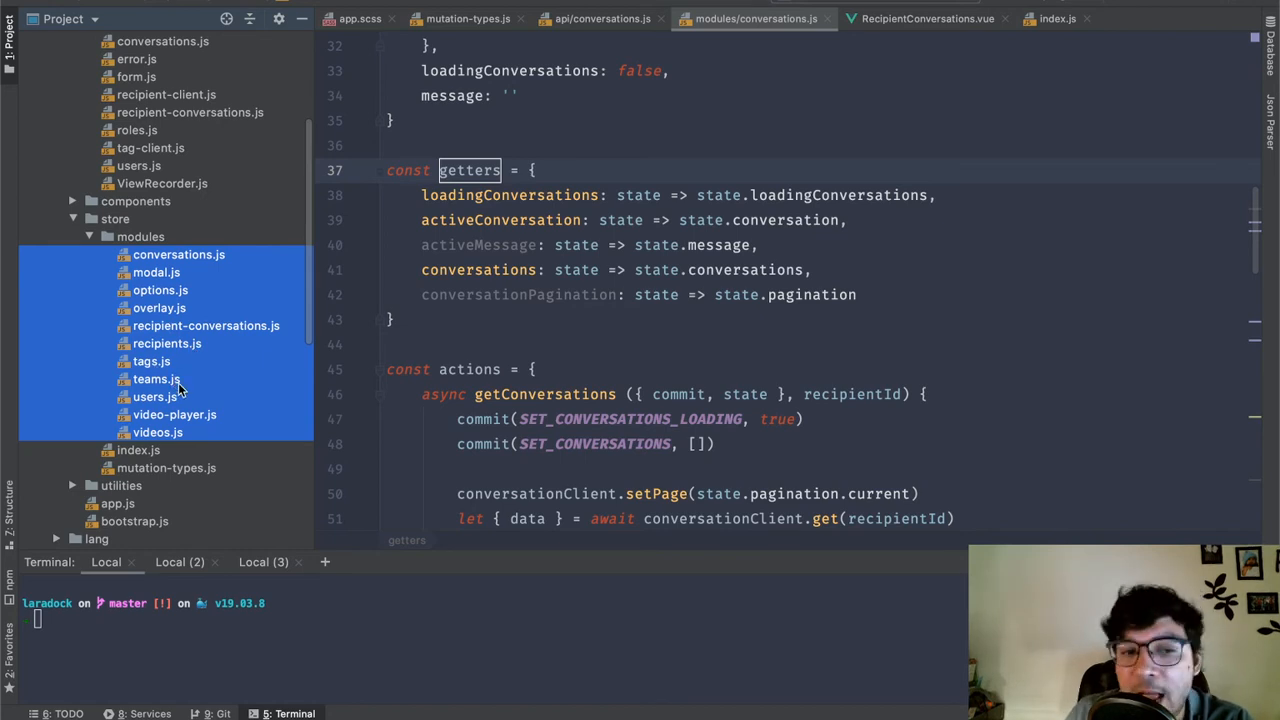
left_click(157, 432)
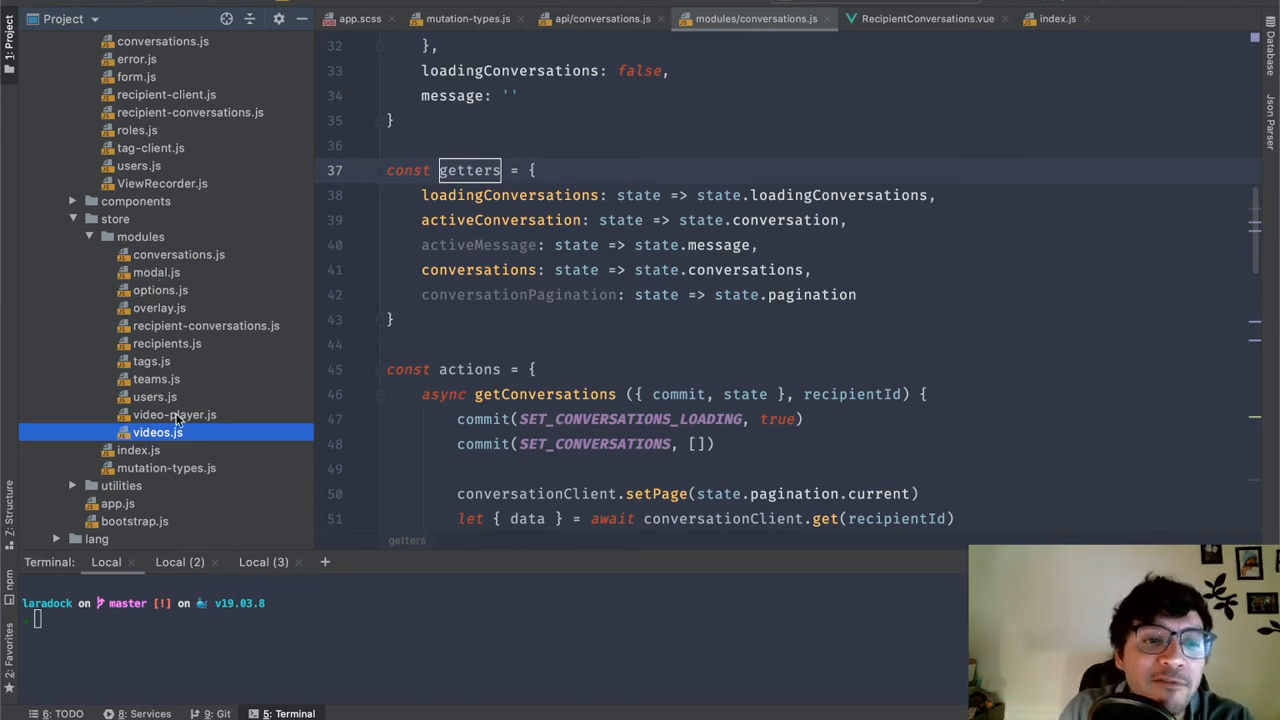
left_click(138, 450)
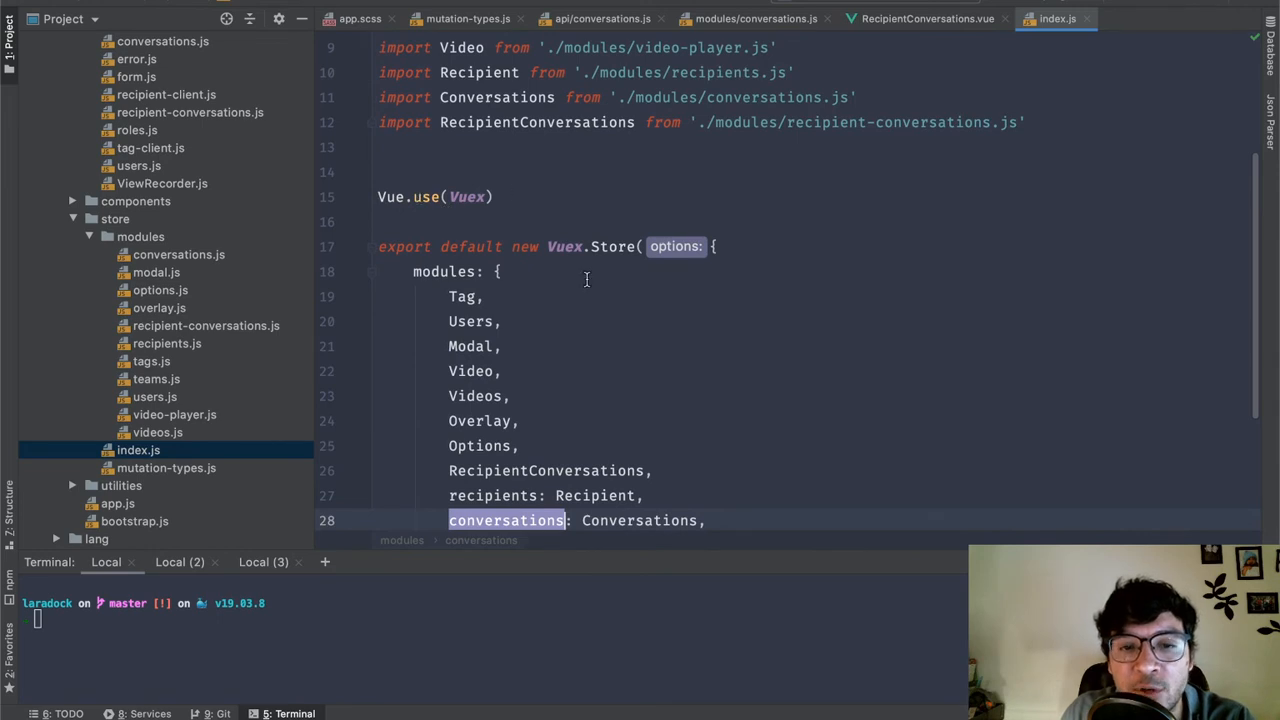
scroll("down", 3)
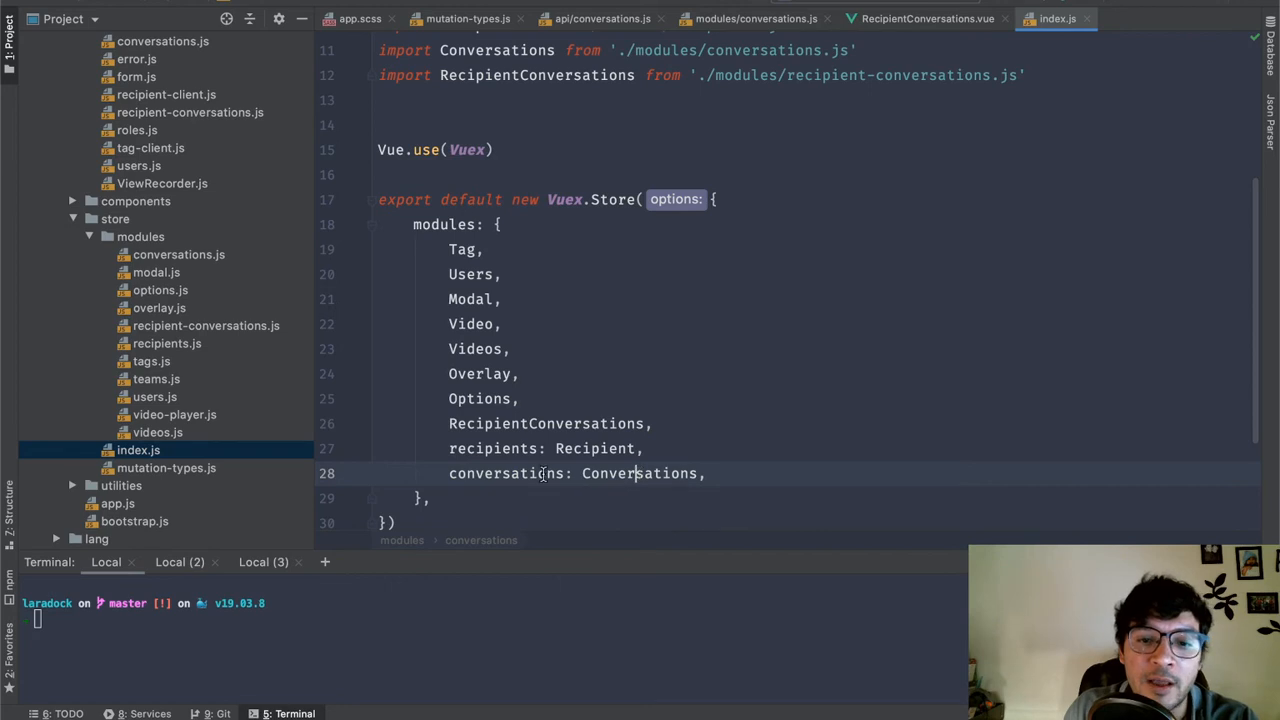
left_click(755, 18)
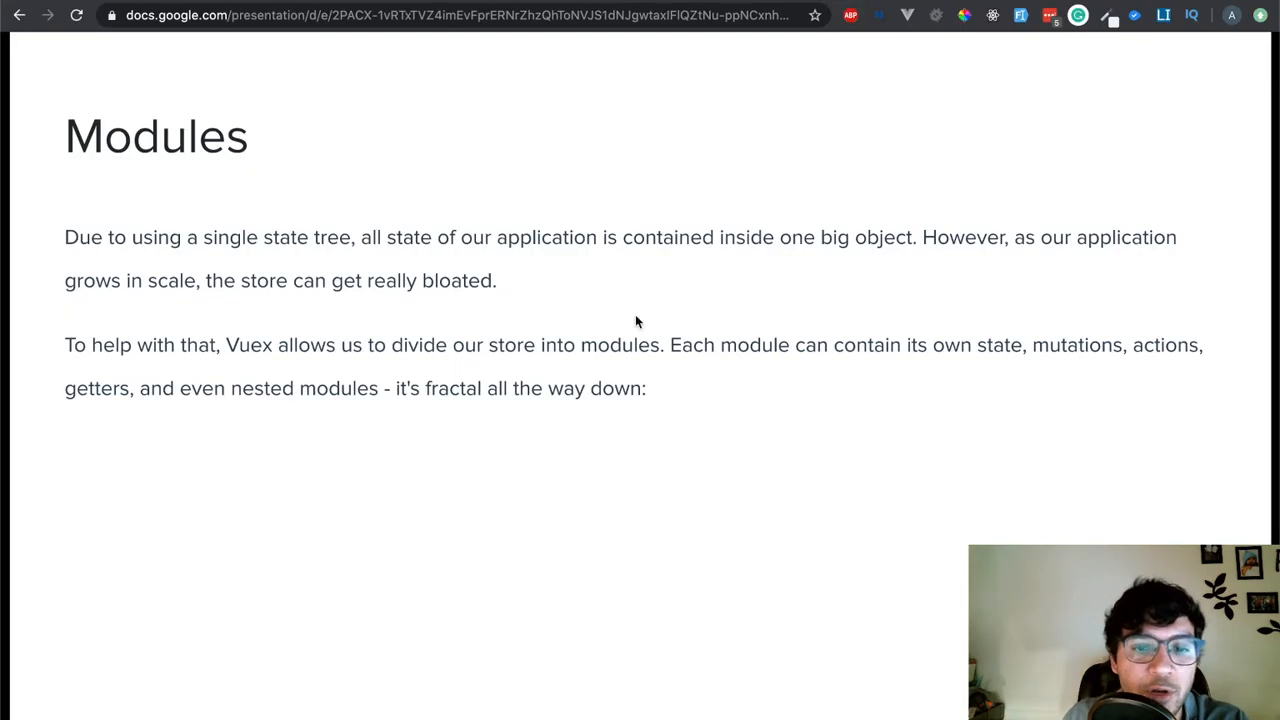
mouse_move(726, 316)
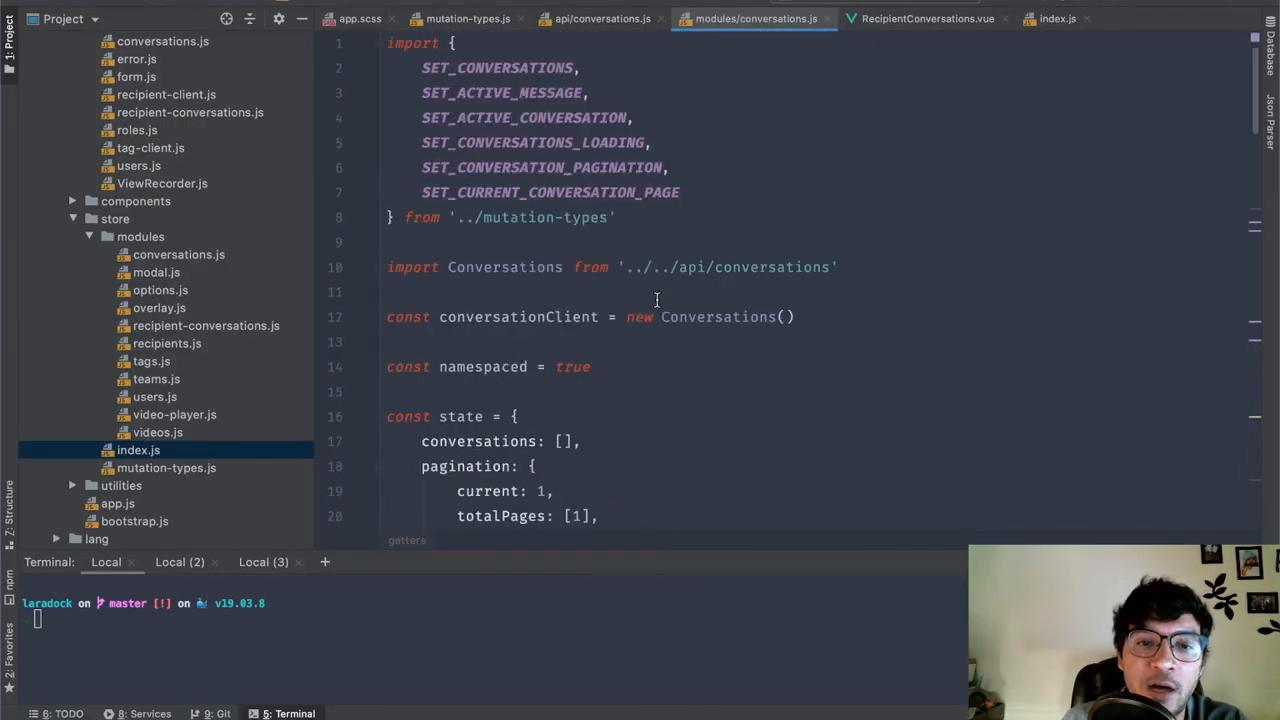
Step: Scroll the conversations getters and look through the recipients.js store module
scroll("down", 3)
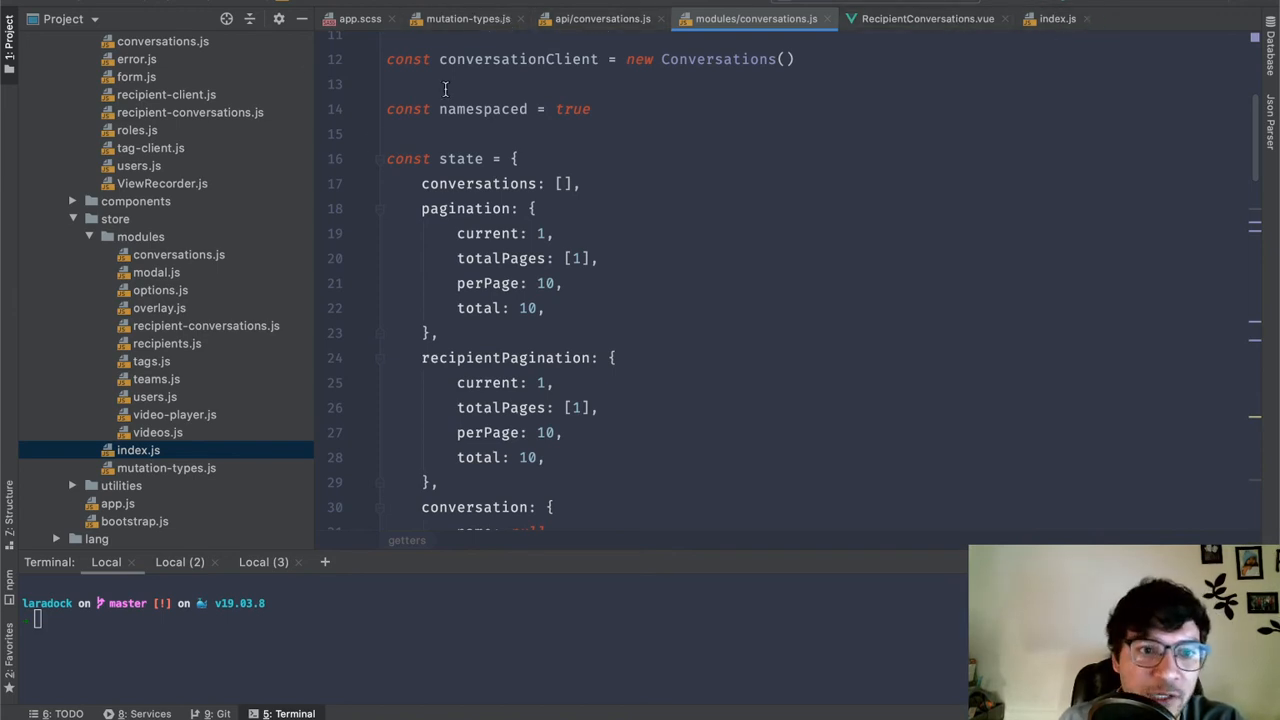
left_click(167, 343)
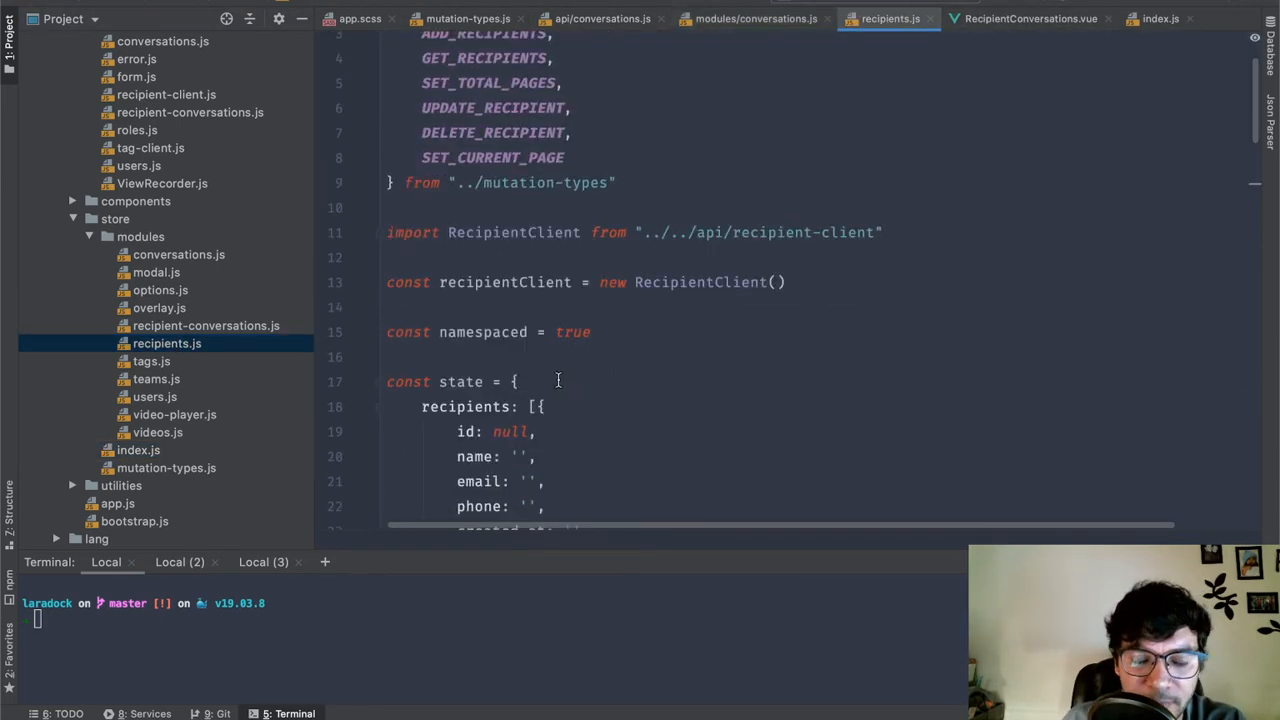
scroll("down", 3)
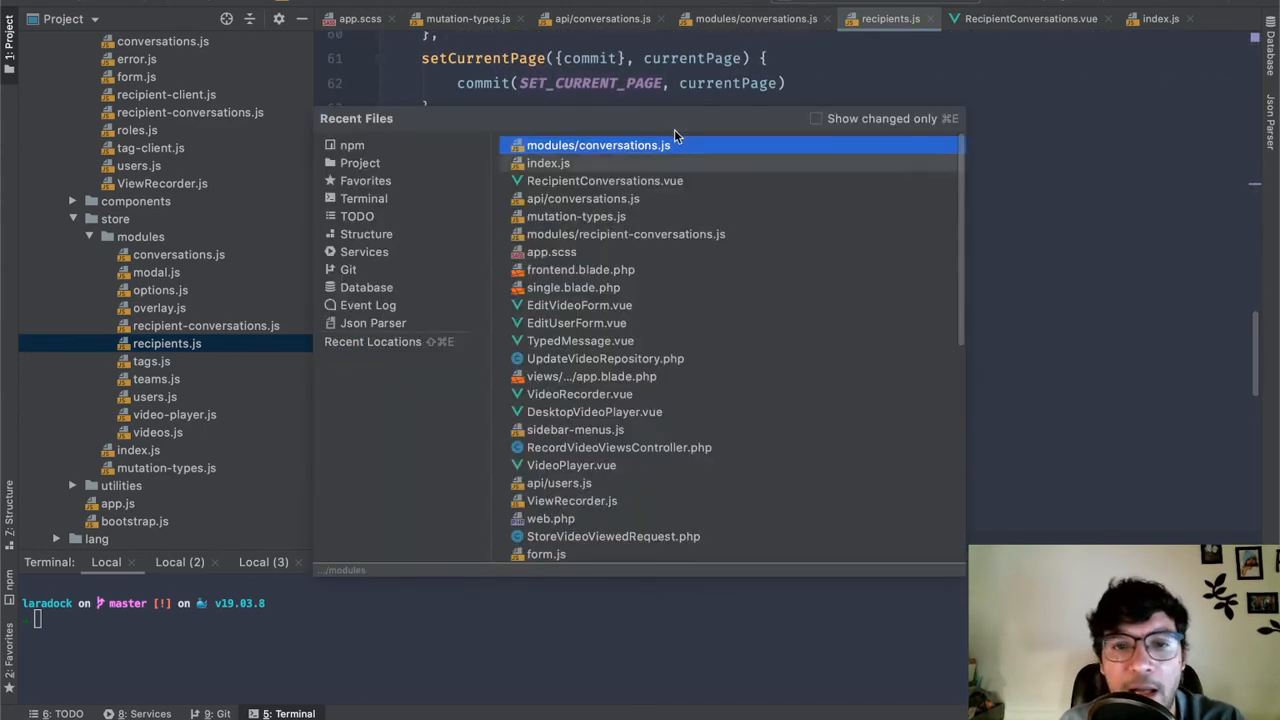
Step: Find 'getcon' in RecipientConversations and follow 'conversations/getConversations' to its module's actions
left_click(604, 181)
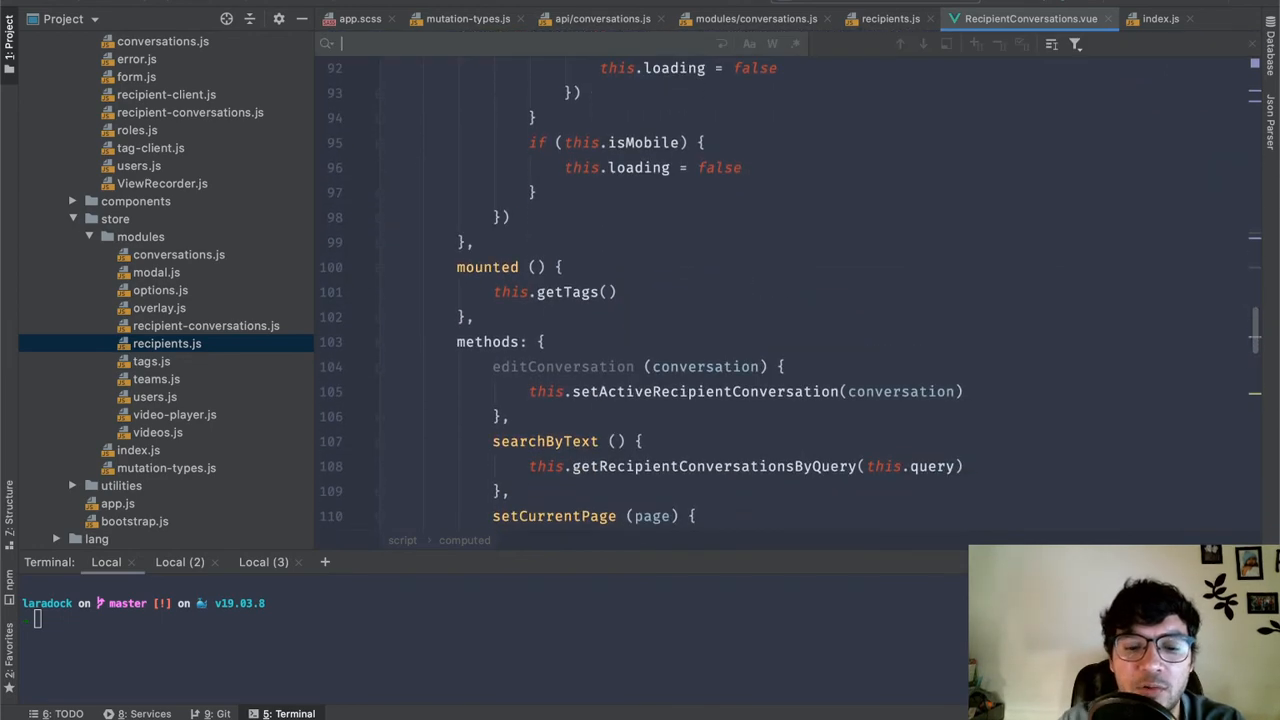
type("getcon")
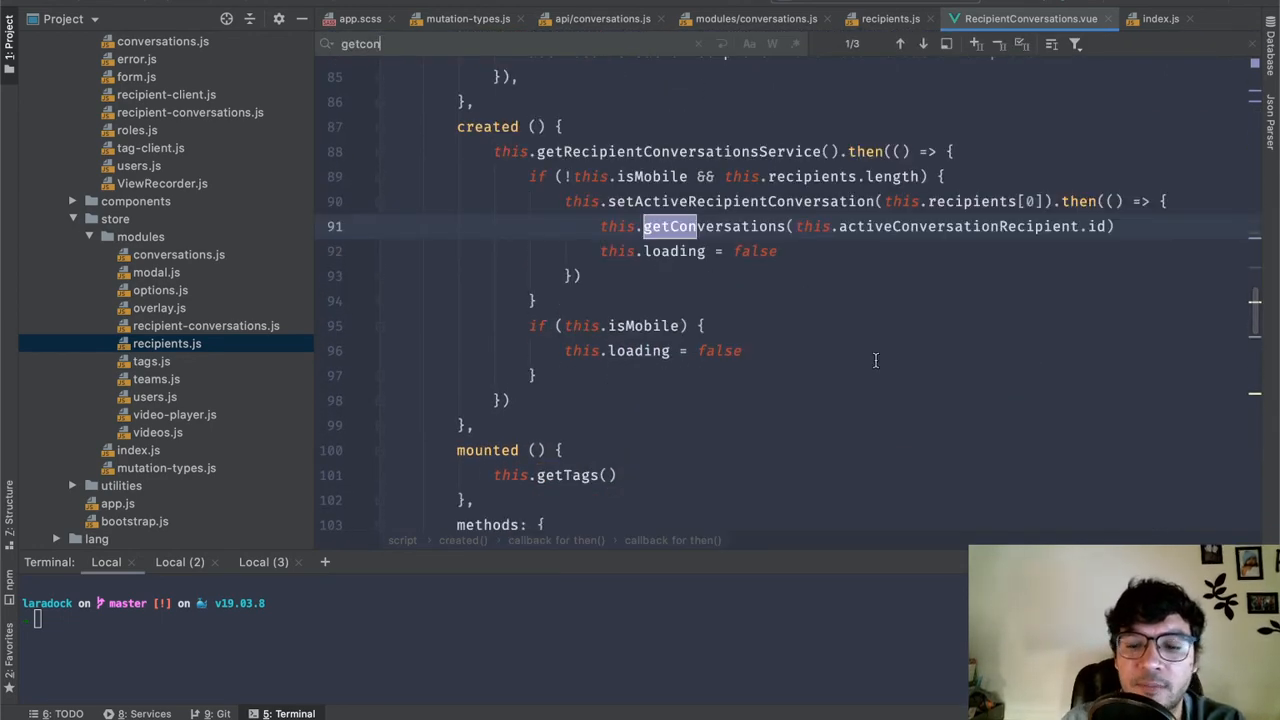
left_click(922, 43)
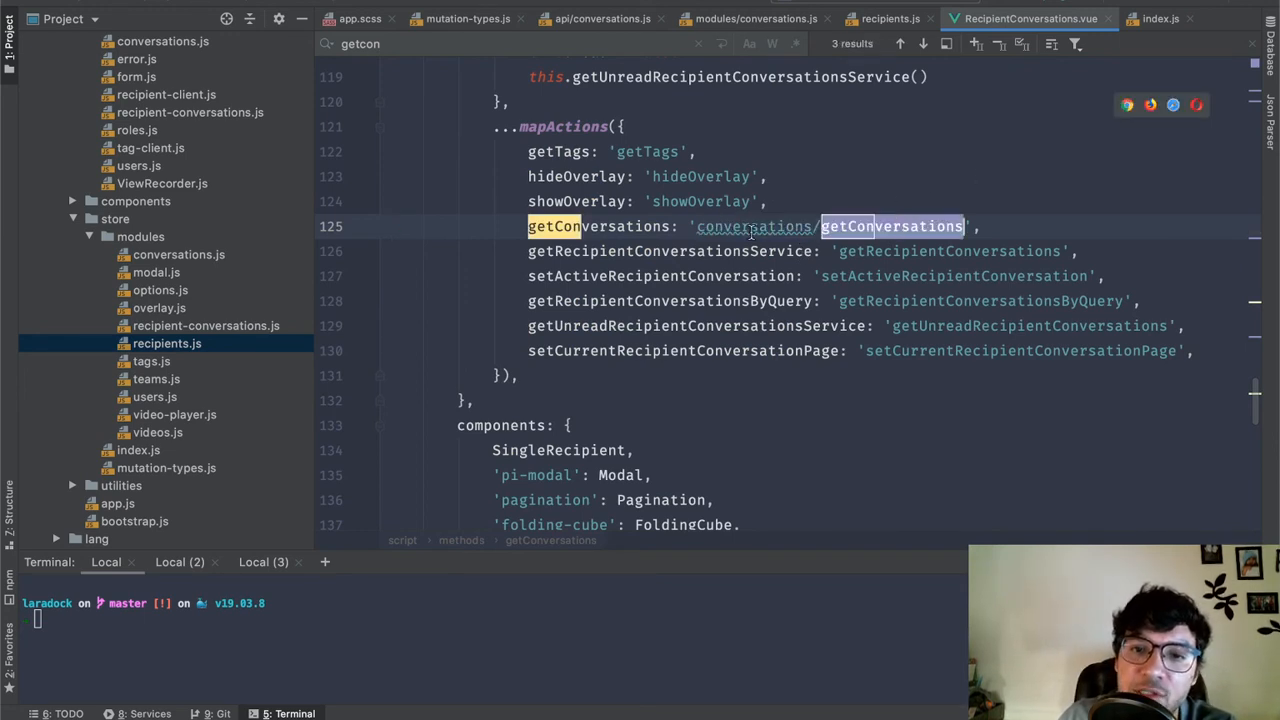
left_click(600, 18)
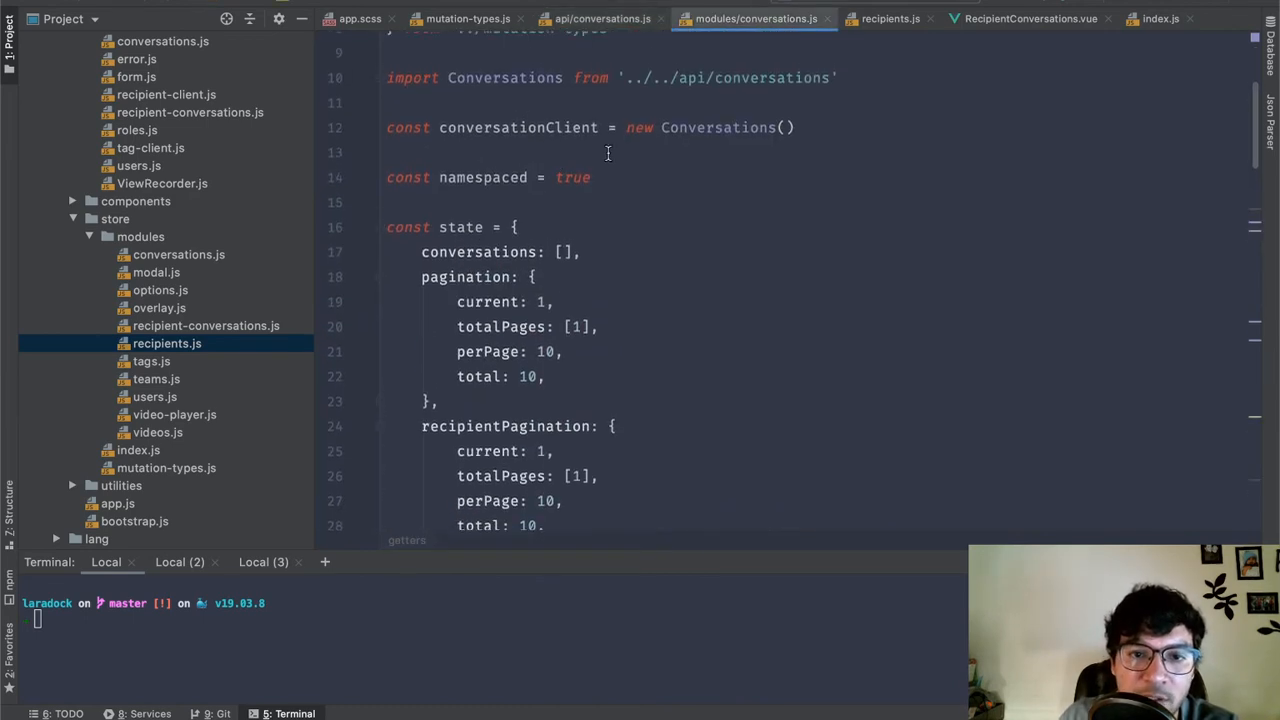
scroll("down", 3)
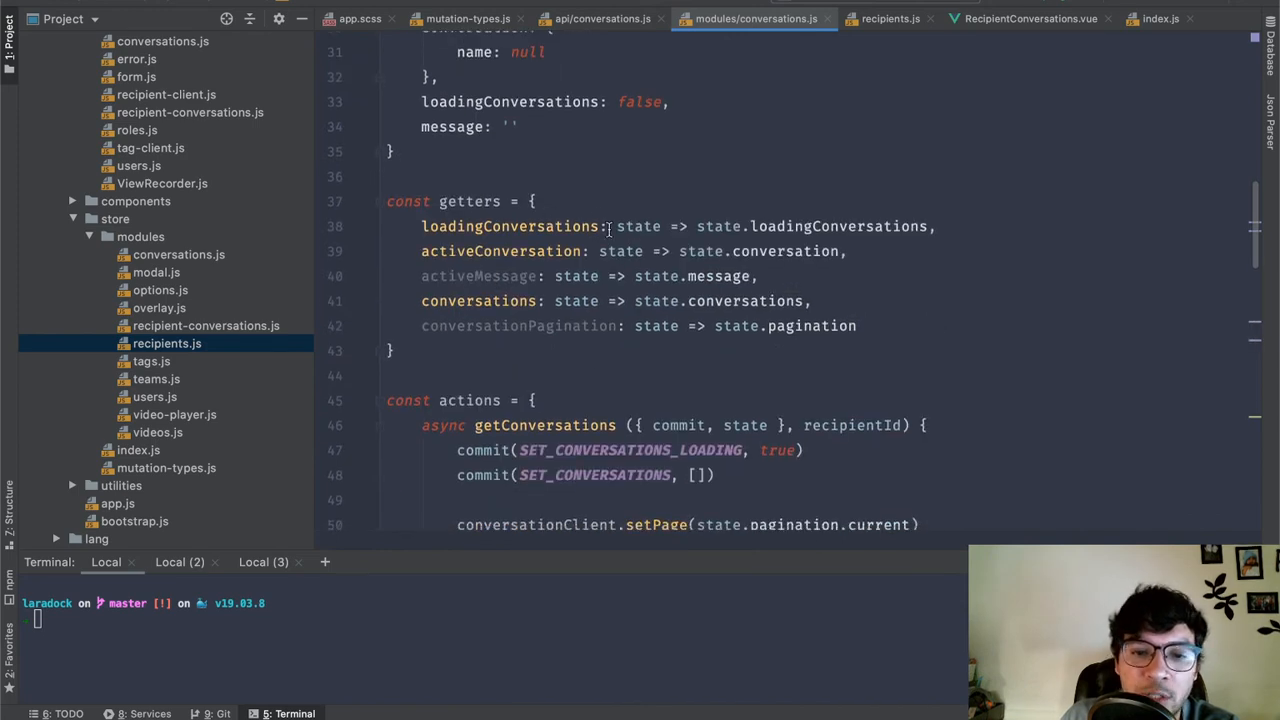
mouse_move(668, 300)
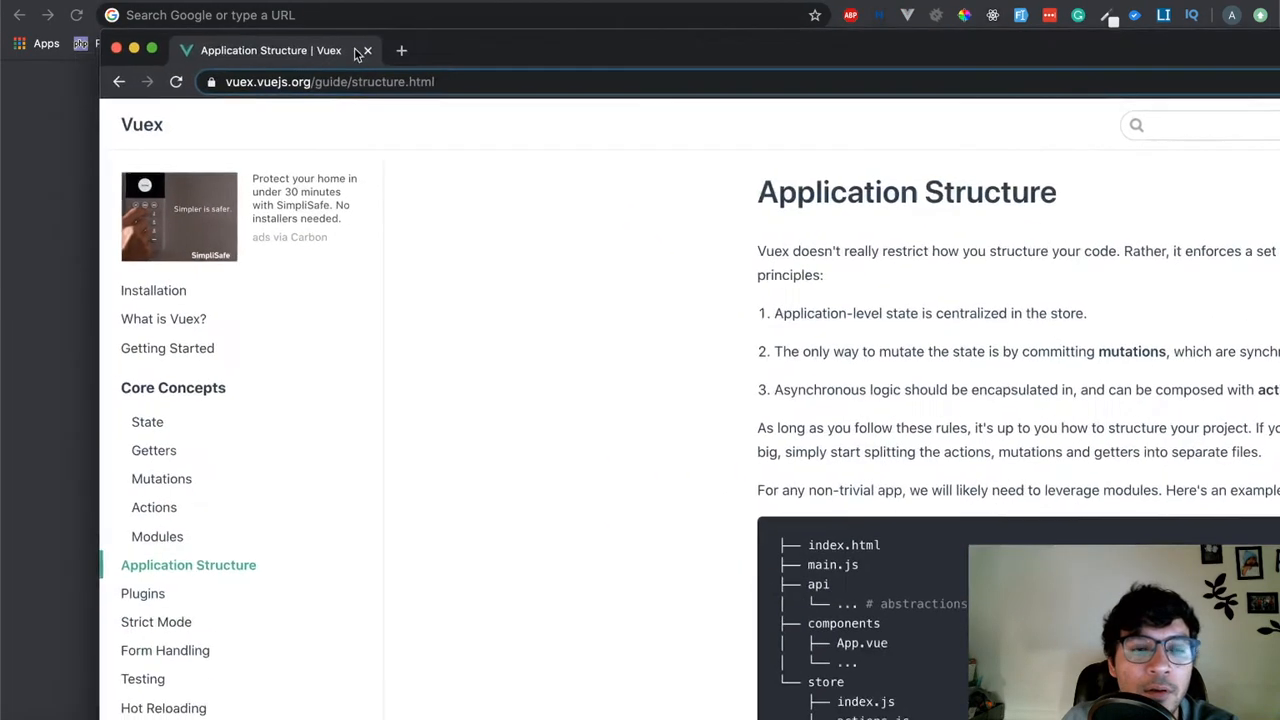
Step: Read the Modules Namespacing examples, highlighting rootGetters in someAction, ending on Application Structure
scroll("down", 3)
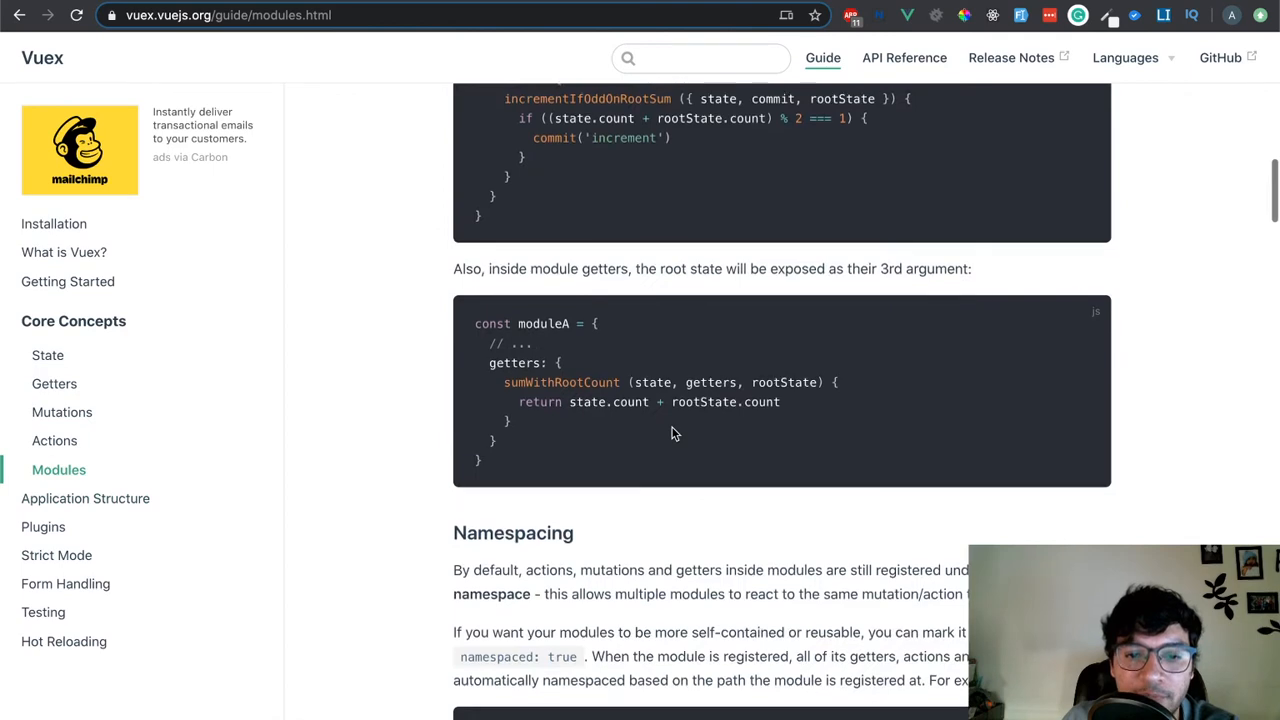
scroll("down", 3)
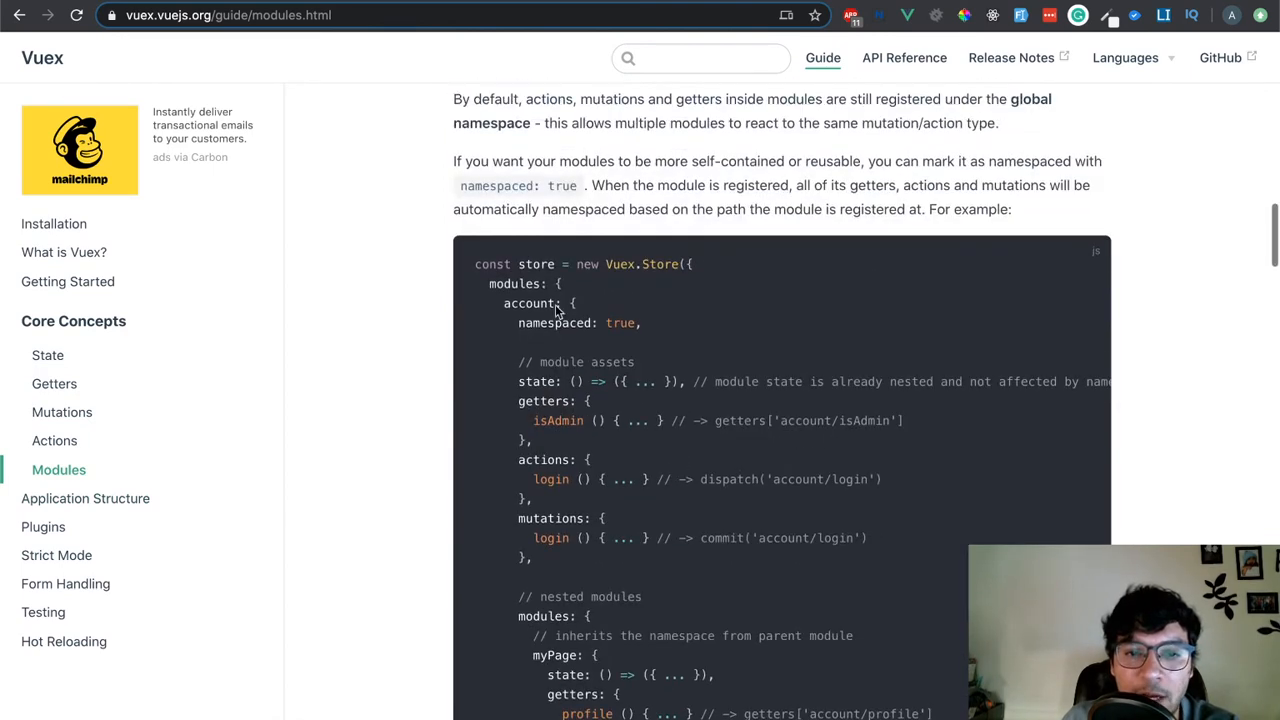
scroll("down", 3)
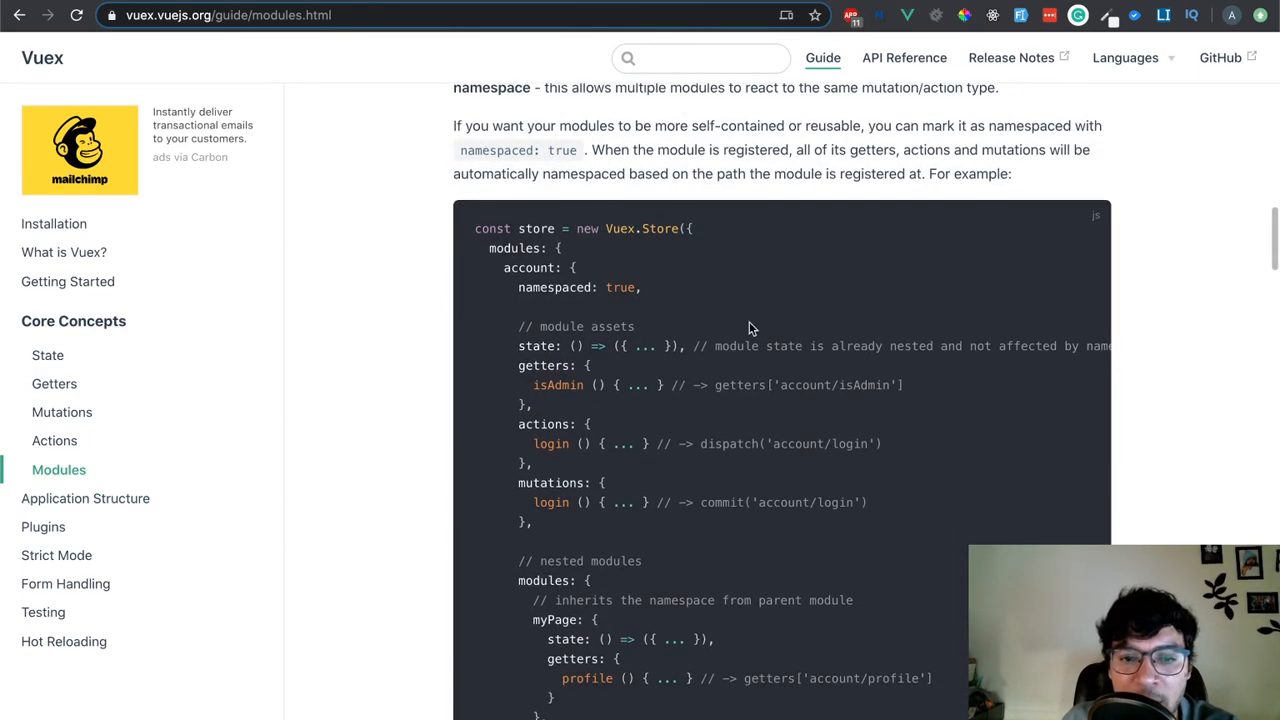
scroll("down", 3)
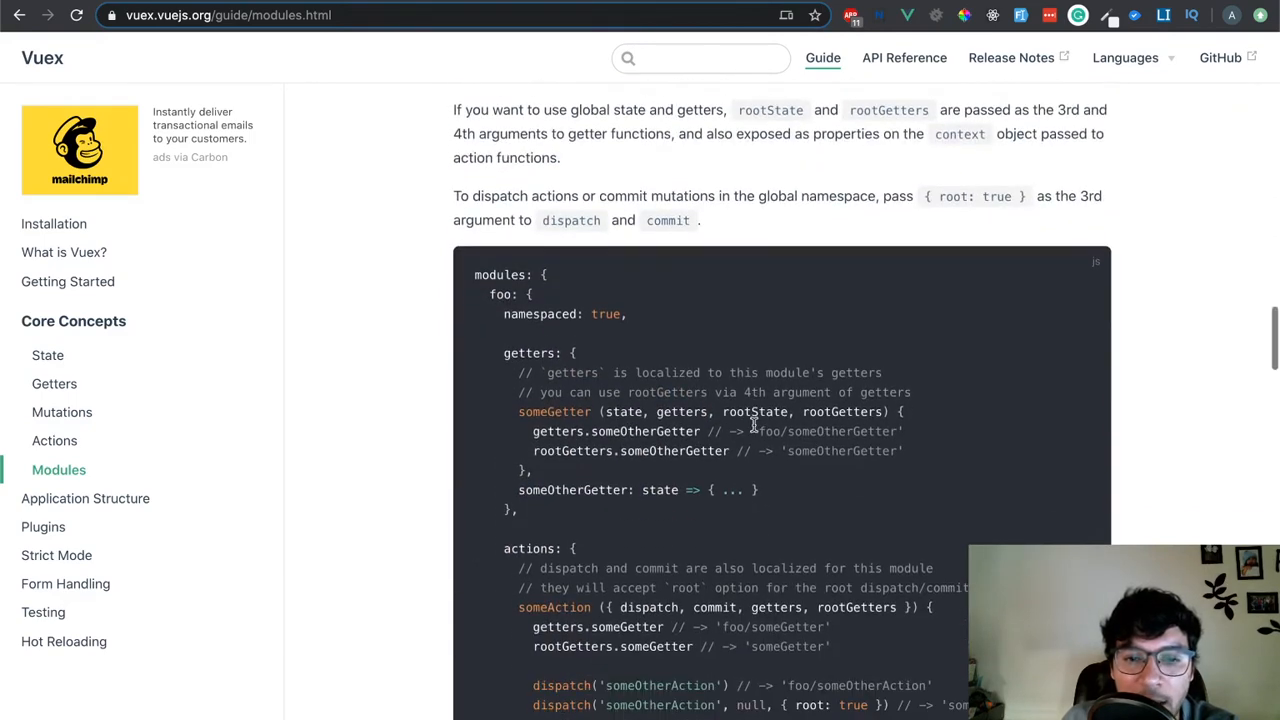
scroll("down", 3)
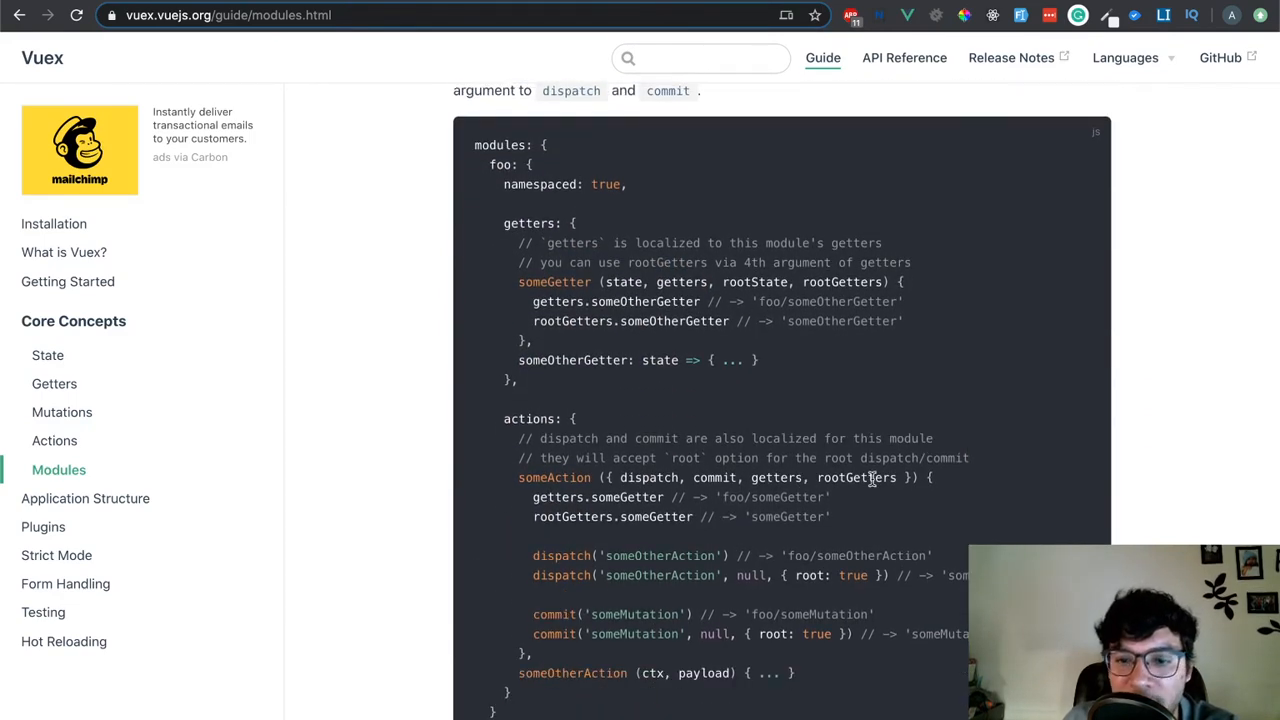
double_click(855, 477)
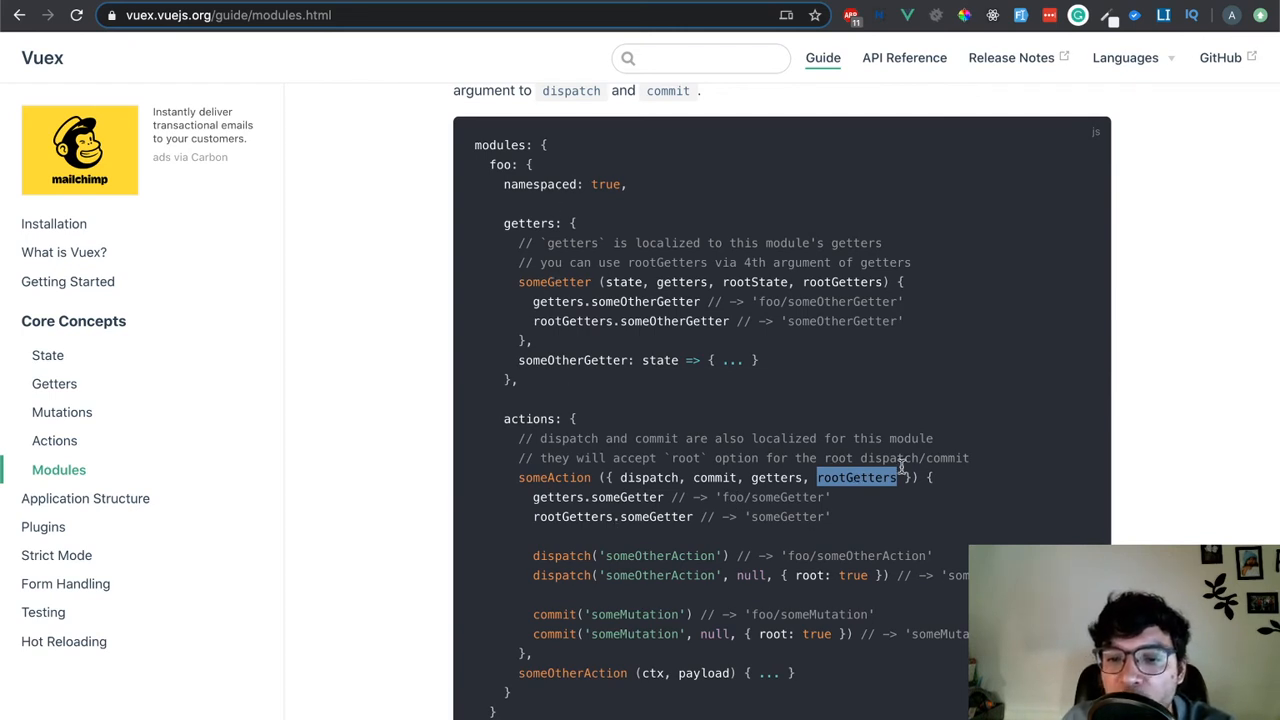
mouse_move(815, 490)
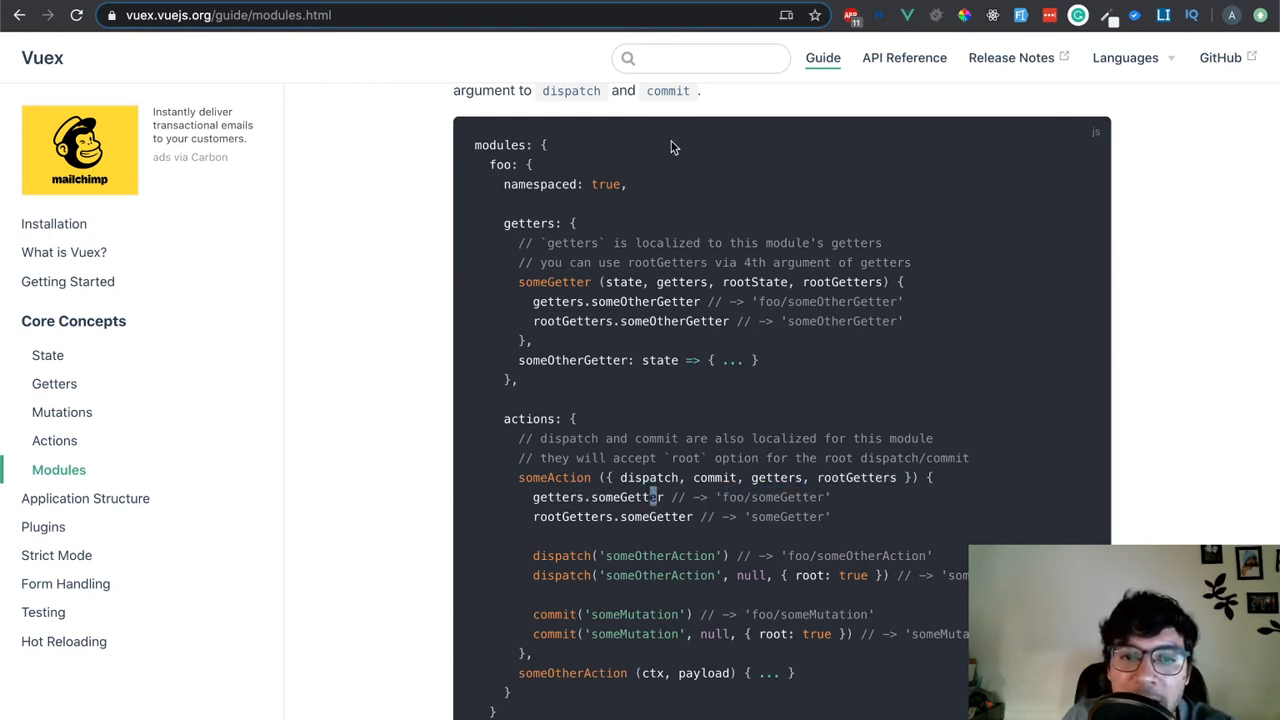
mouse_move(688, 548)
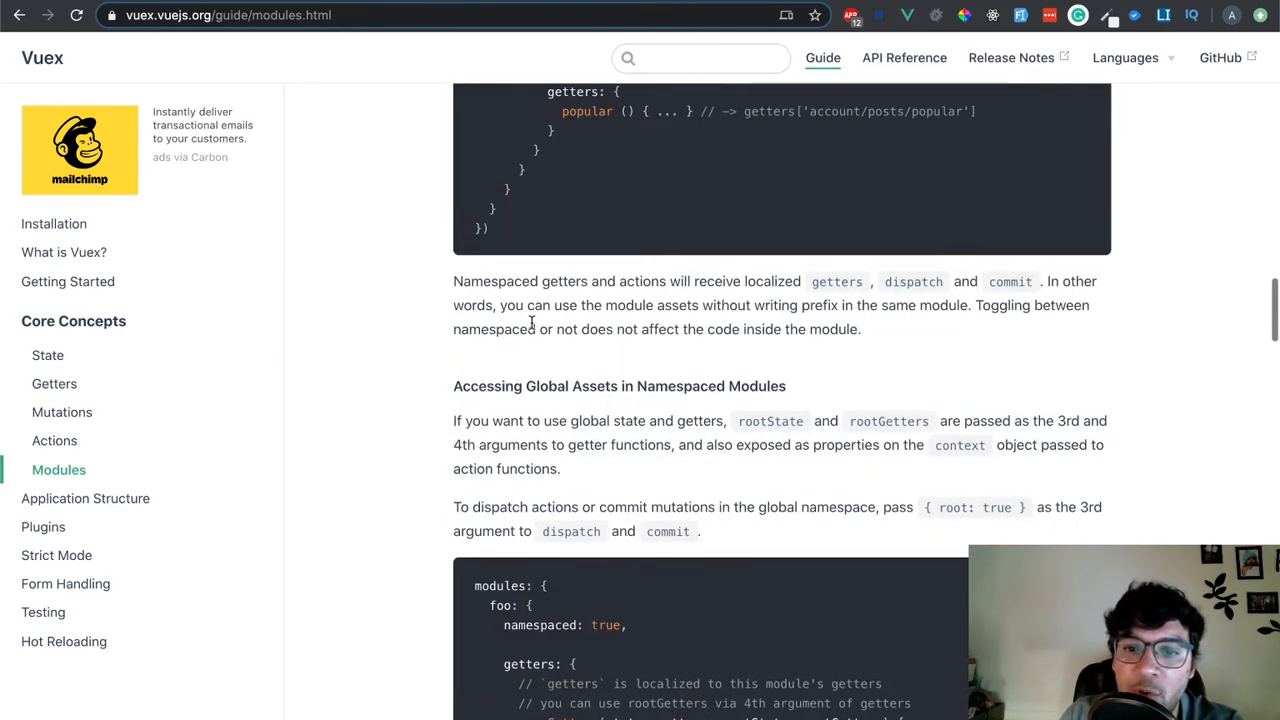
scroll("down", 3)
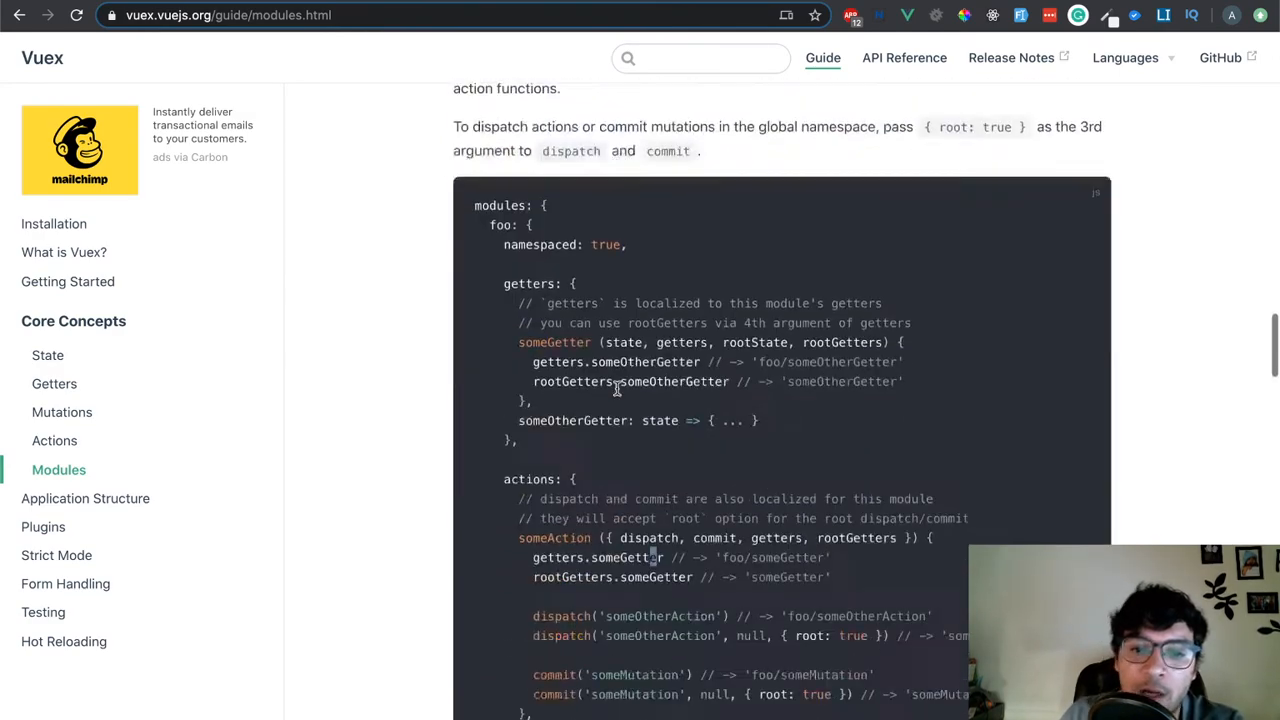
scroll("down", 3)
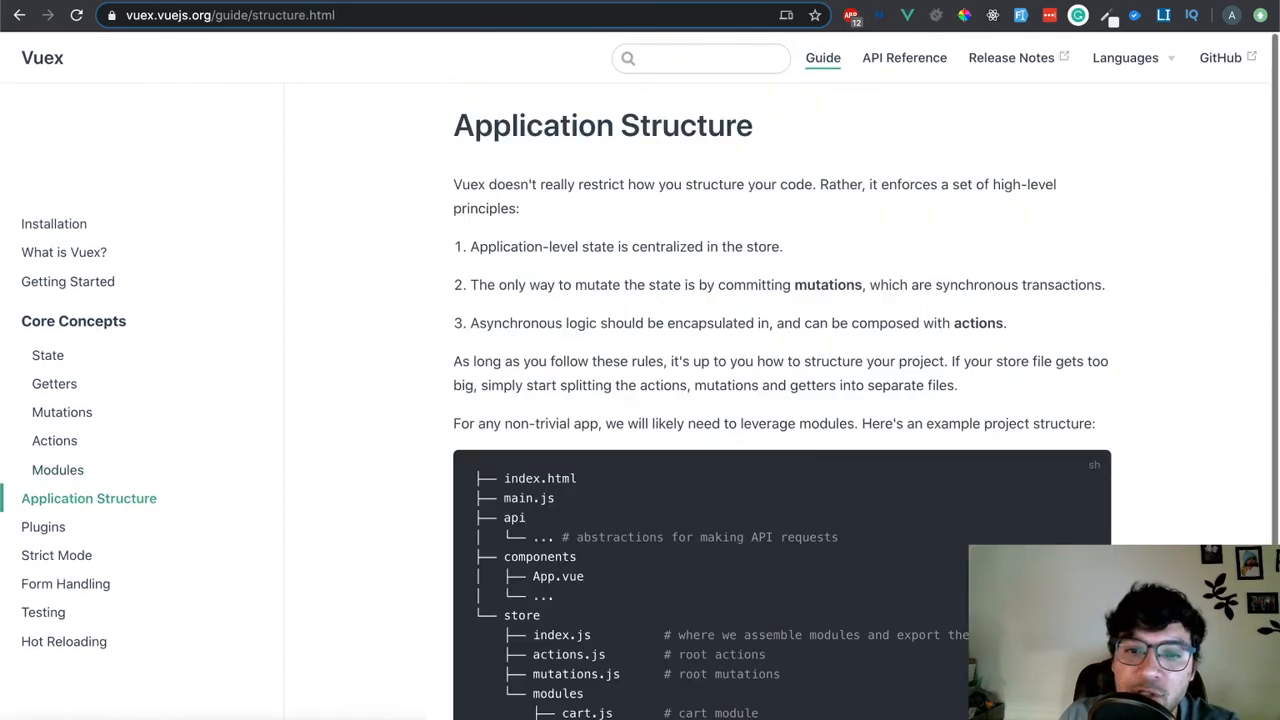
scroll("down", 3)
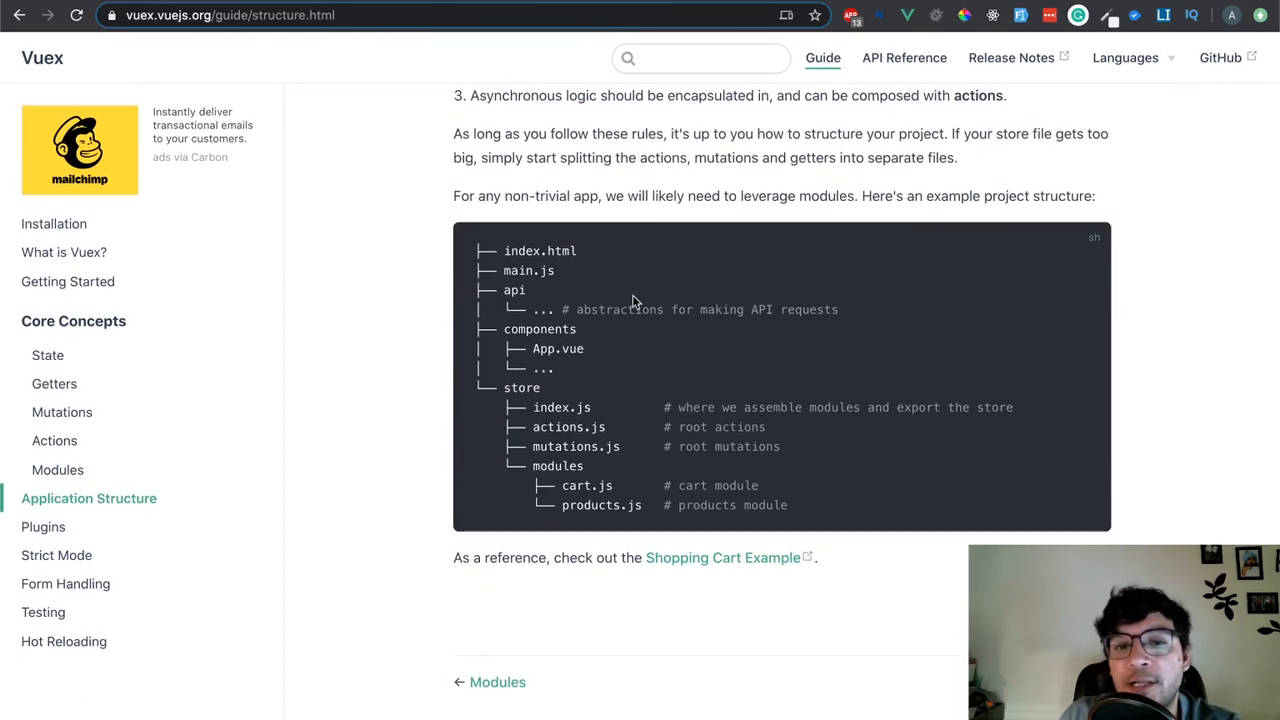
left_click(230, 15)
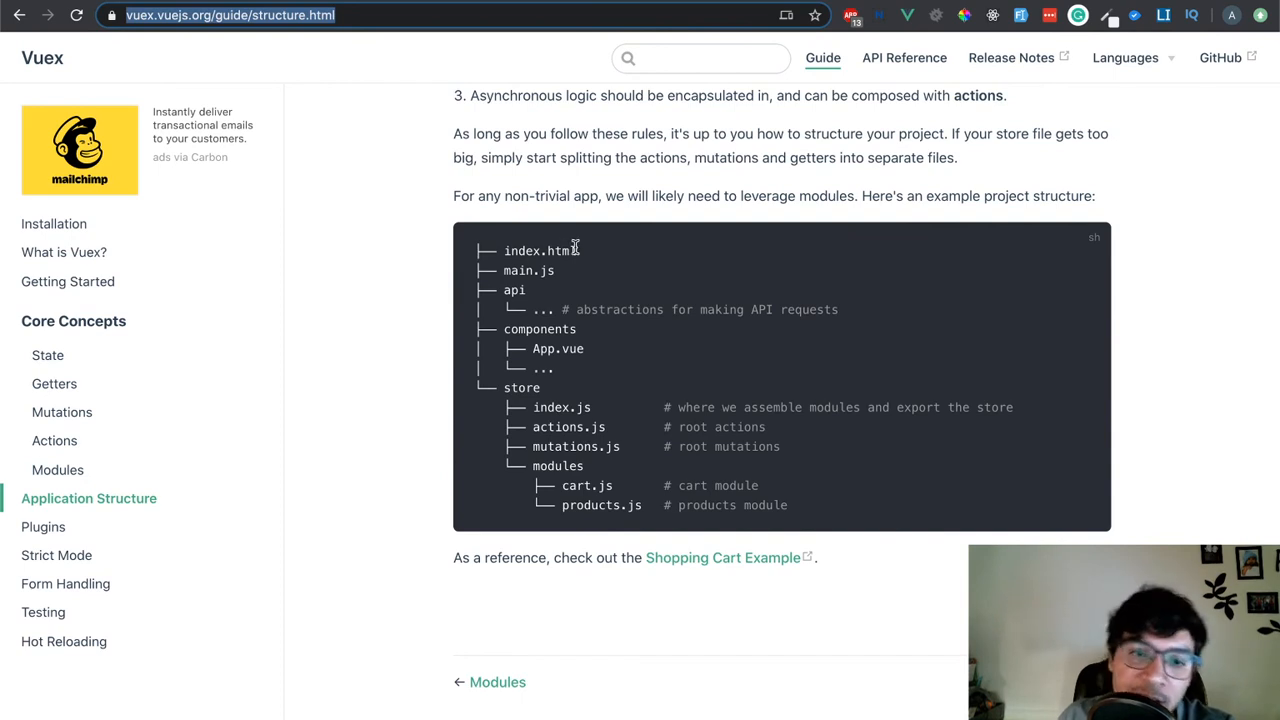
mouse_move(537, 285)
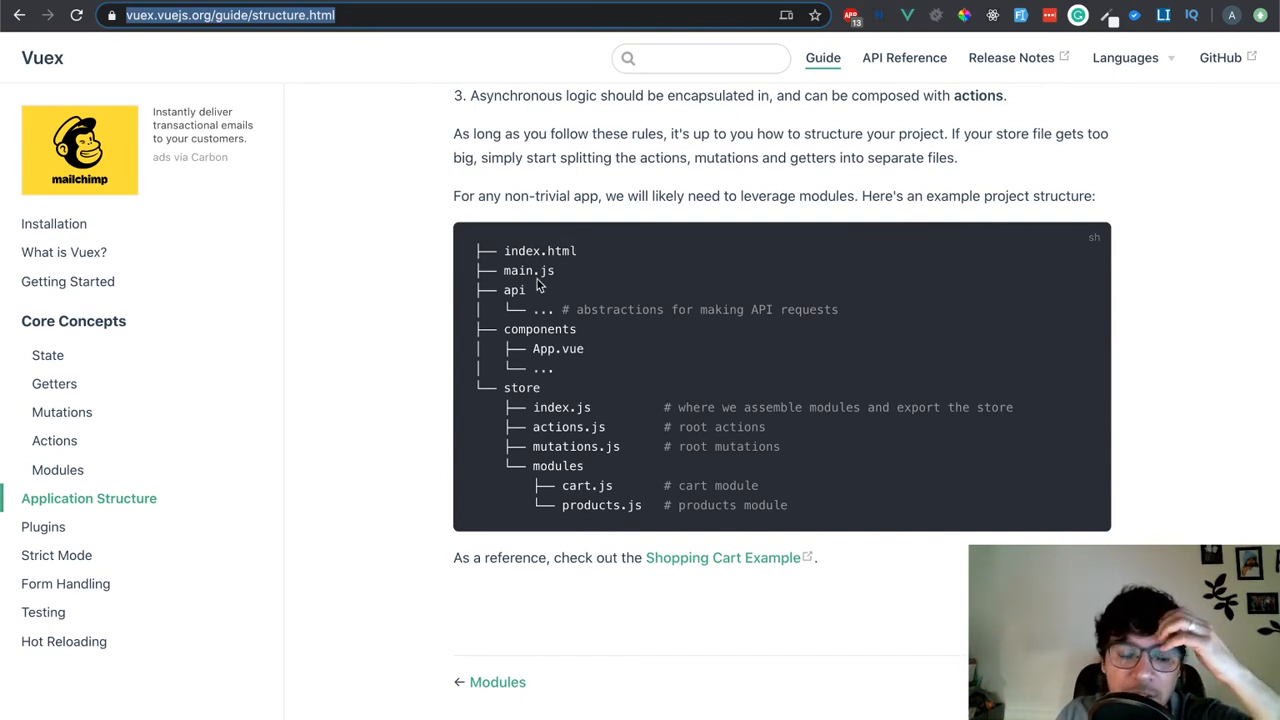
mouse_move(790, 293)
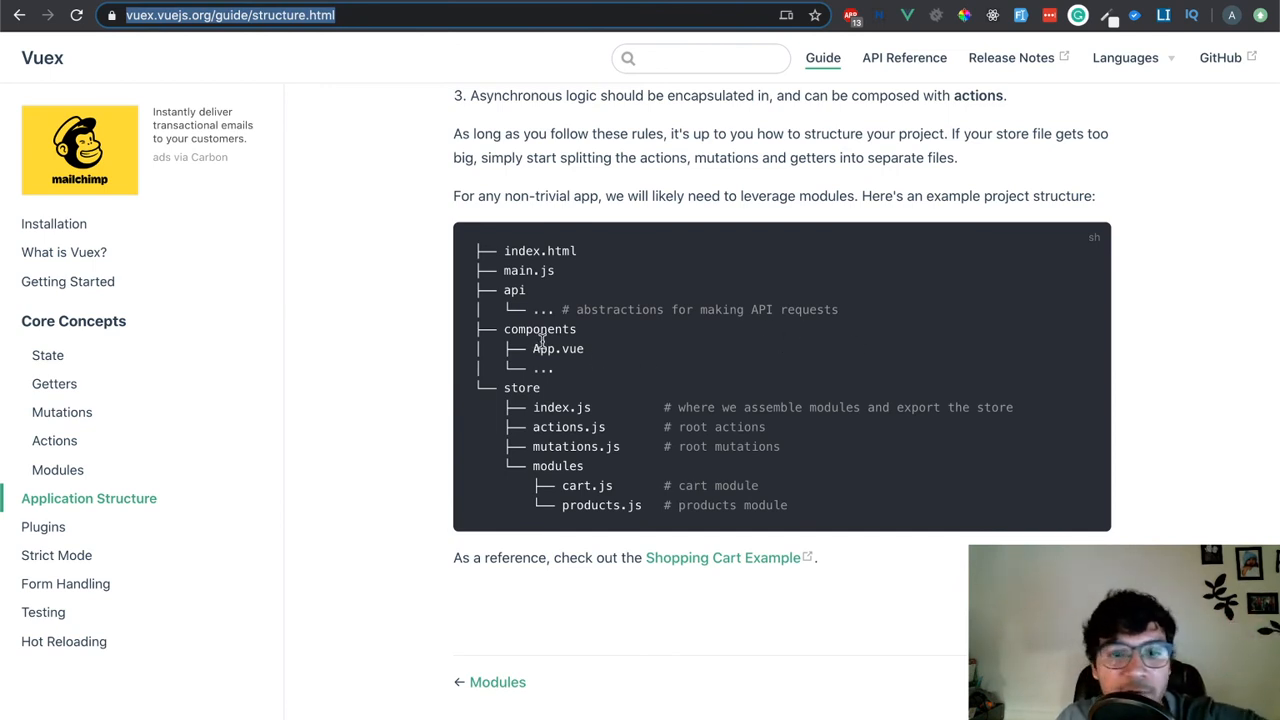
mouse_move(565, 375)
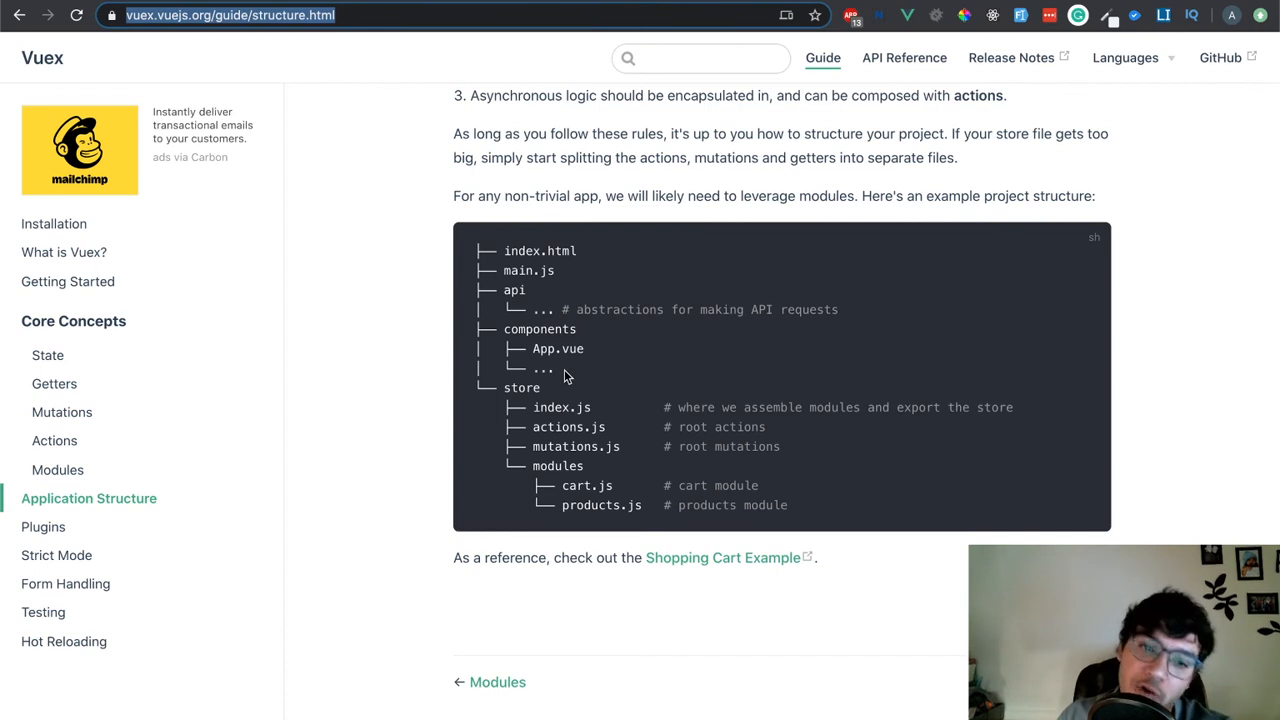
mouse_move(500, 383)
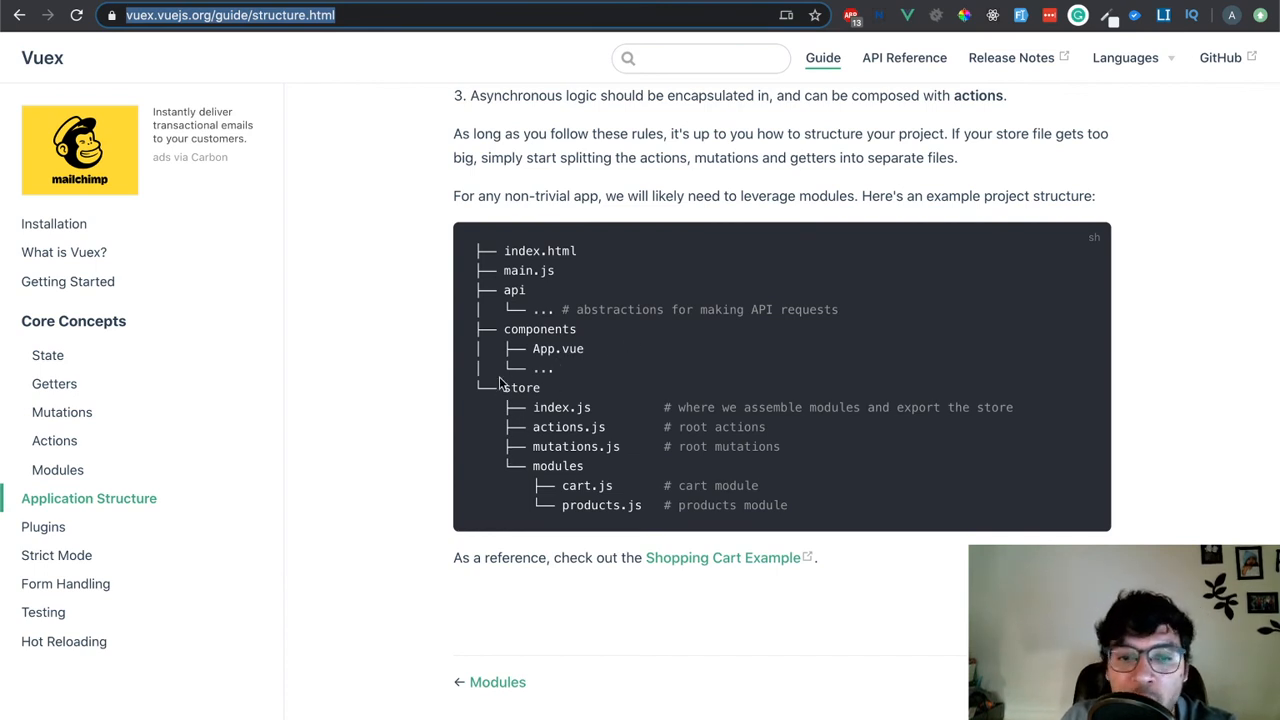
mouse_move(580, 430)
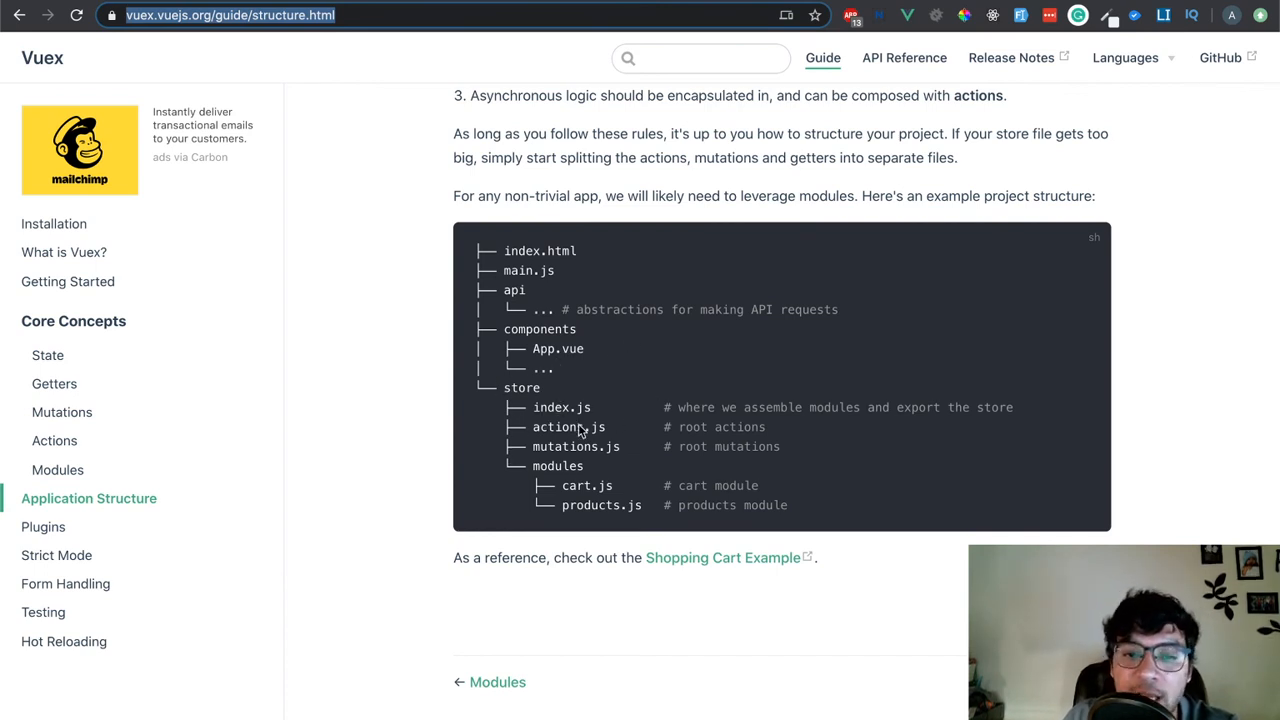
mouse_move(535, 448)
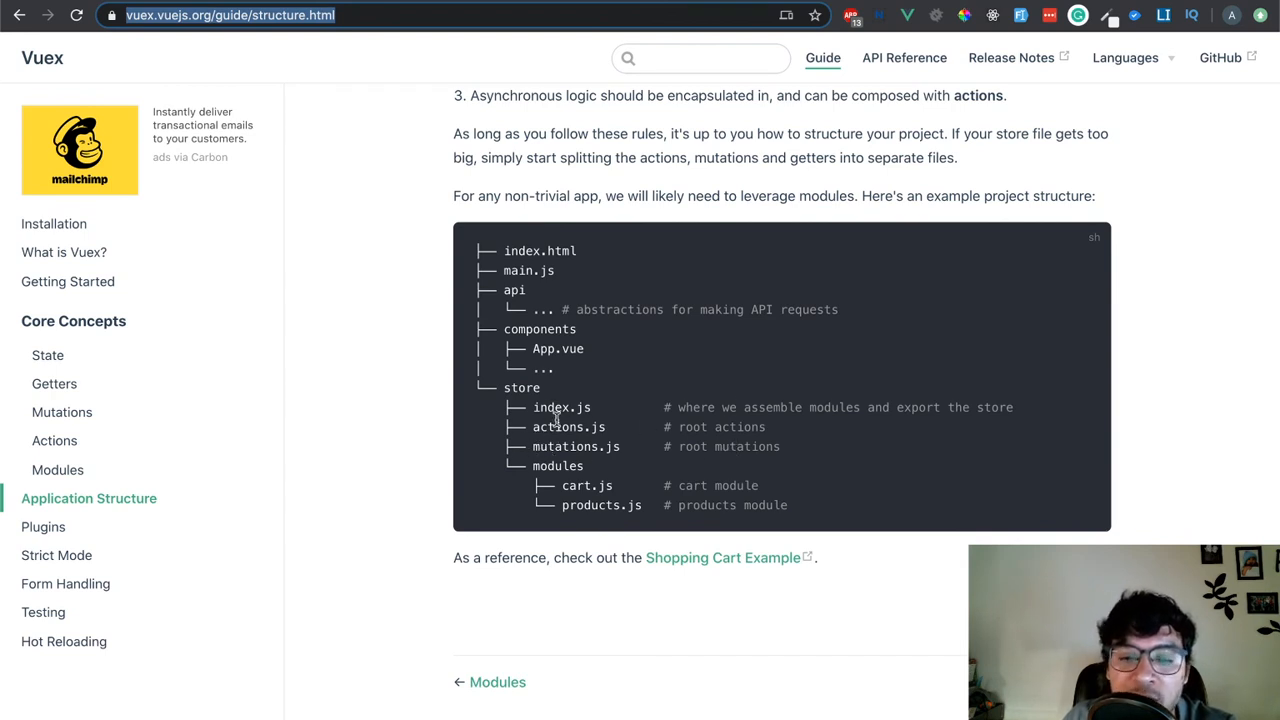
mouse_move(530, 467)
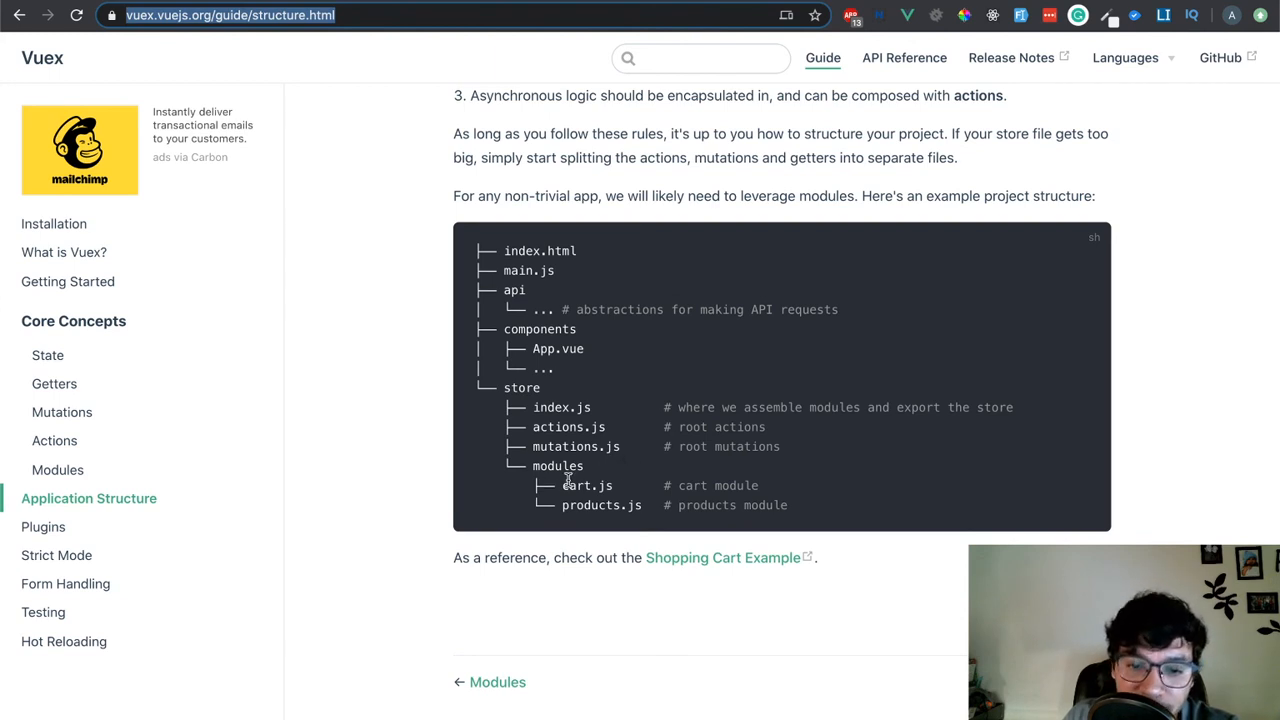
mouse_move(590, 508)
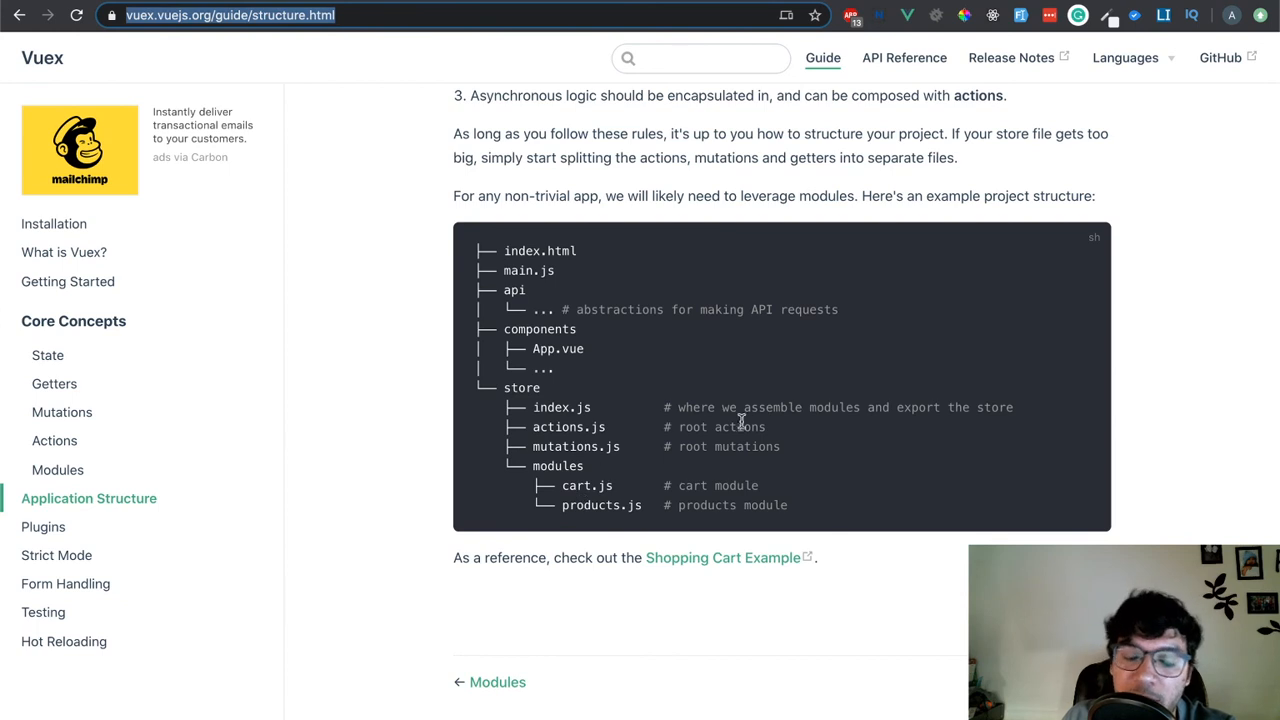
mouse_move(785, 472)
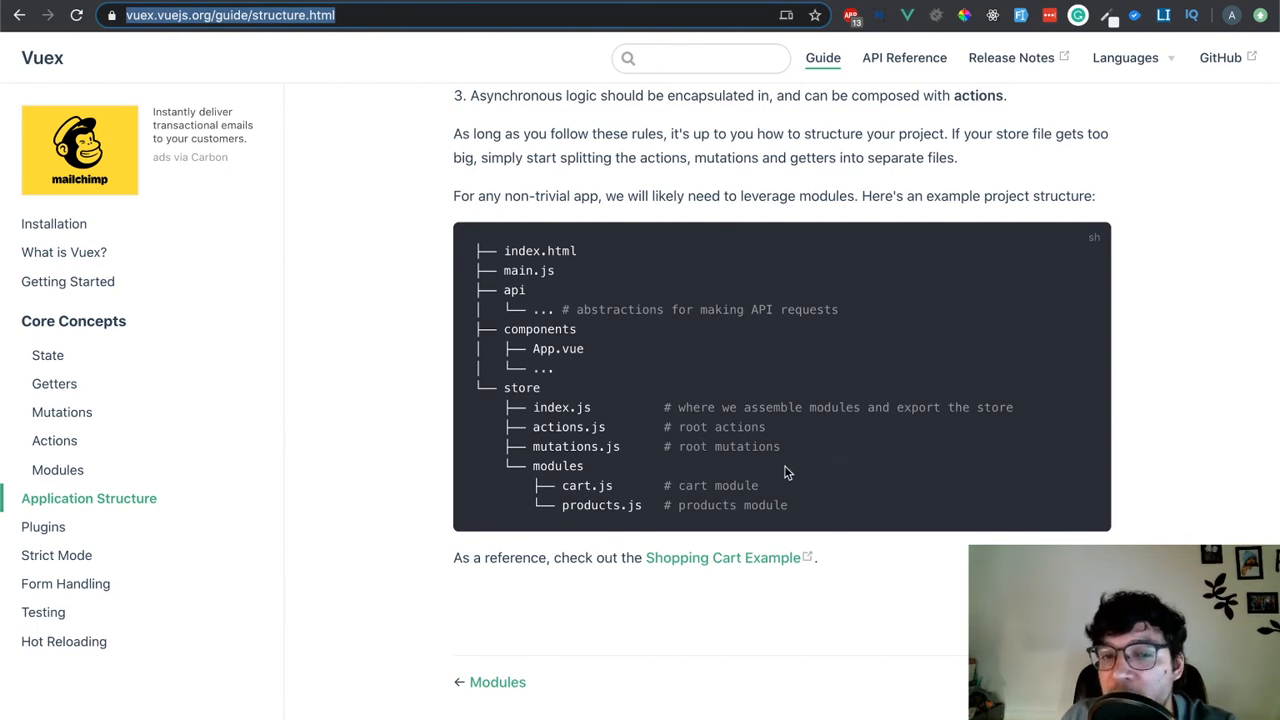
mouse_move(775, 405)
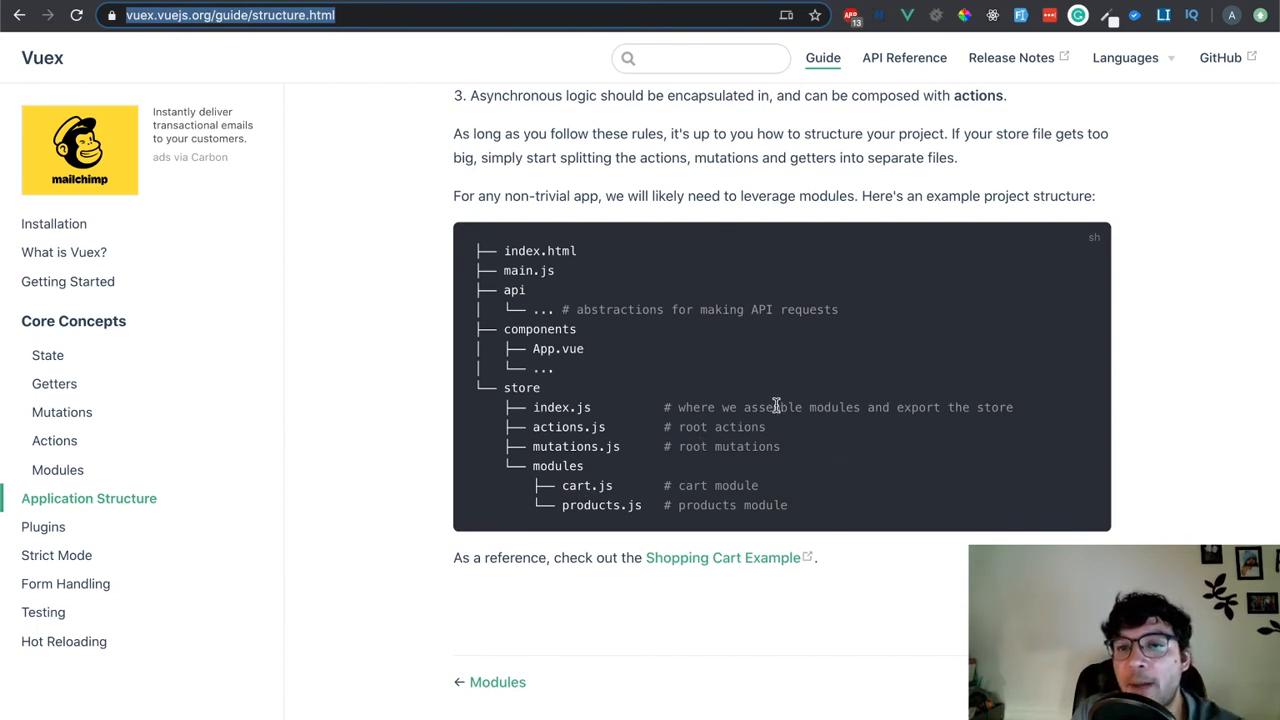
mouse_move(770, 392)
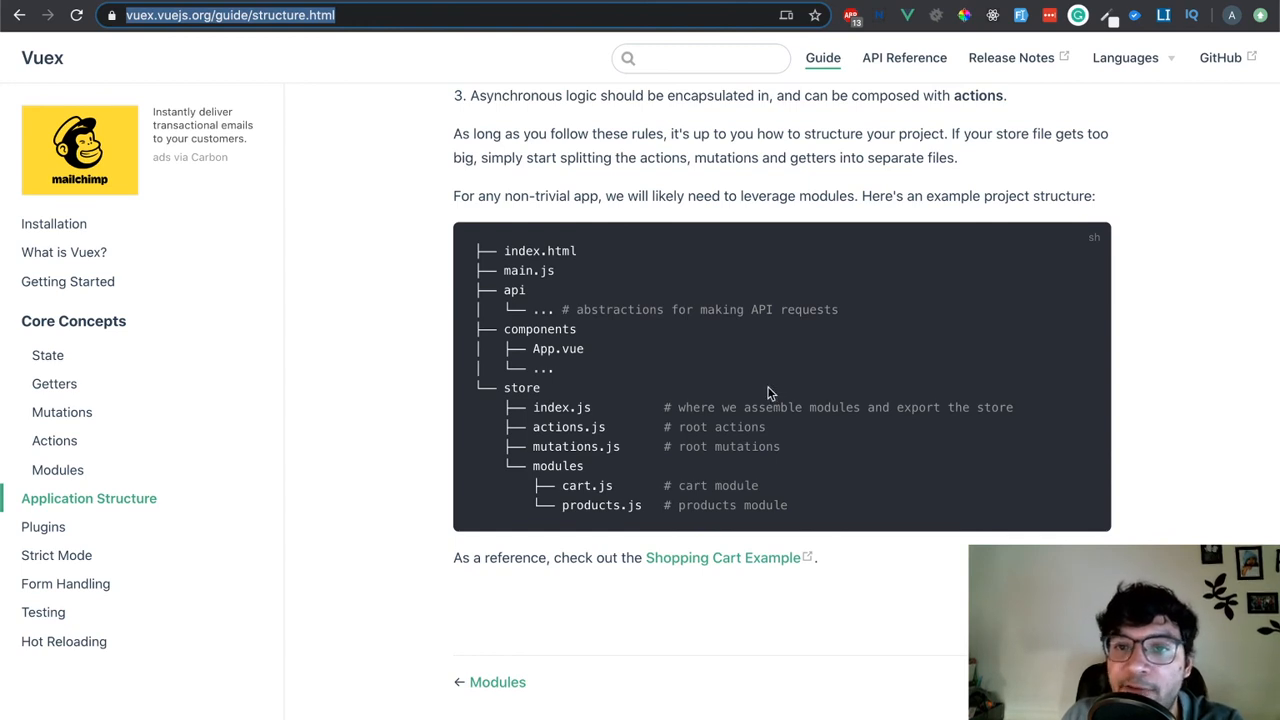
mouse_move(699, 386)
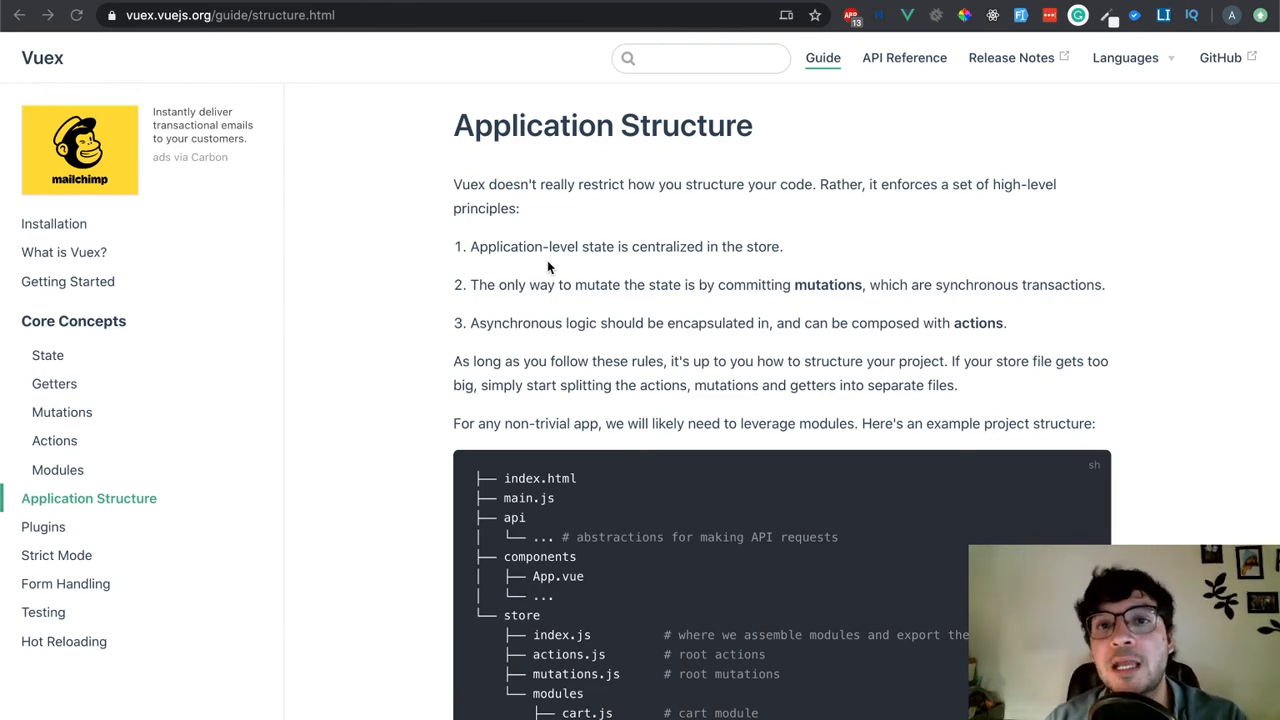
scroll("down", 3)
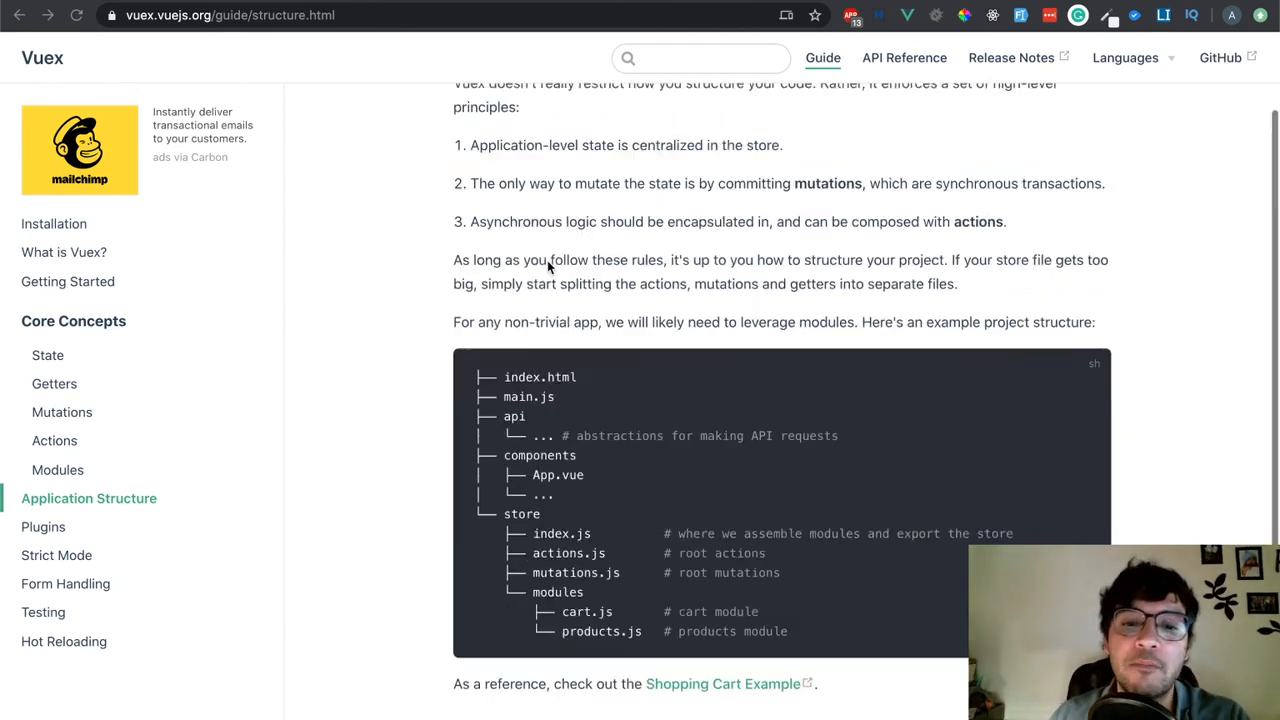
scroll("down", 3)
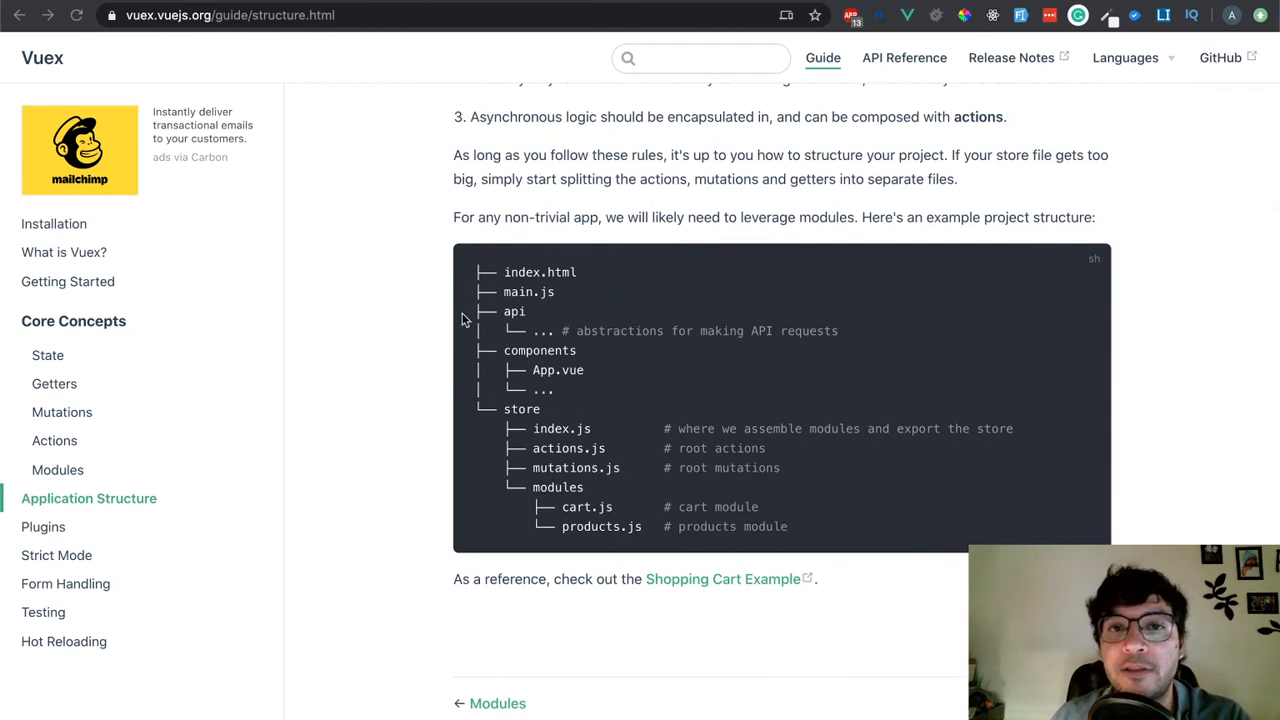